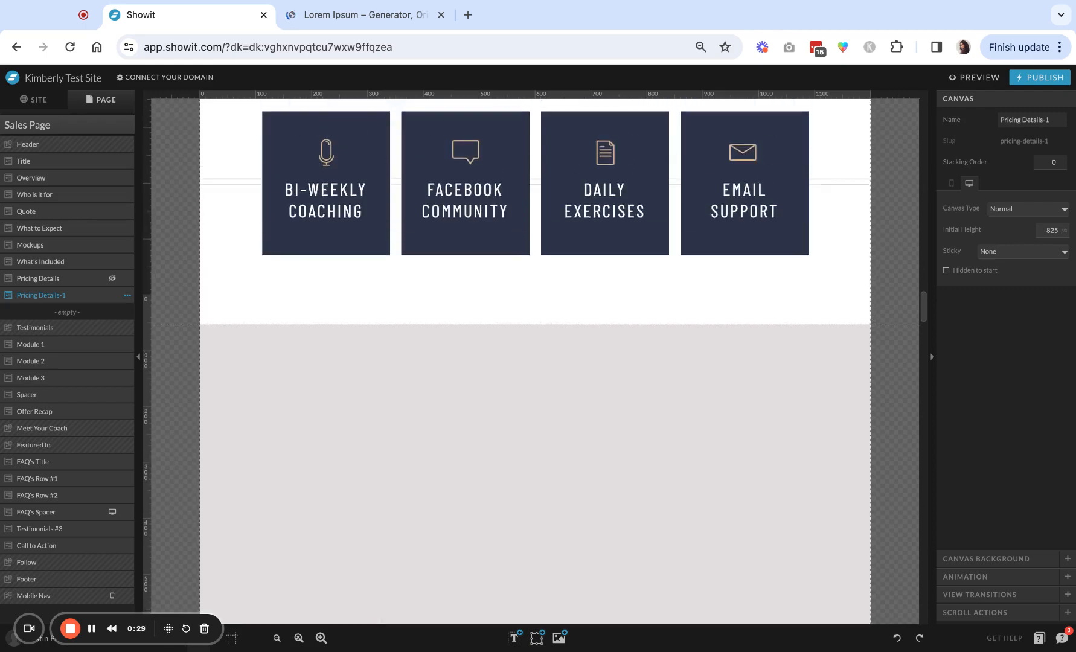
# Step: Add a heading to the section and retype it as 'Invest in yourself'
pyautogui.scroll(-3)
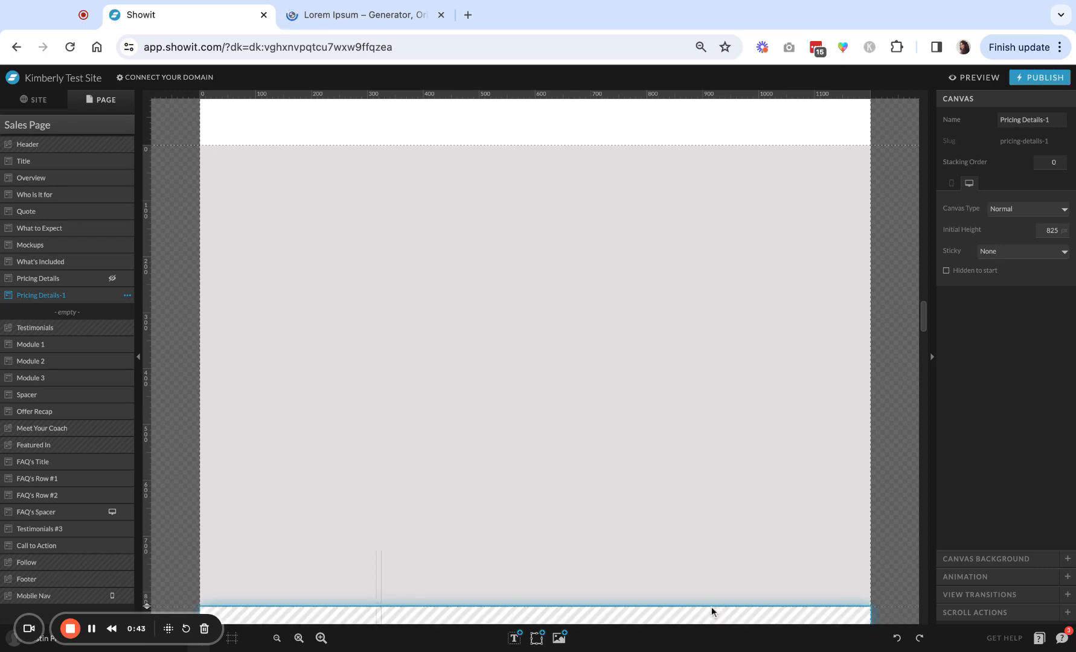
pyautogui.click(536, 638)
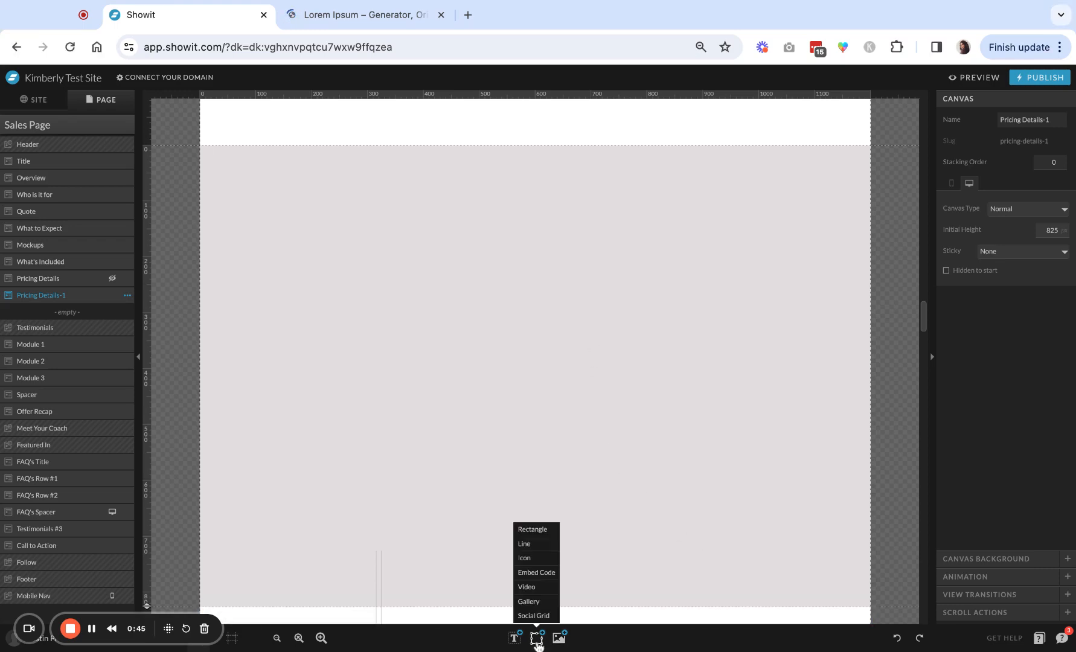
pyautogui.click(513, 638)
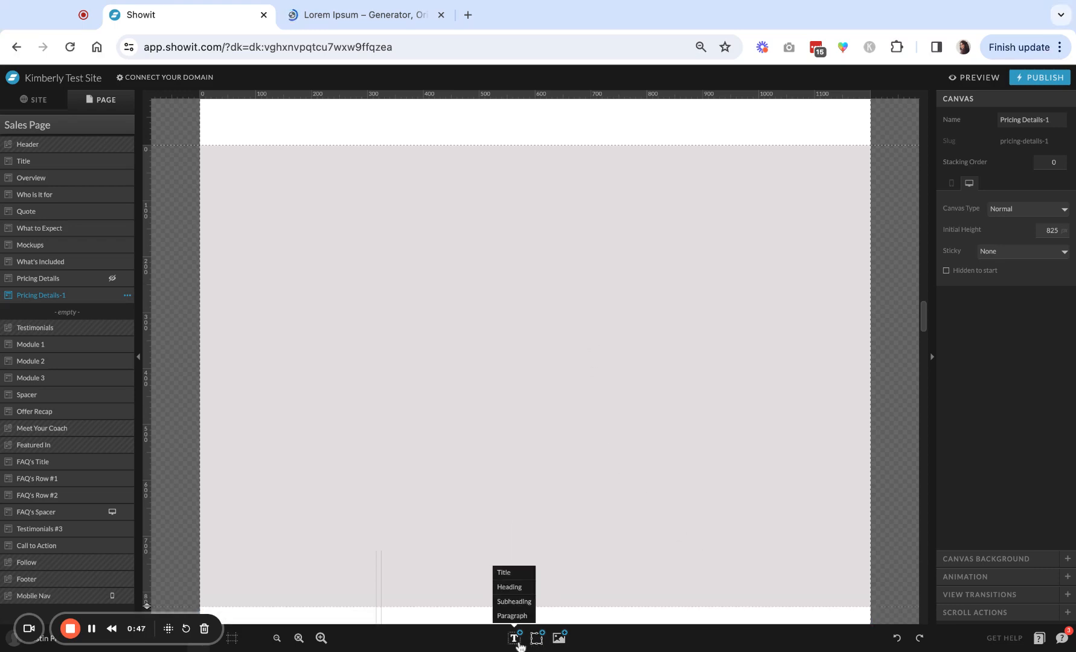
pyautogui.click(537, 637)
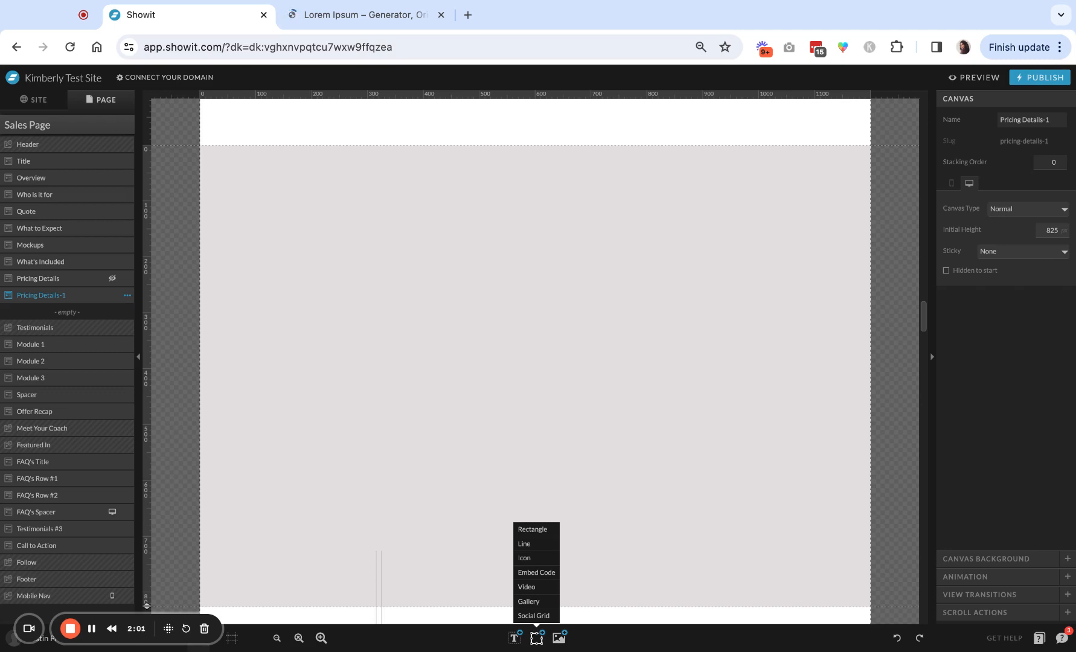
pyautogui.click(513, 637)
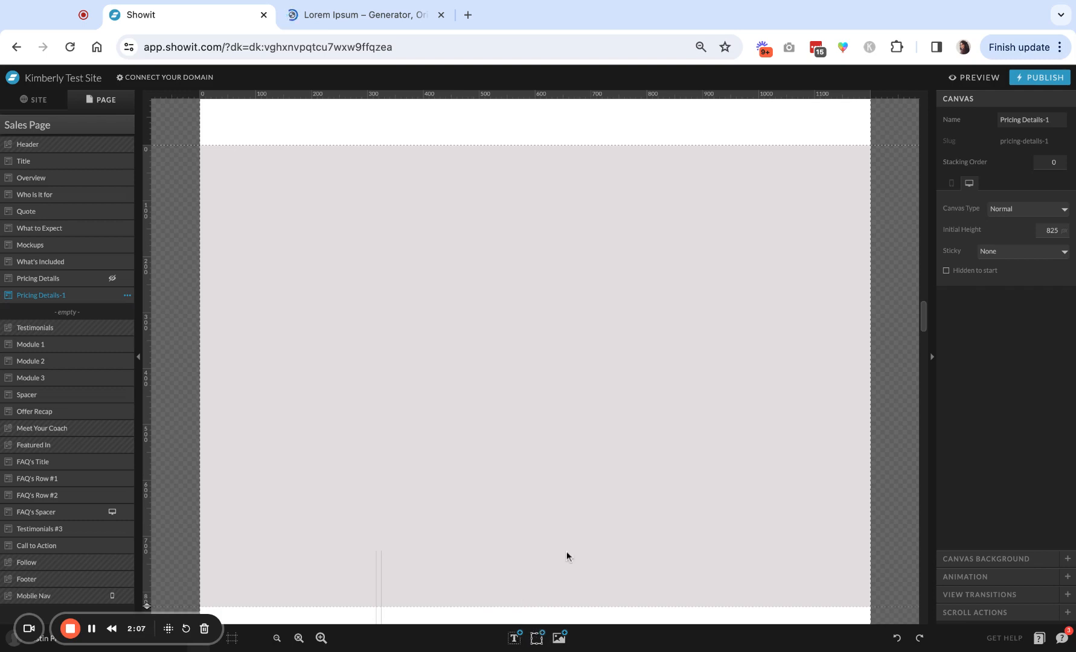
pyautogui.click(513, 638)
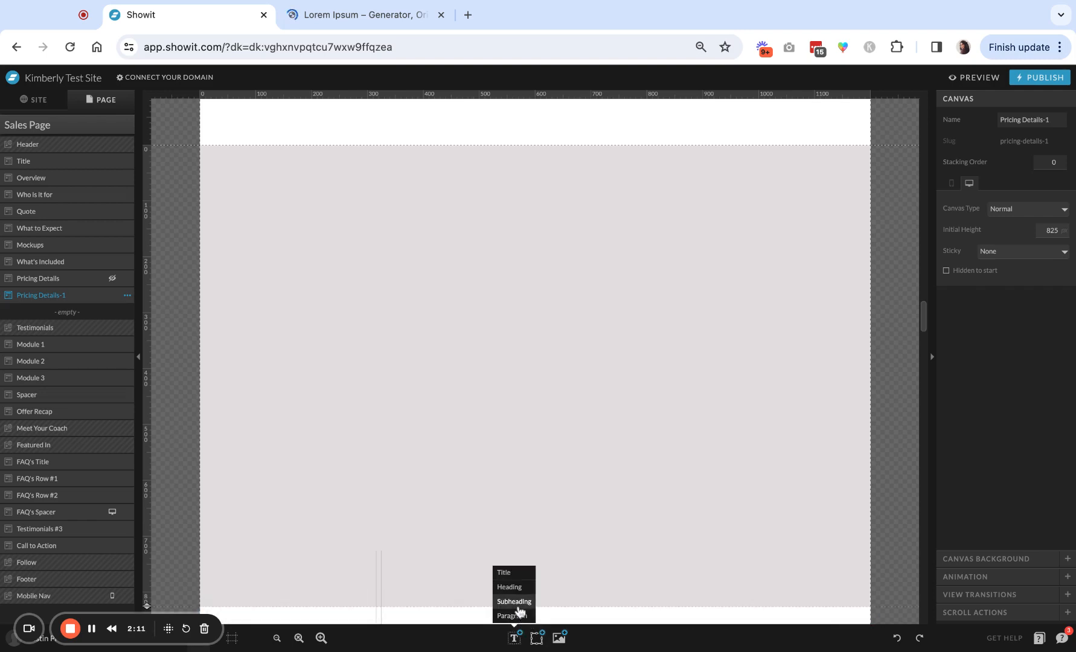
pyautogui.click(508, 586)
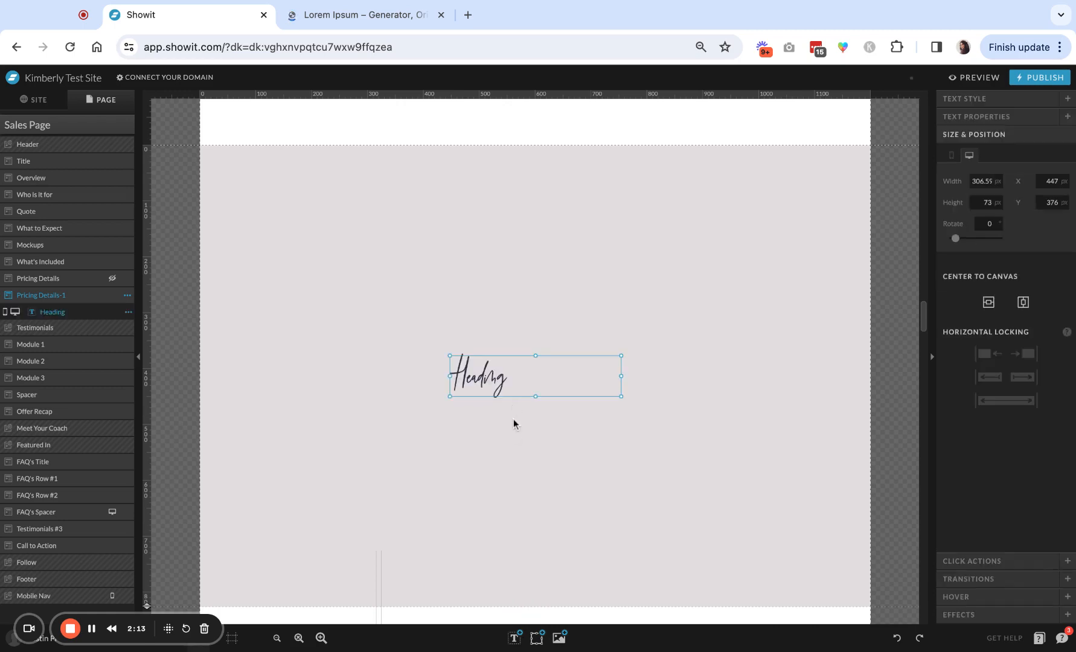
pyautogui.doubleClick(535, 375)
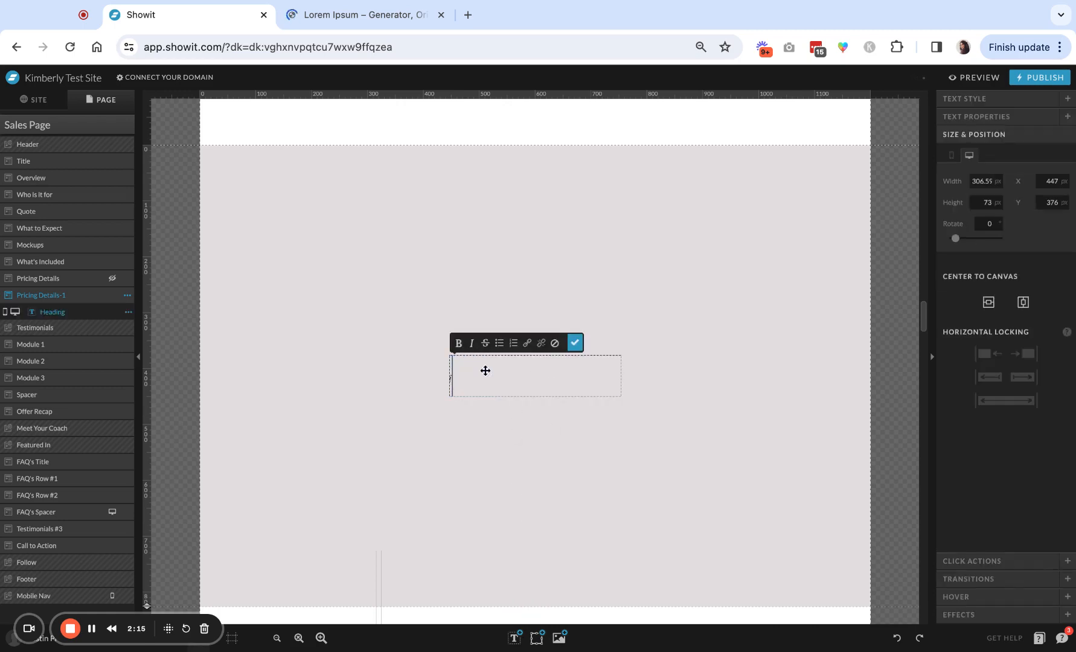
pyautogui.write('Invest')
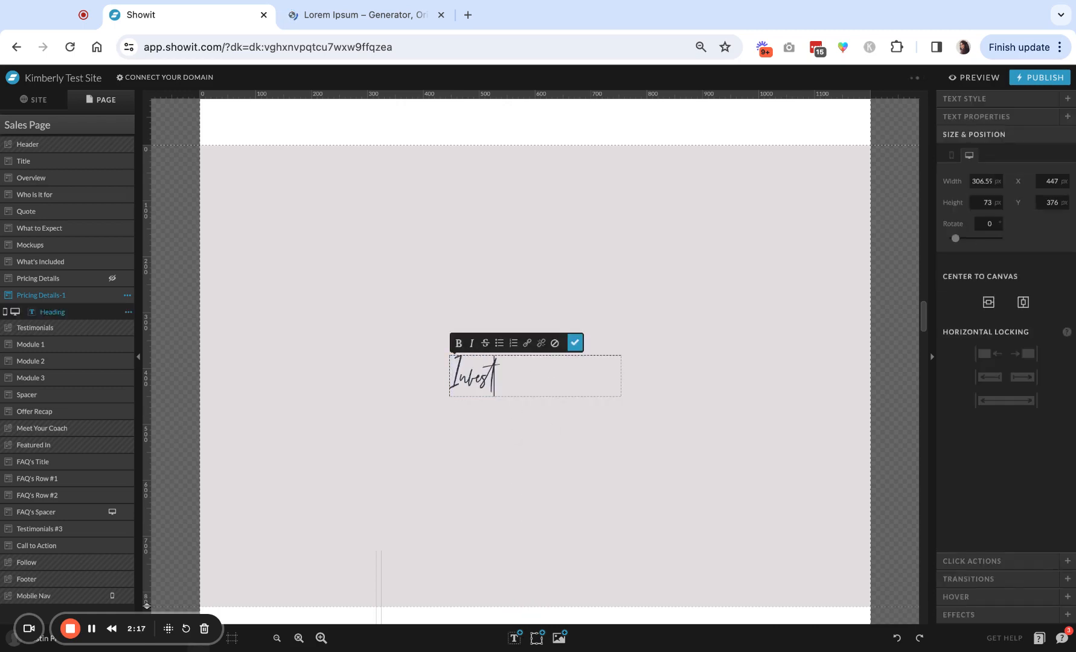
pyautogui.write('in yourself')
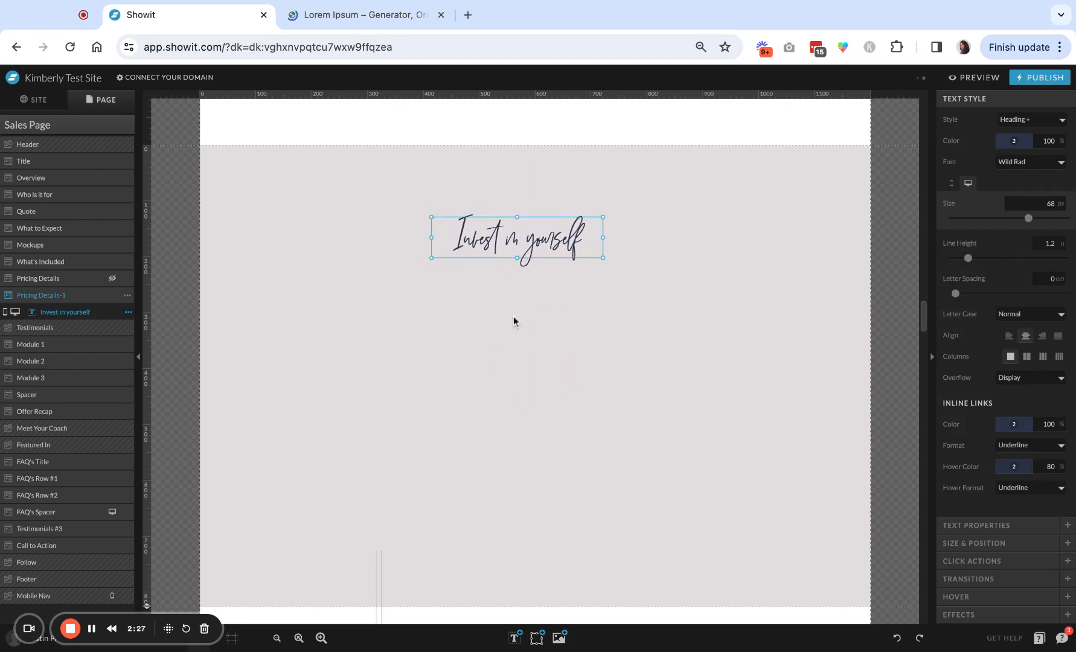
# Step: Add a placeholder paragraph under the heading and begin editing it
pyautogui.click(513, 638)
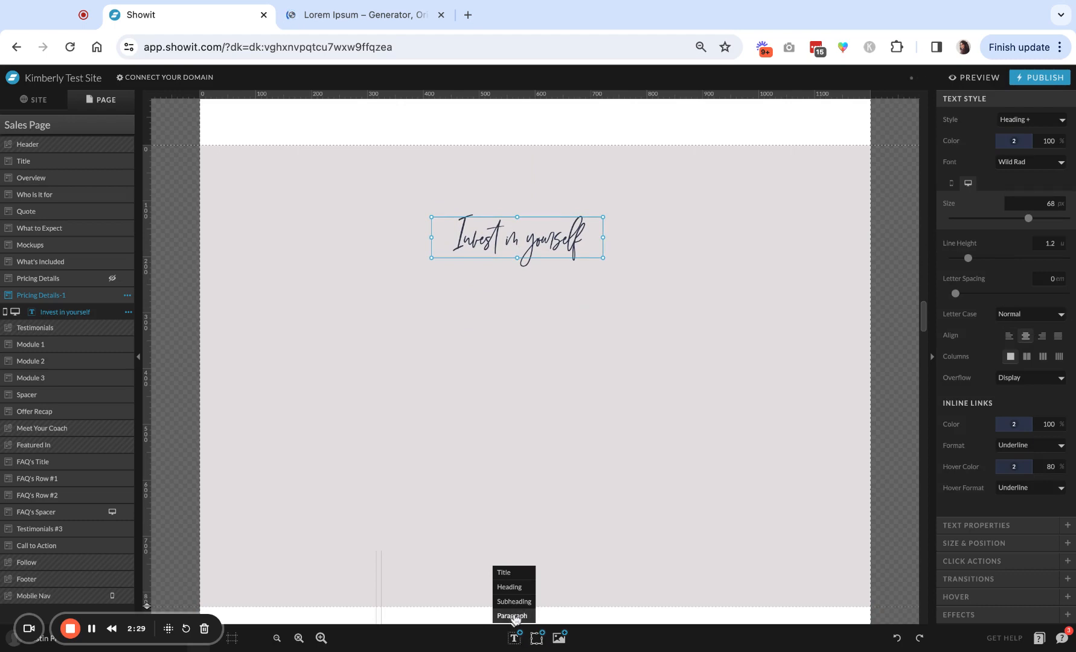
pyautogui.click(510, 616)
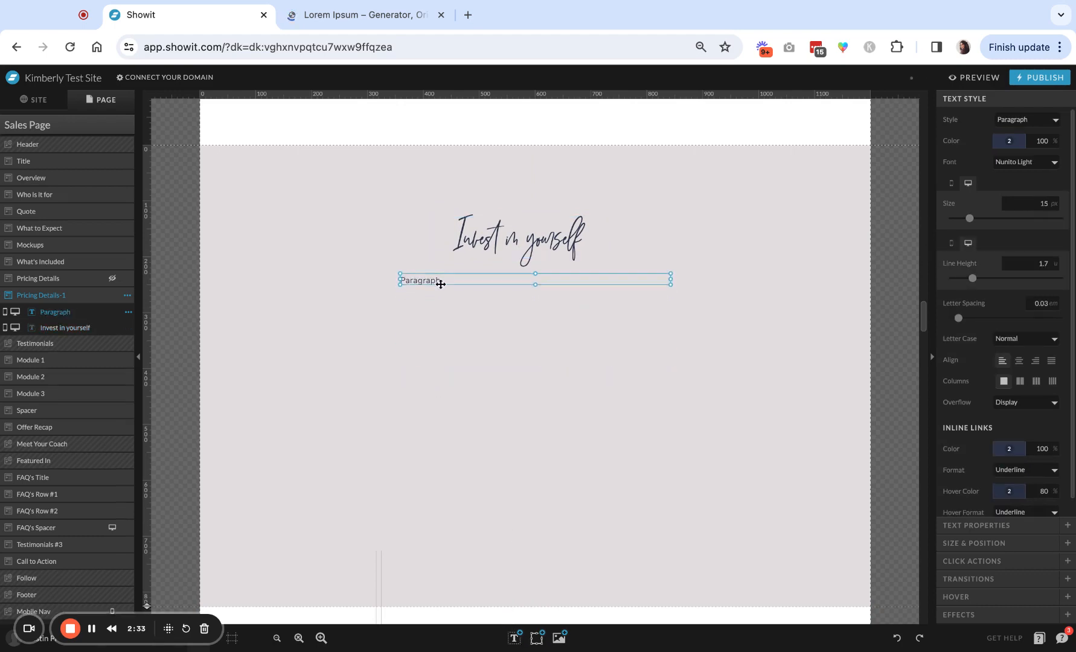
pyautogui.click(364, 15)
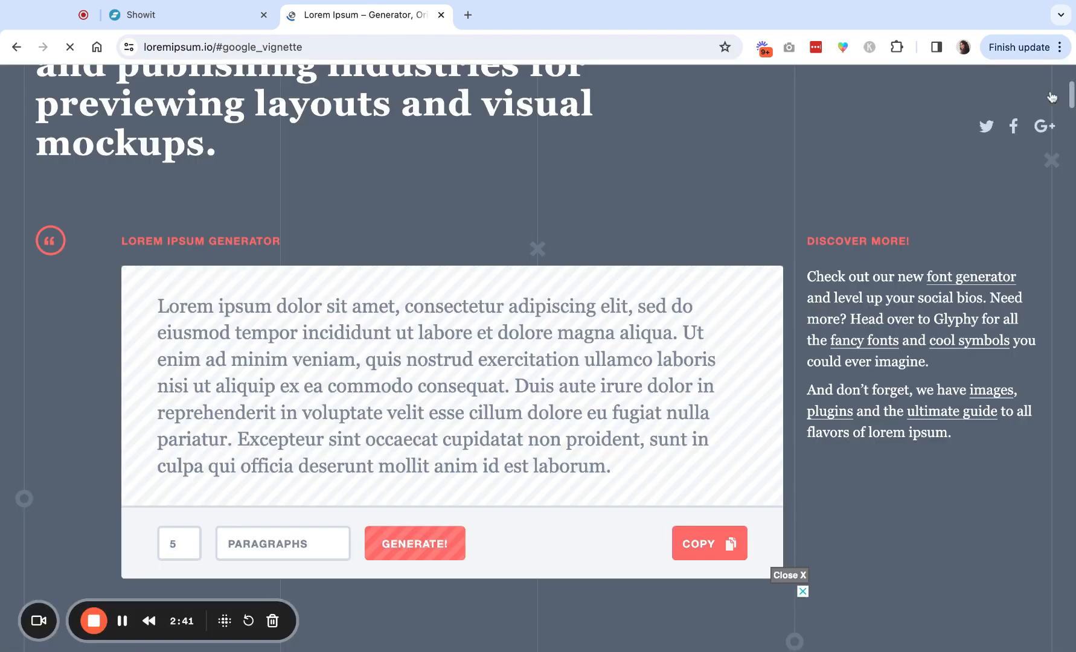
# Step: Select and copy the opening lorem ipsum sentences from the generator
pyautogui.moveTo(161, 305); pyautogui.dragTo(329, 359)
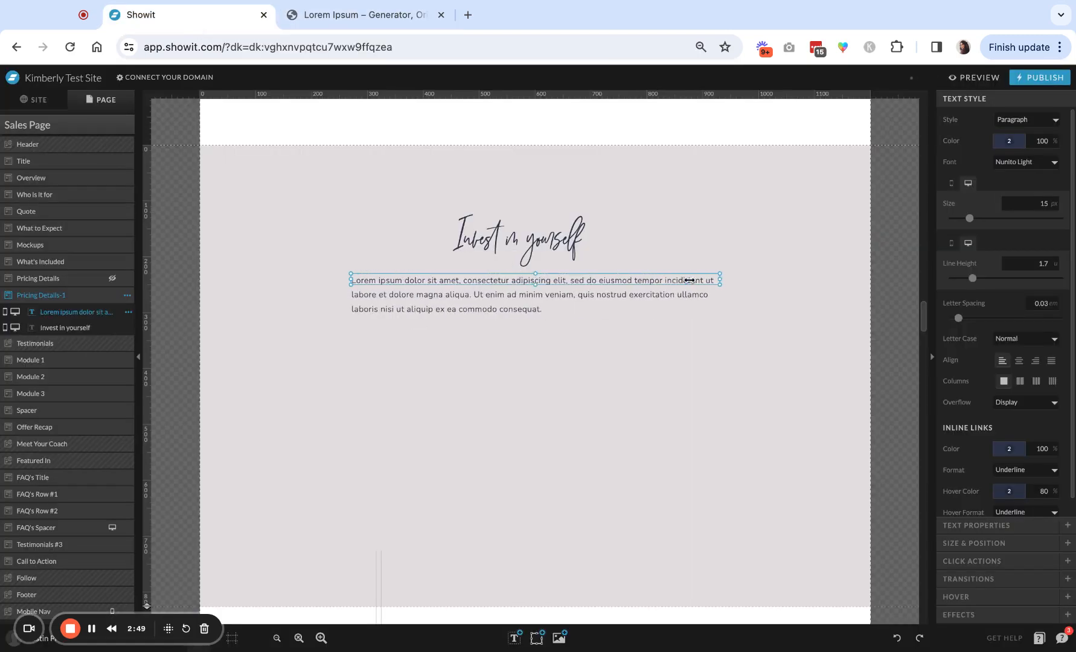
# Step: Centre the heading and pasted lorem ipsum paragraph on each other
pyautogui.click(1018, 360)
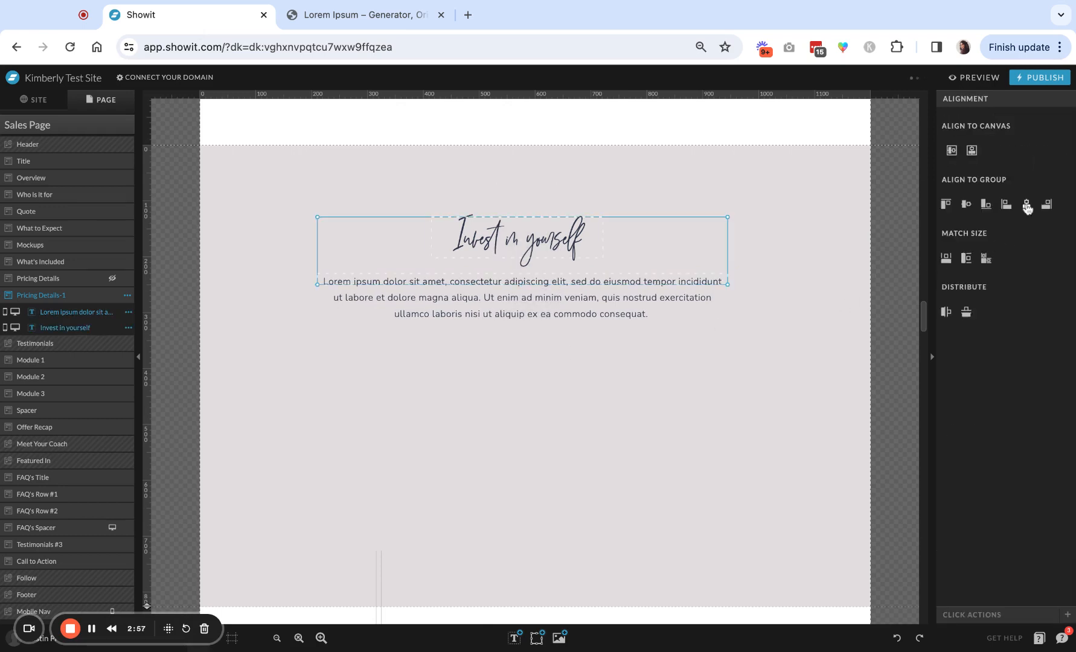
pyautogui.click(520, 403)
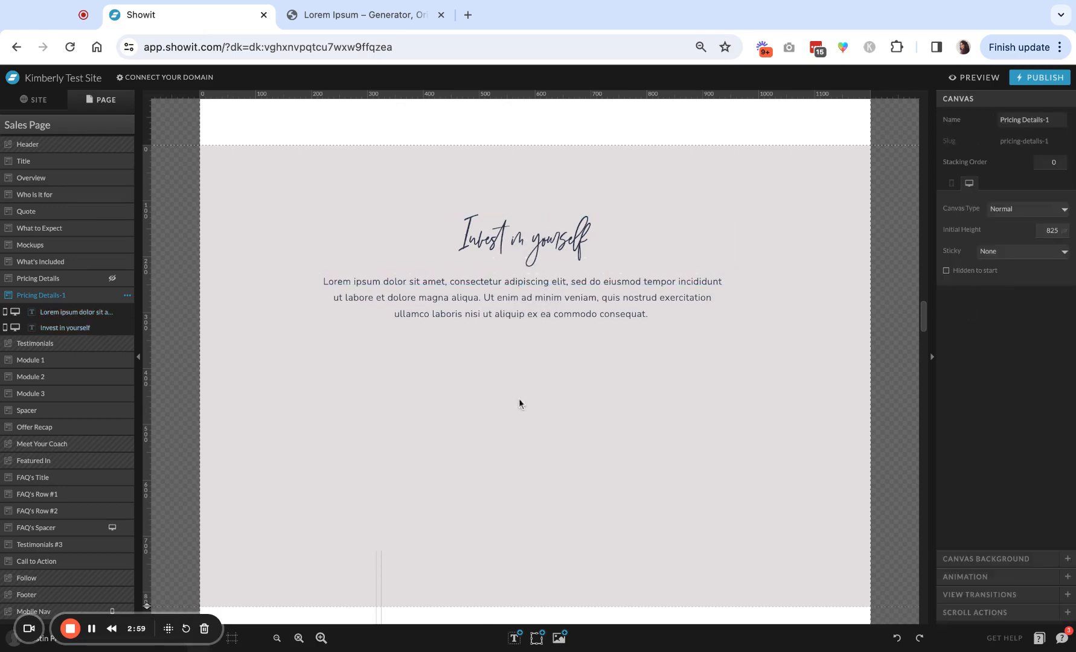
# Step: Add a white rectangle positioned to the left below the intro text
pyautogui.click(536, 639)
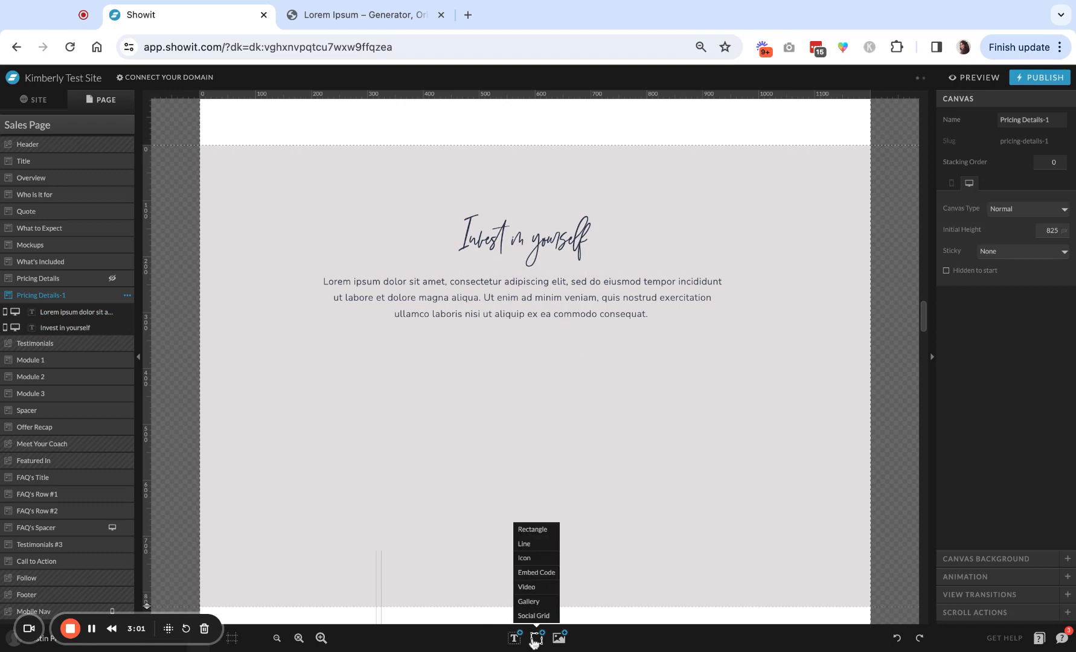
pyautogui.click(531, 529)
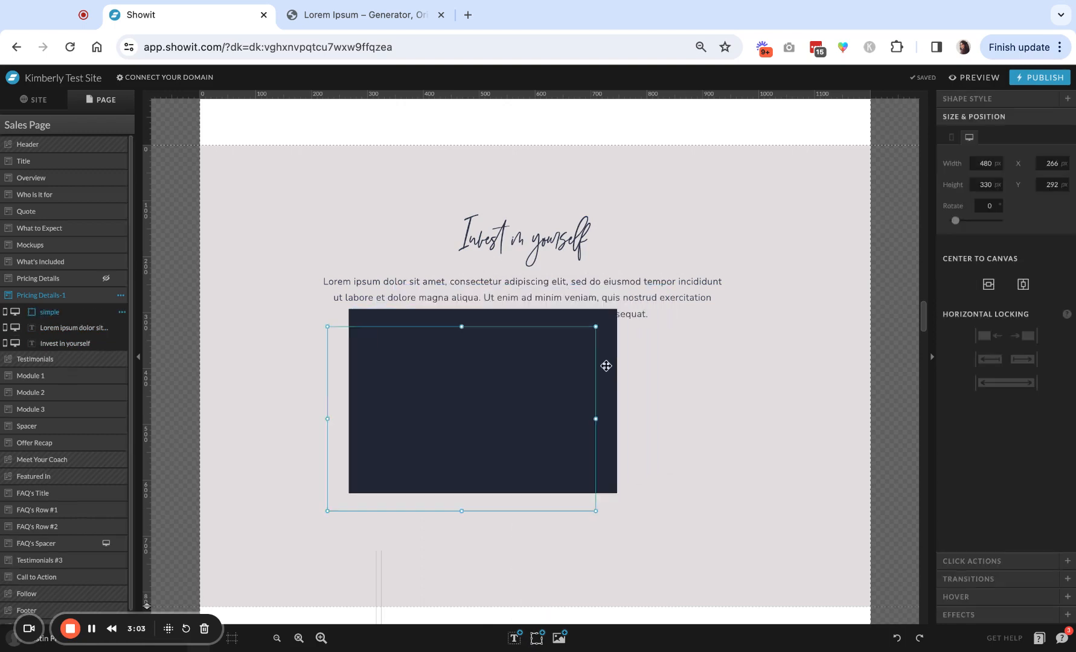
pyautogui.moveTo(482, 402); pyautogui.dragTo(410, 435)
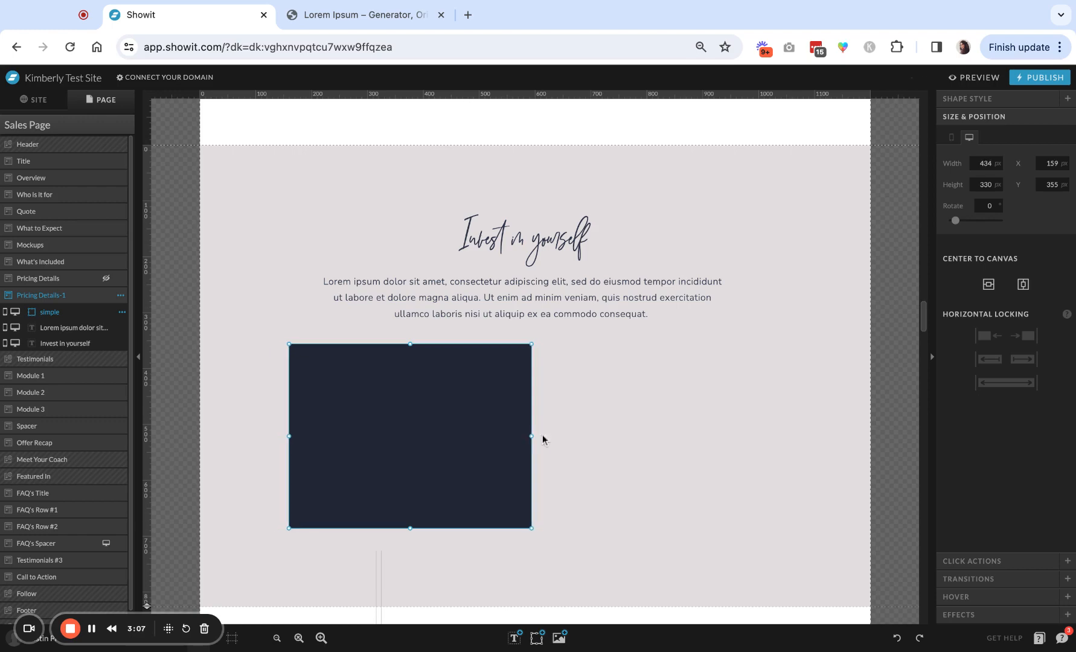
pyautogui.click(966, 98)
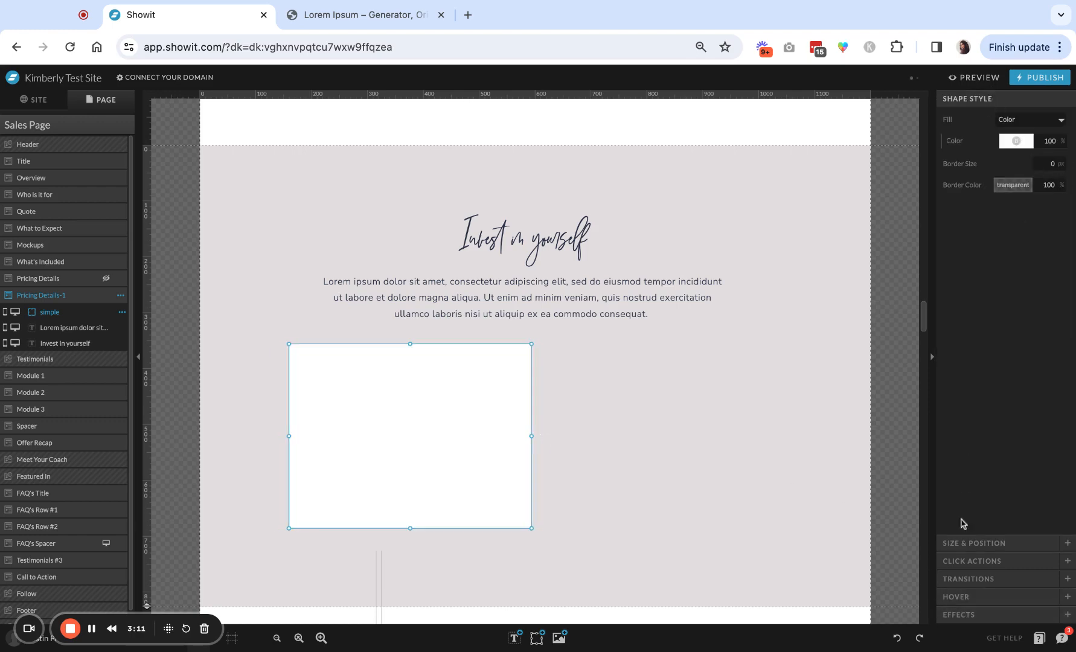
# Step: Give the box an outer drop shadow with 0 blur, pushed down, in a light colour
pyautogui.click(959, 187)
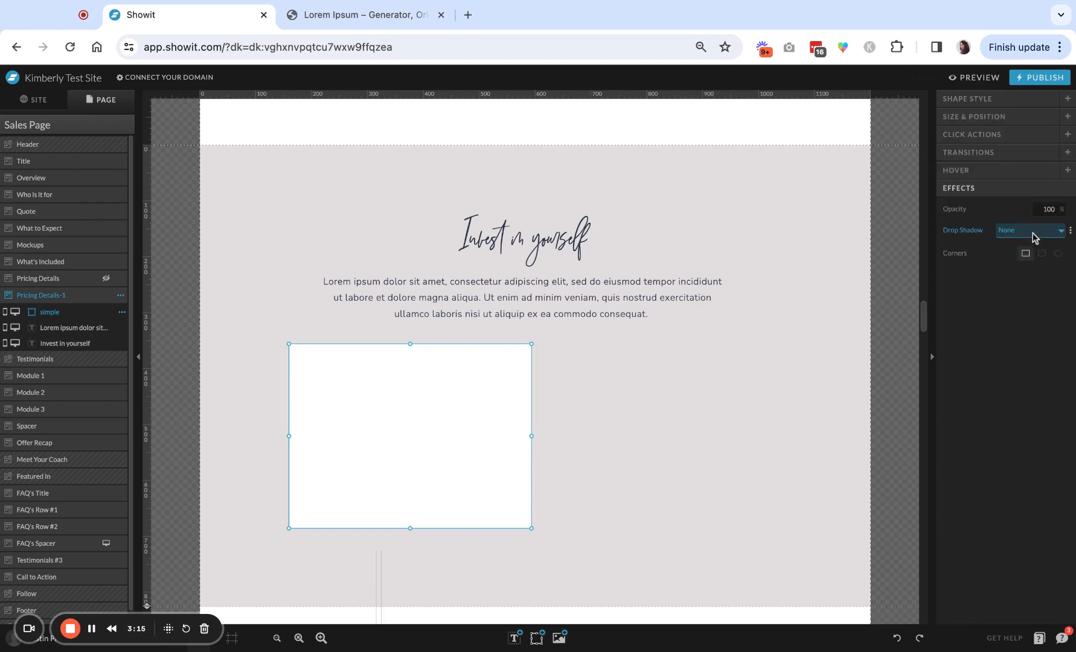
pyautogui.click(1029, 229)
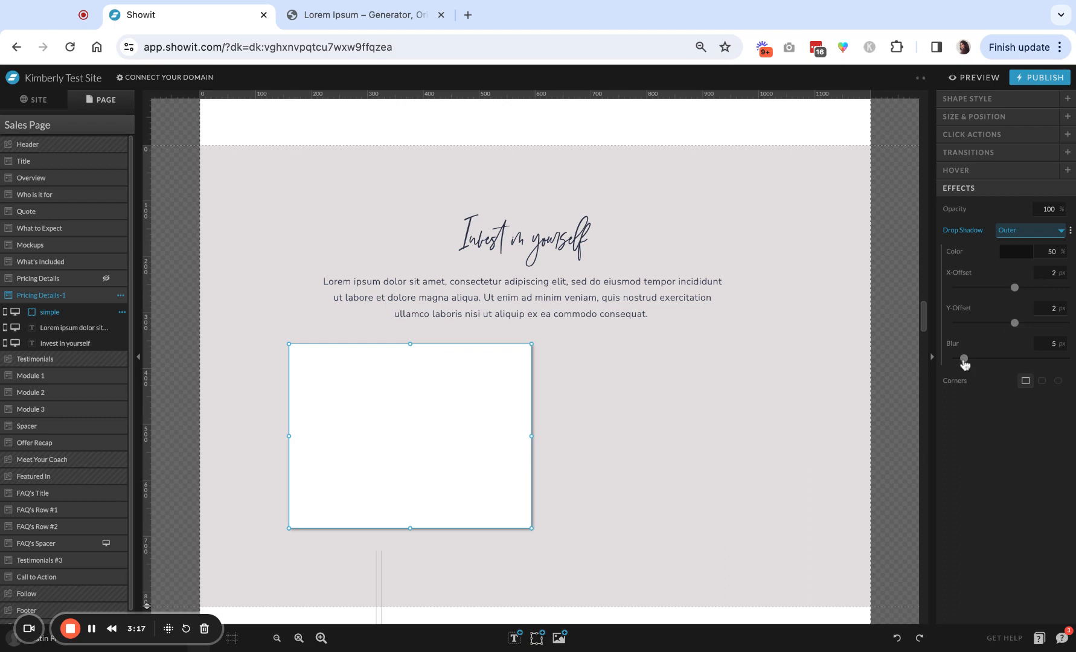
pyautogui.moveTo(1013, 287); pyautogui.dragTo(1022, 288)
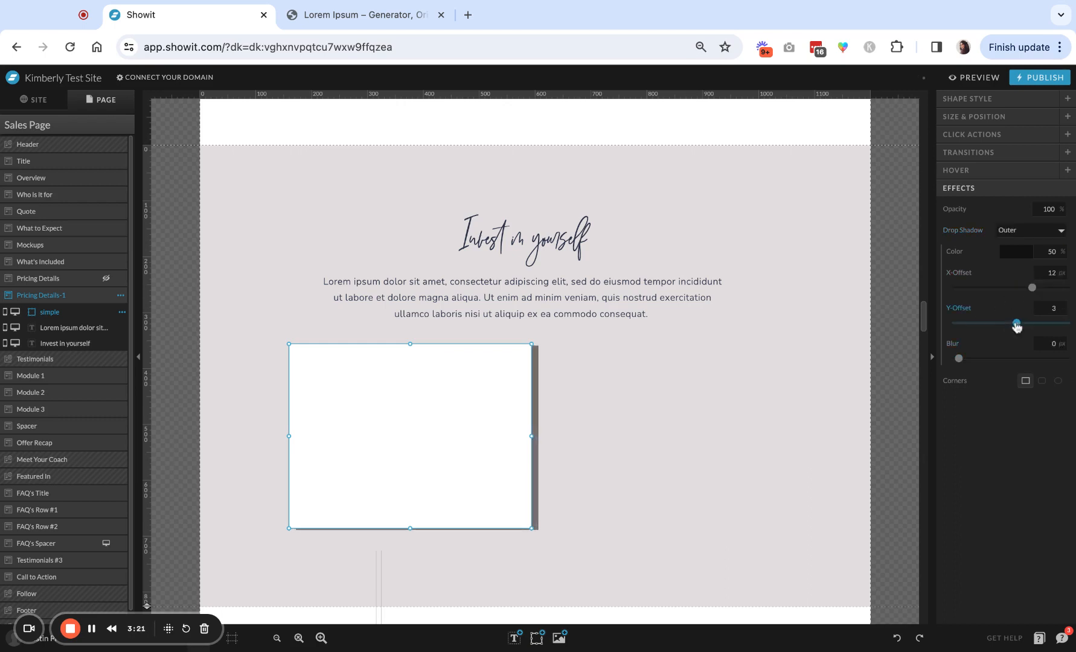
pyautogui.moveTo(1016, 323); pyautogui.dragTo(1037, 323)
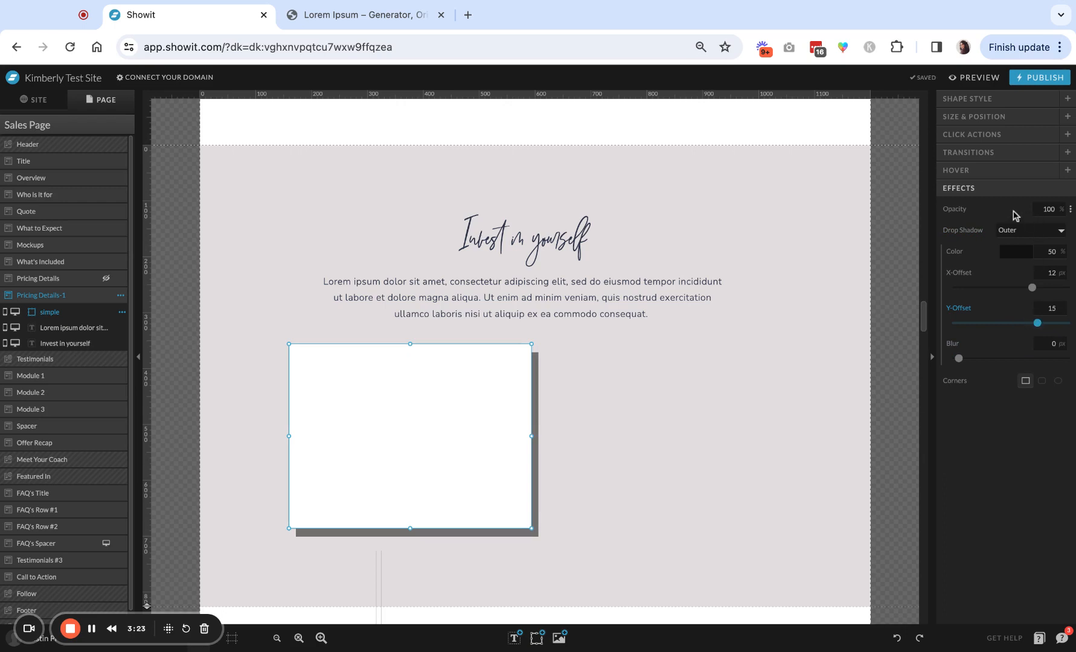
pyautogui.click(1018, 251)
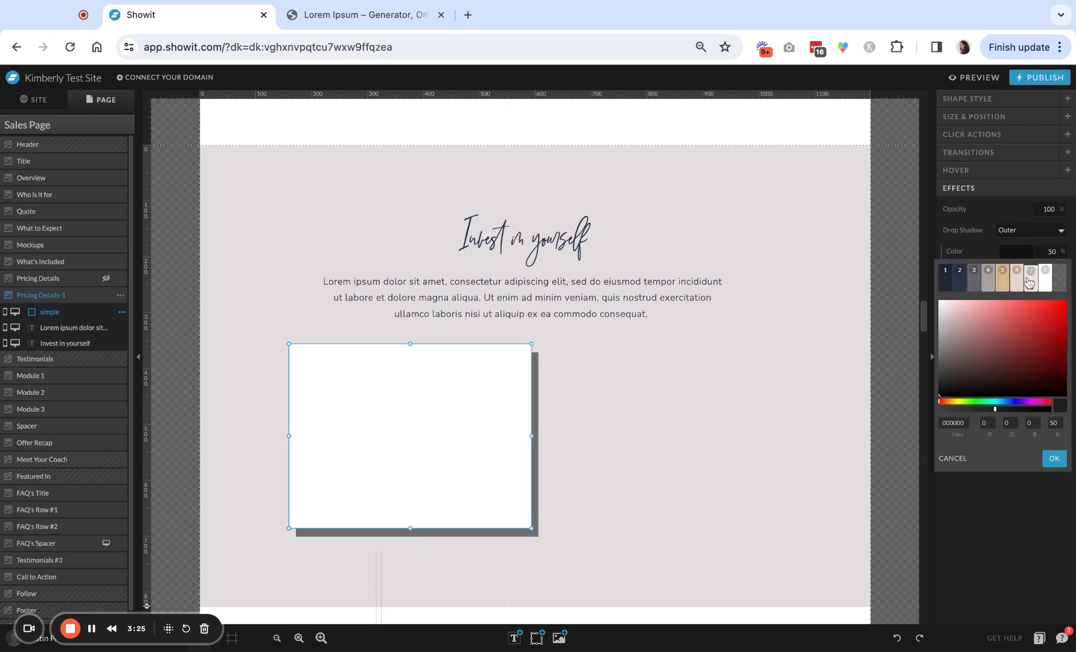
pyautogui.click(1029, 278)
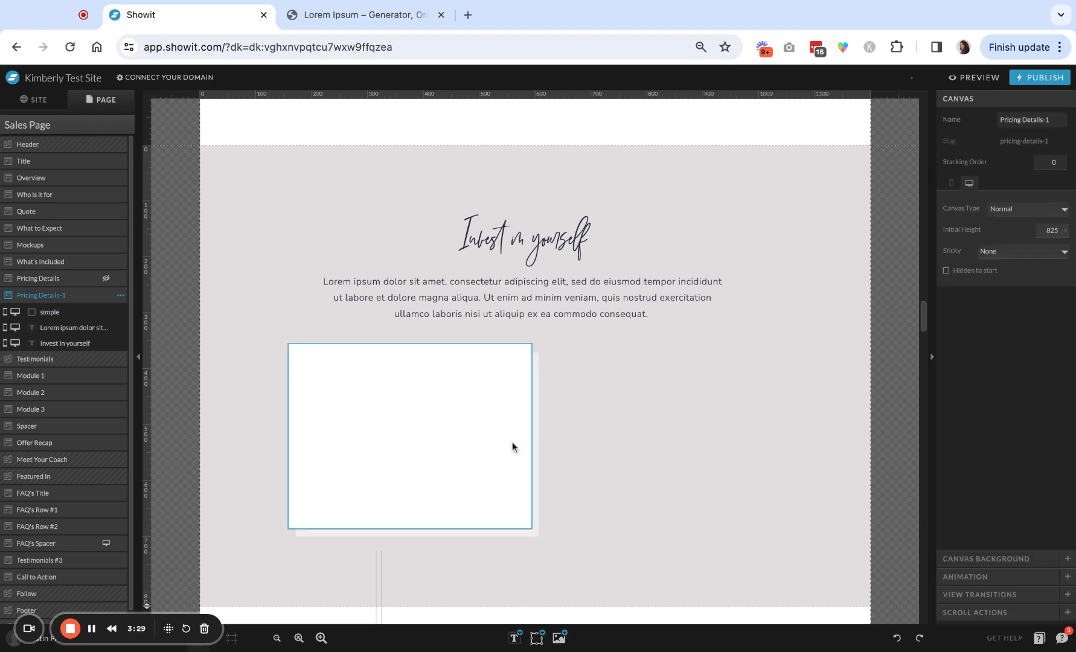
pyautogui.click(410, 437)
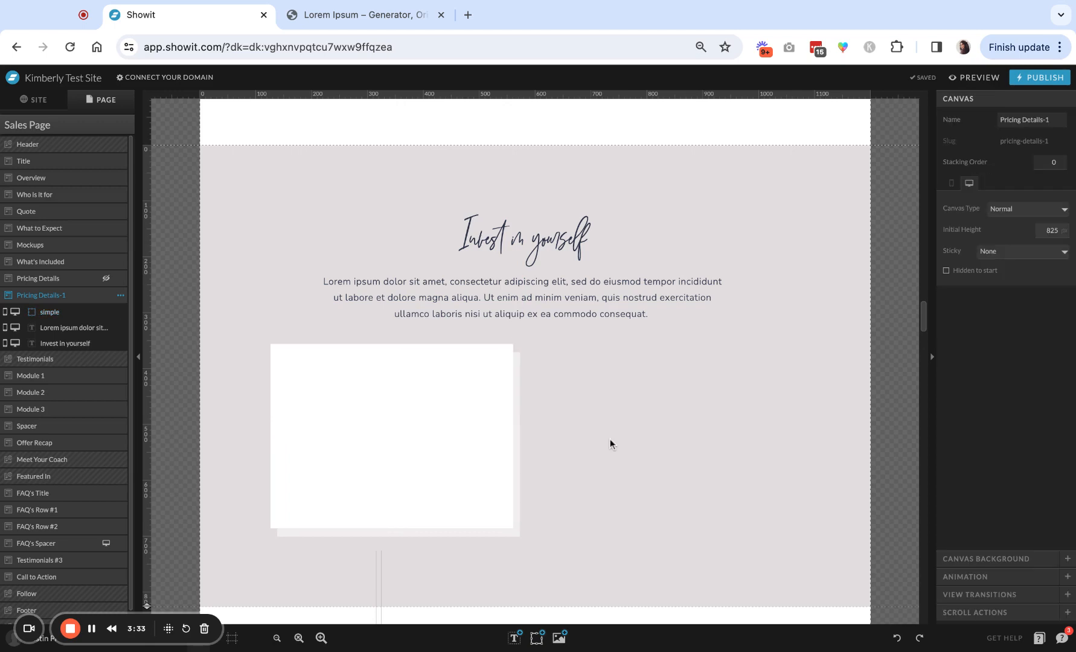
# Step: Add a paragraph beside the box and copy an opening lorem ipsum sentence for it
pyautogui.click(513, 637)
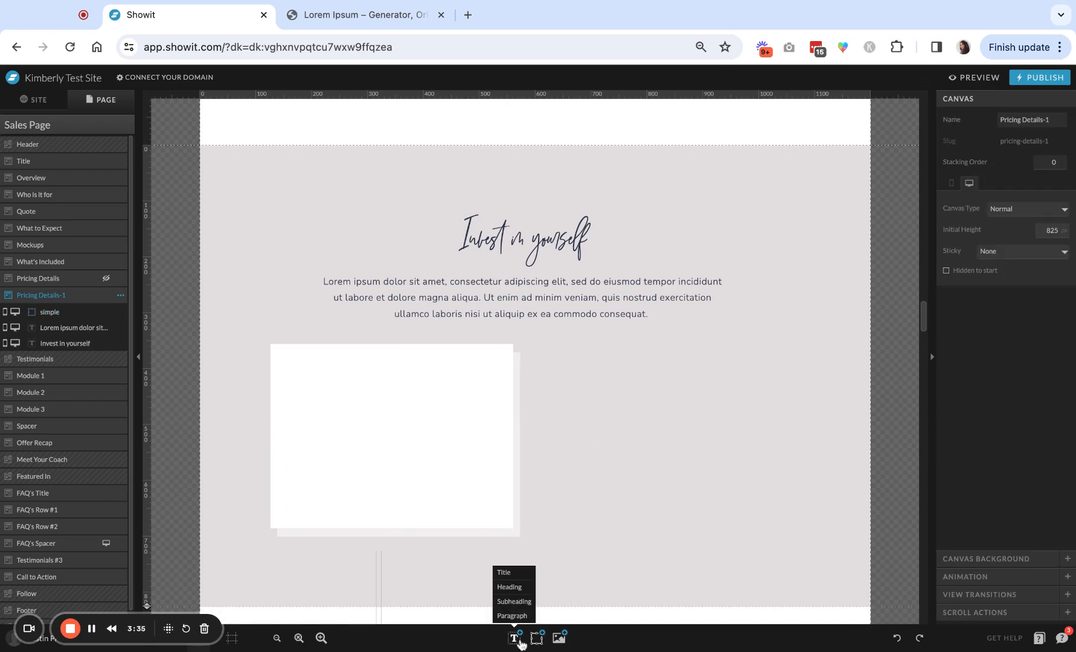
pyautogui.click(511, 616)
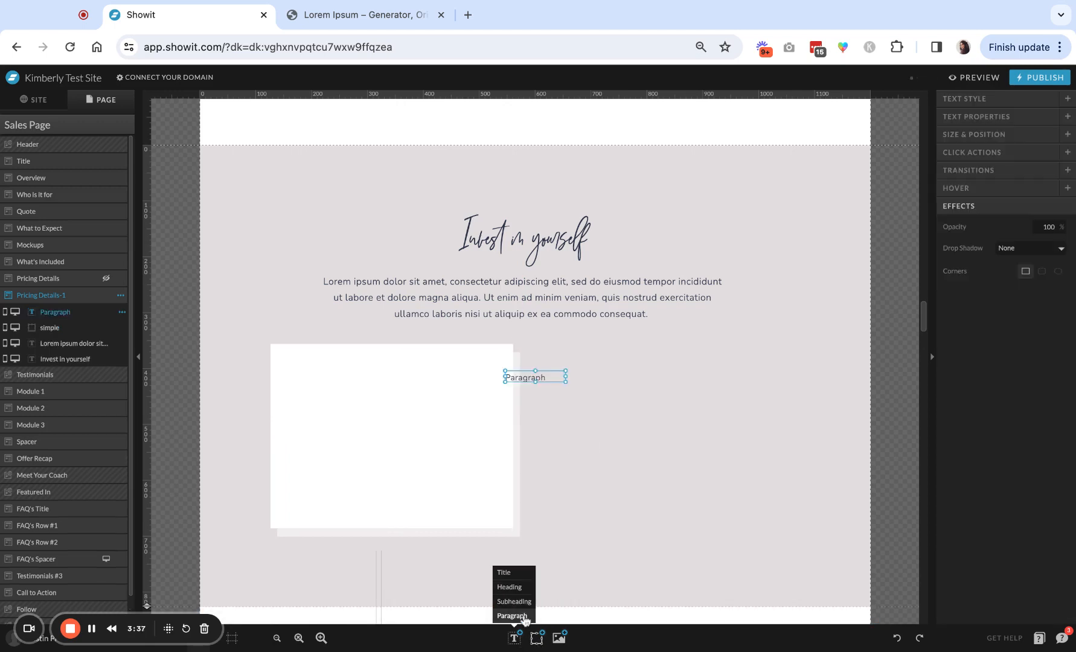
pyautogui.moveTo(535, 376); pyautogui.dragTo(621, 427)
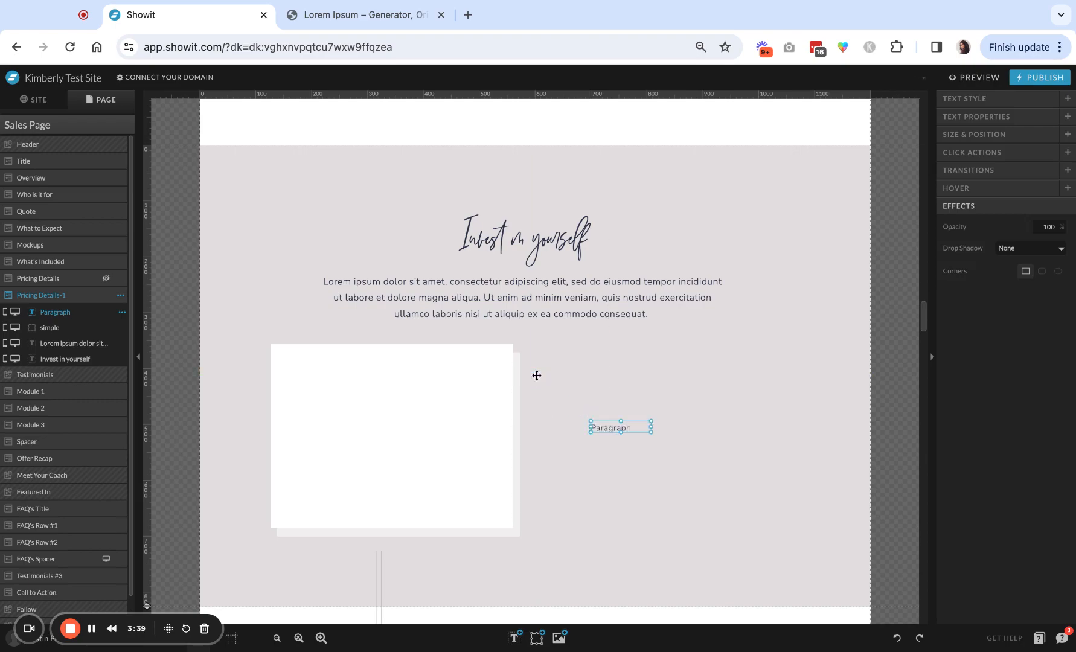
pyautogui.click(356, 15)
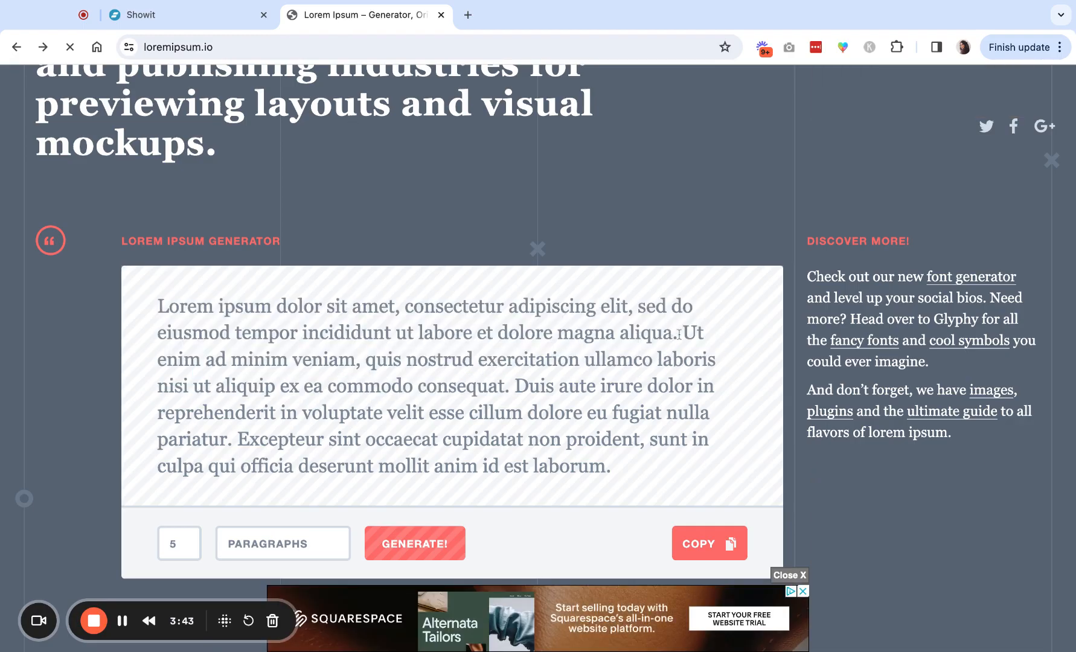
pyautogui.moveTo(158, 306); pyautogui.dragTo(676, 333)
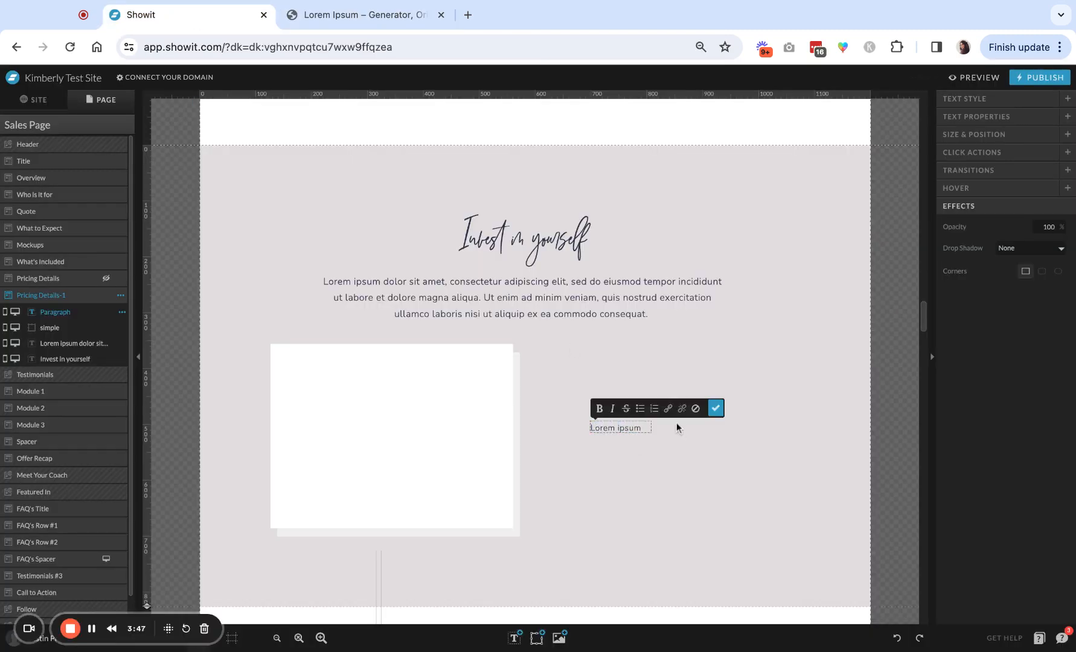
# Step: Finish the pasted lorem ipsum paragraph and move it into the white box
pyautogui.click(715, 408)
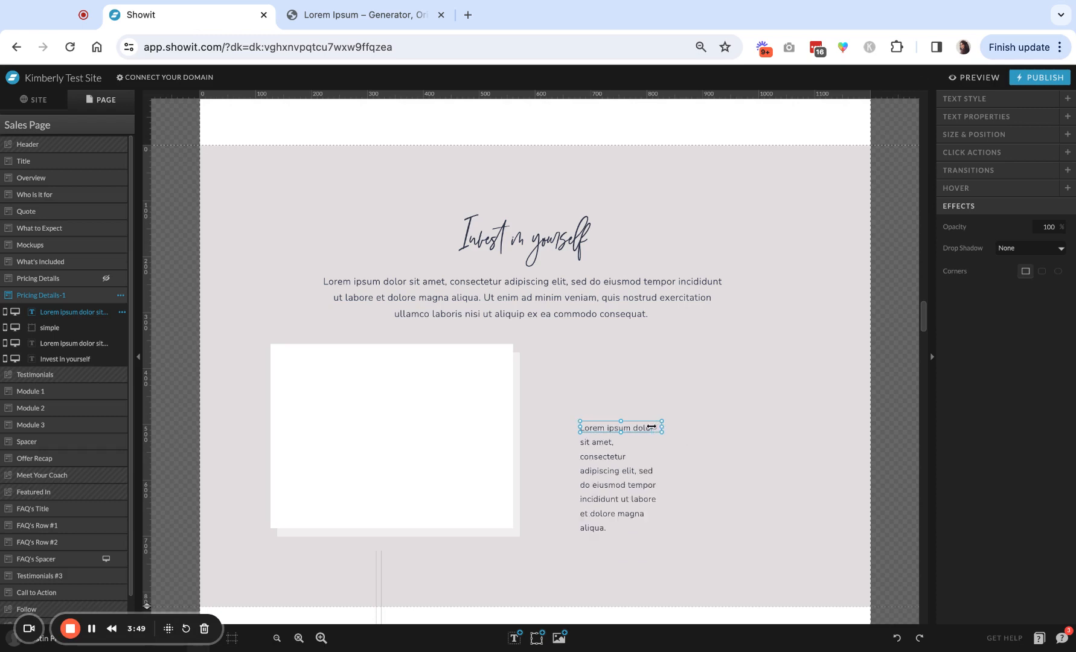
pyautogui.moveTo(621, 427); pyautogui.dragTo(375, 444)
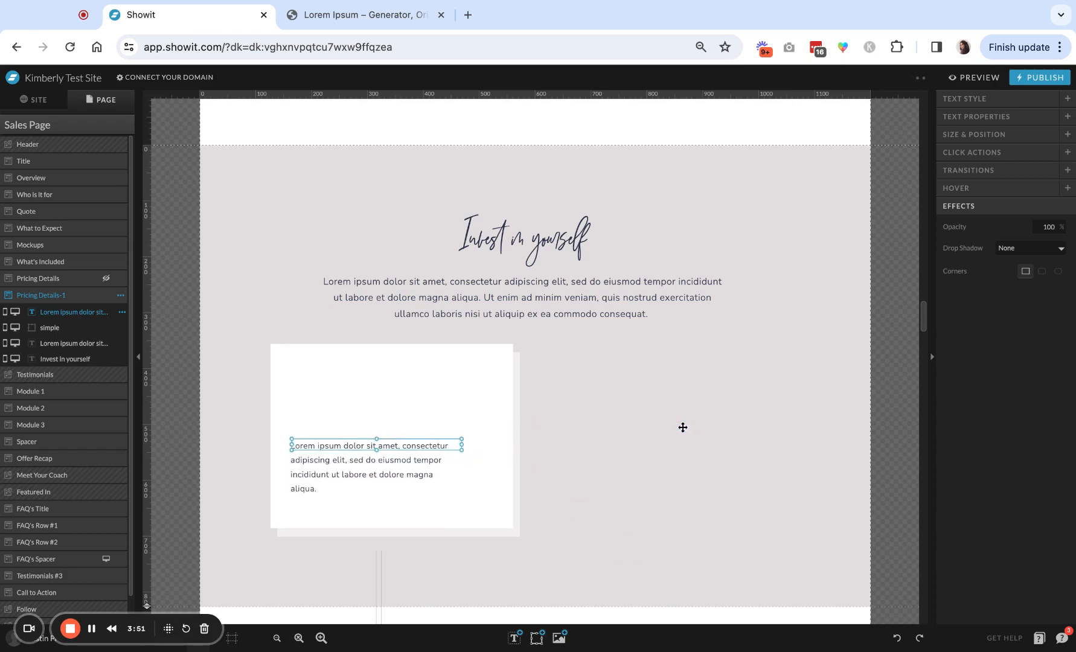
pyautogui.moveTo(376, 446); pyautogui.dragTo(394, 469)
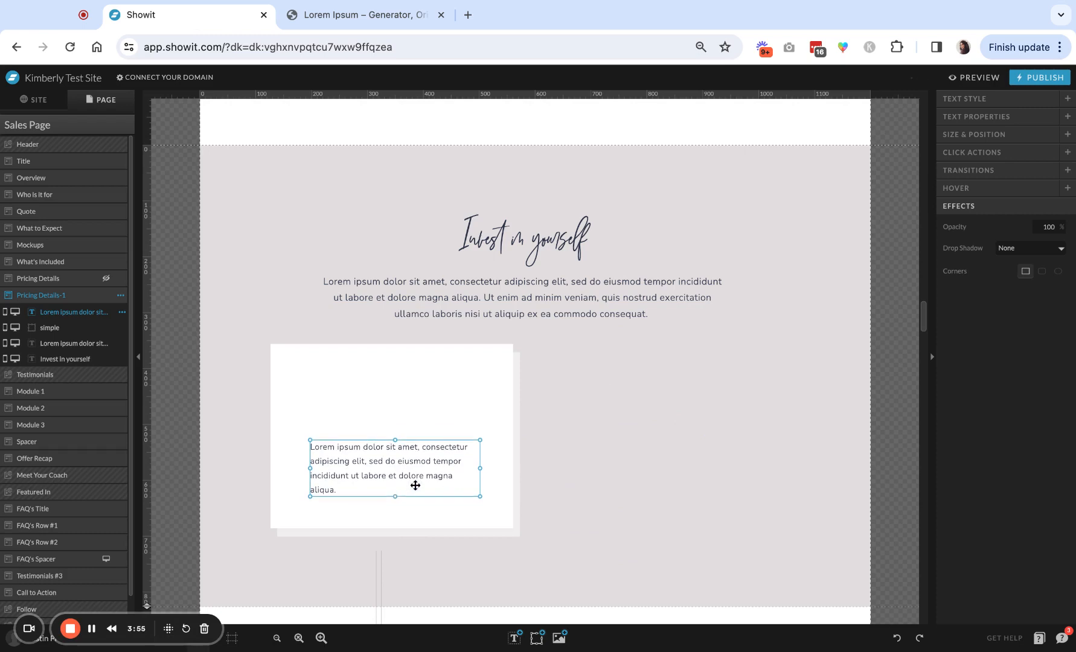
pyautogui.moveTo(540, 460)
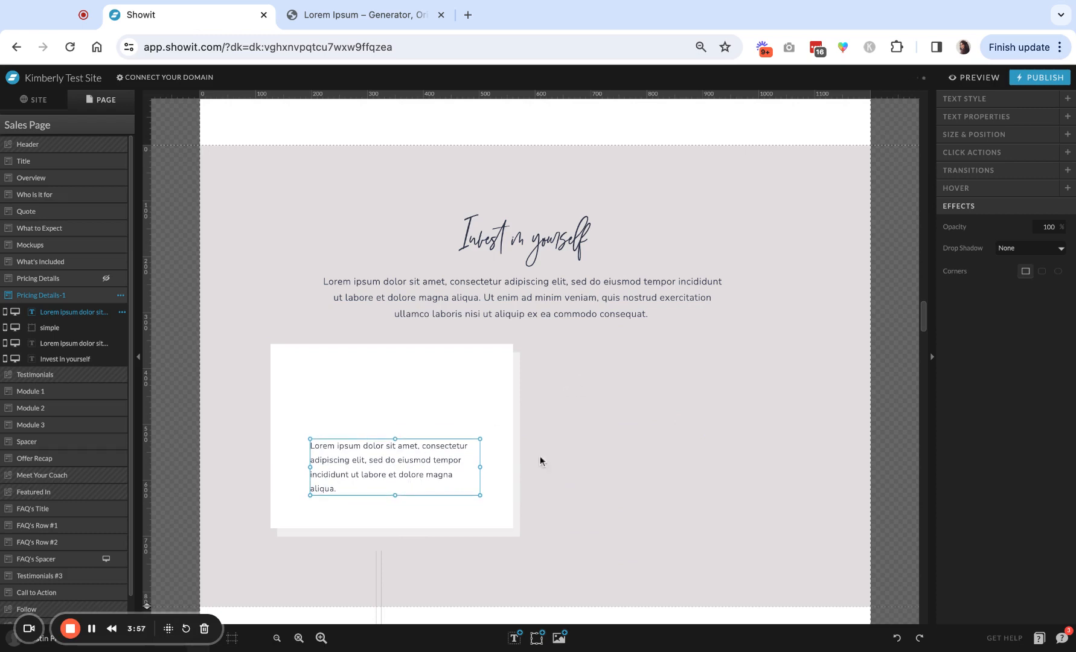
# Step: Add a subheading inside the box and retype it as ONE-TIME PAYMENT
pyautogui.click(512, 638)
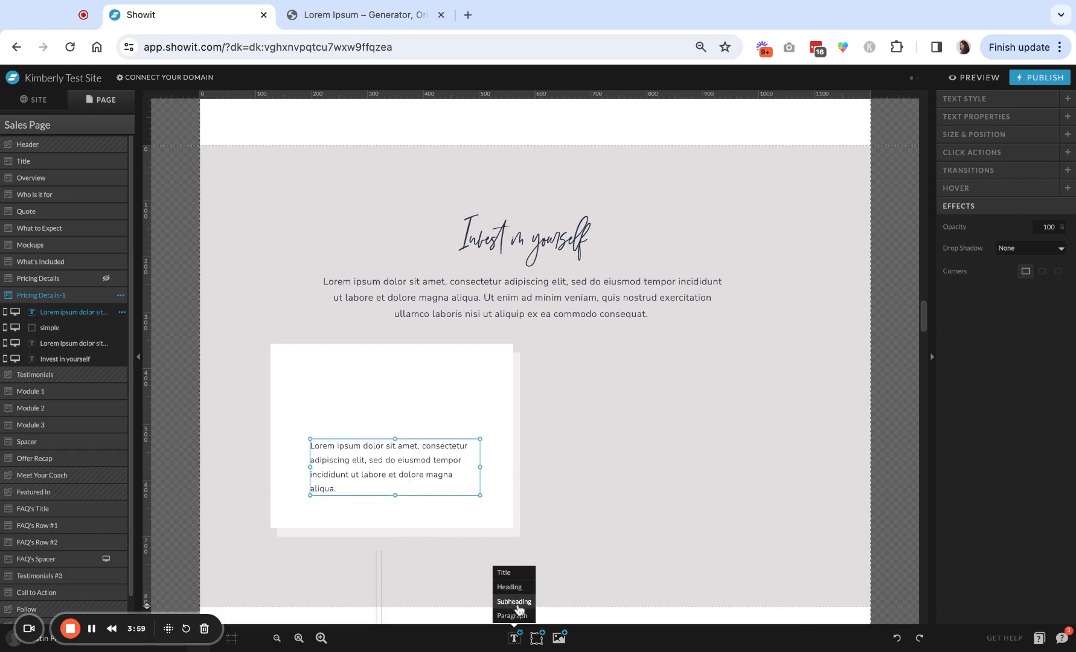
pyautogui.click(514, 602)
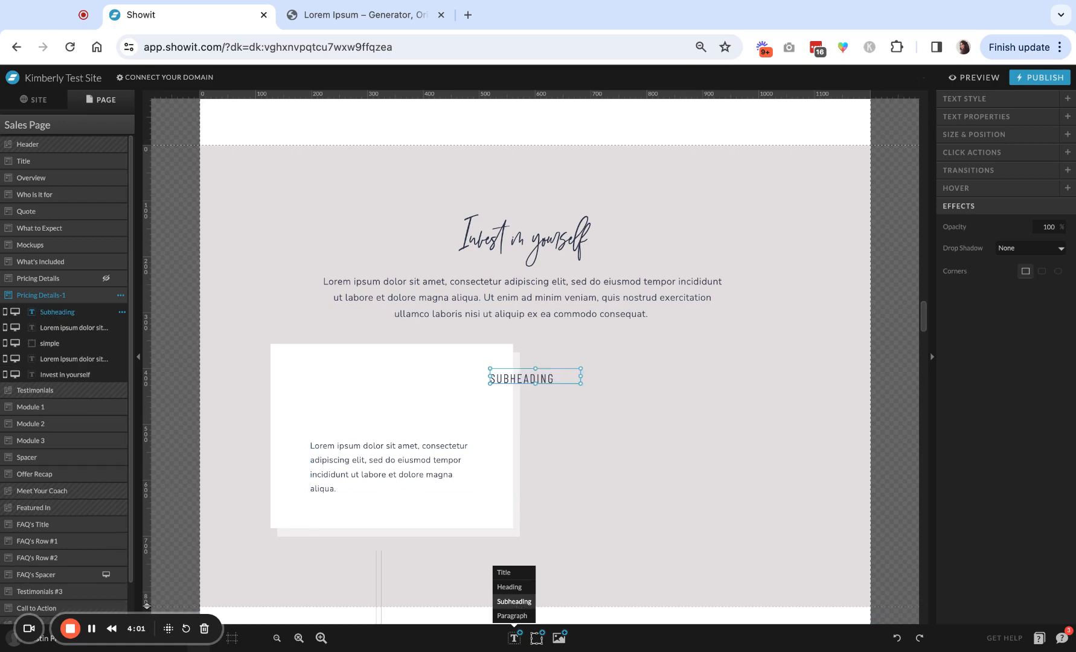
pyautogui.moveTo(534, 378); pyautogui.dragTo(391, 389)
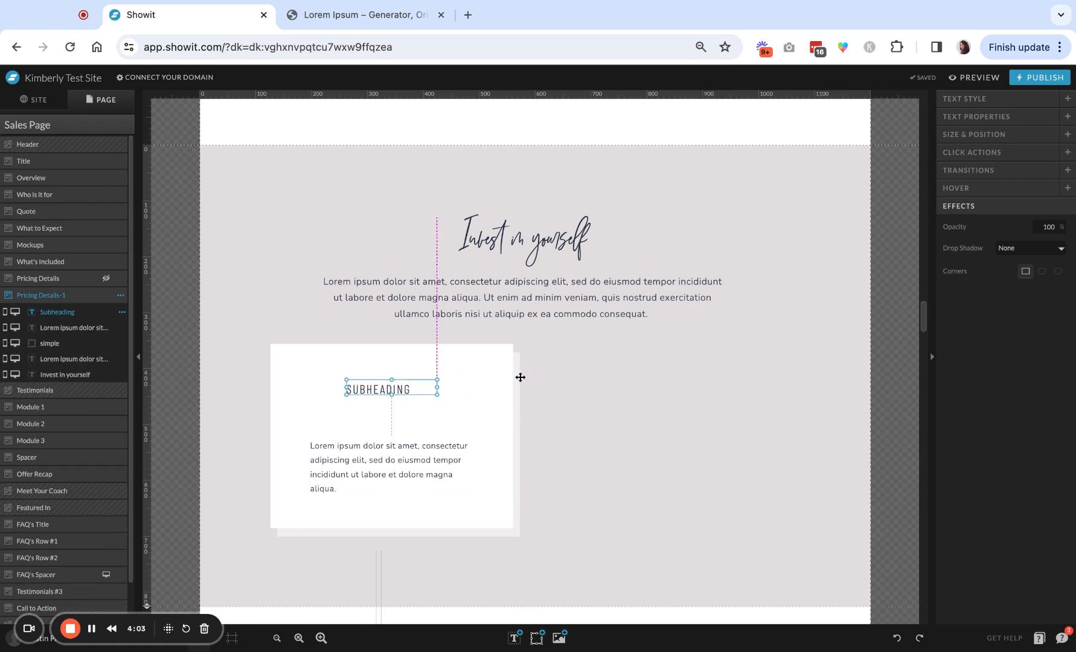
pyautogui.doubleClick(378, 388)
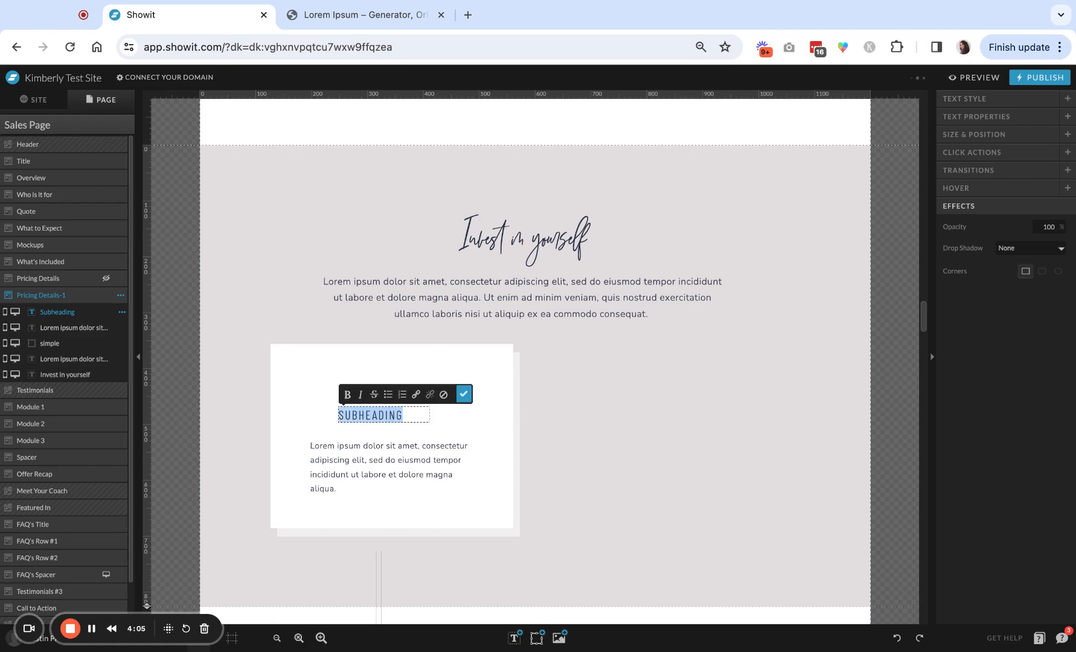
pyautogui.write('ONE-TIME-PAY')
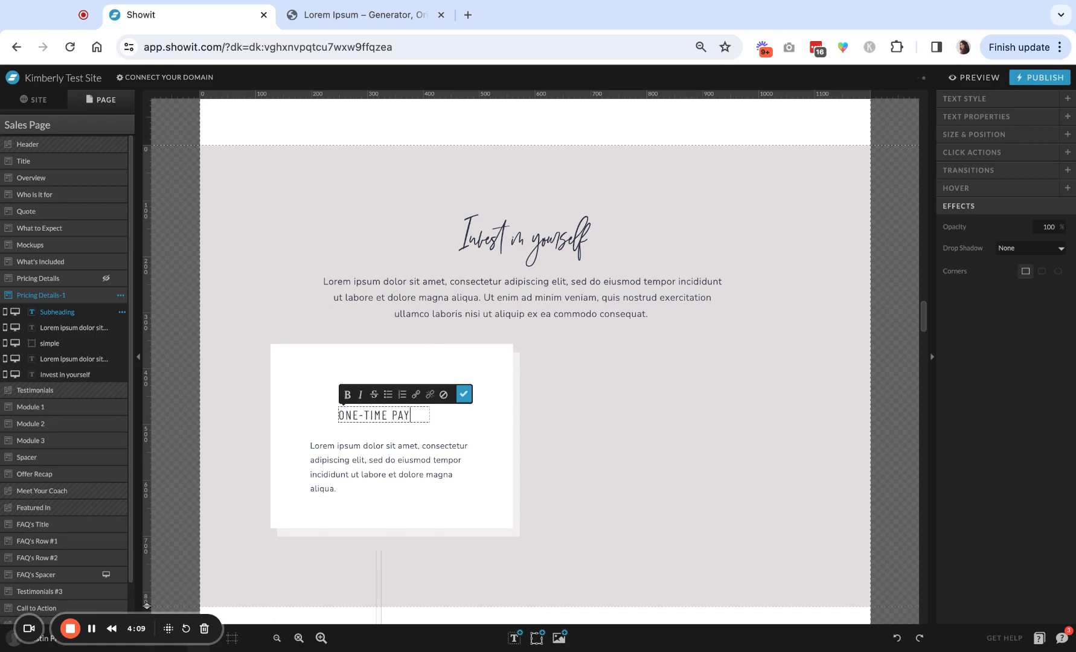
# Step: Confirm the ONE-TIME PAYMENT label and widen it to one line
pyautogui.click(463, 394)
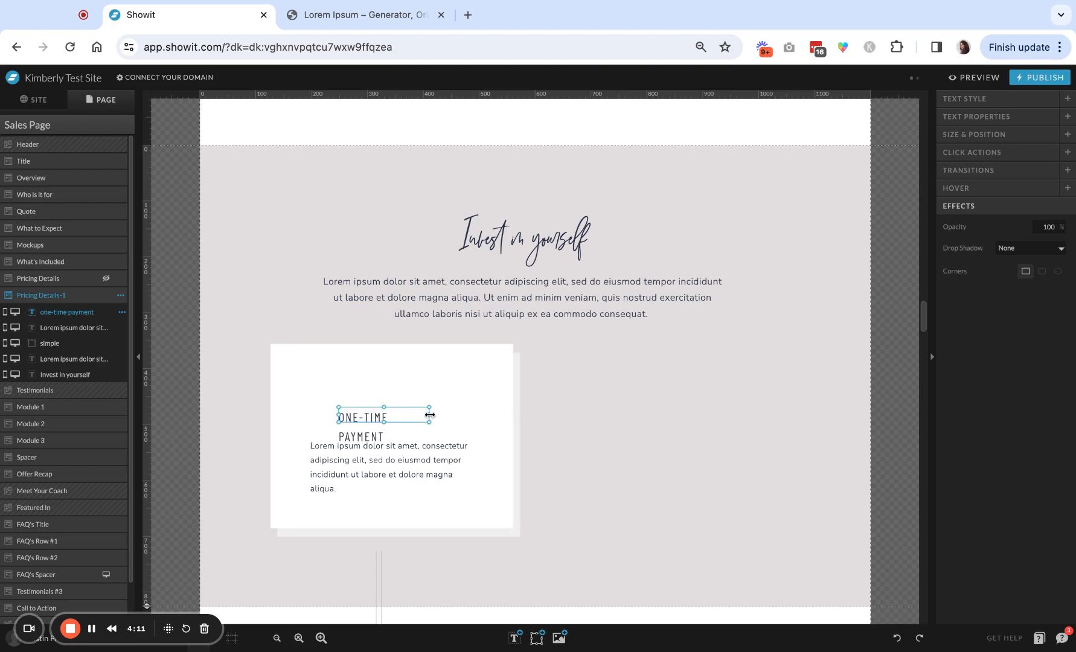
pyautogui.moveTo(430, 416); pyautogui.dragTo(463, 415)
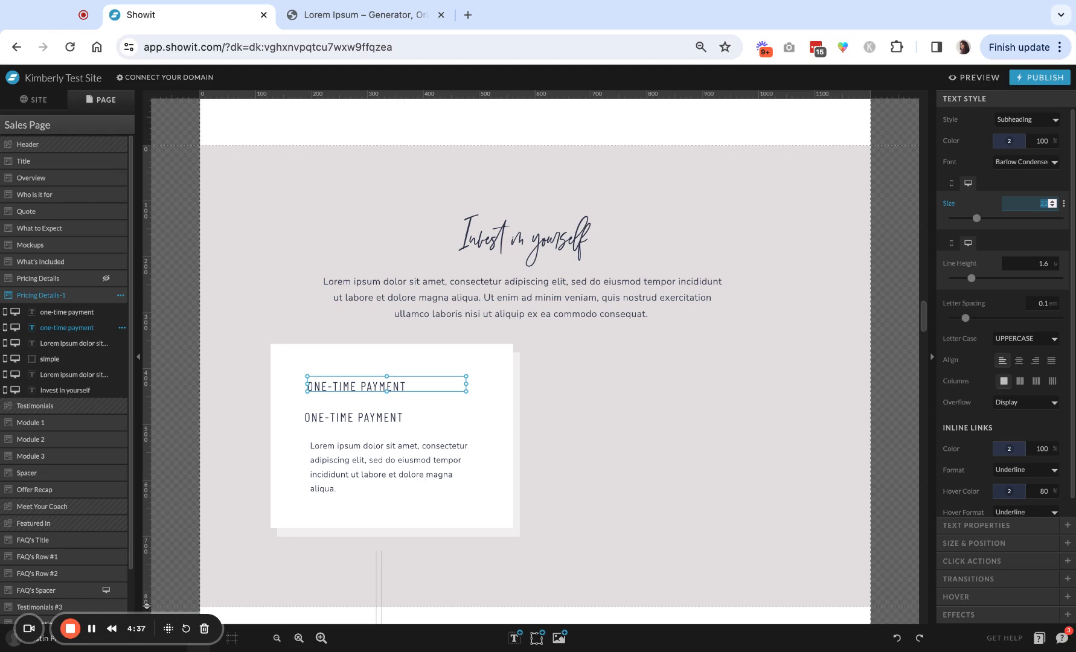
# Step: Make the duplicated label 75 px and retype it as the $497 price
pyautogui.write('75')
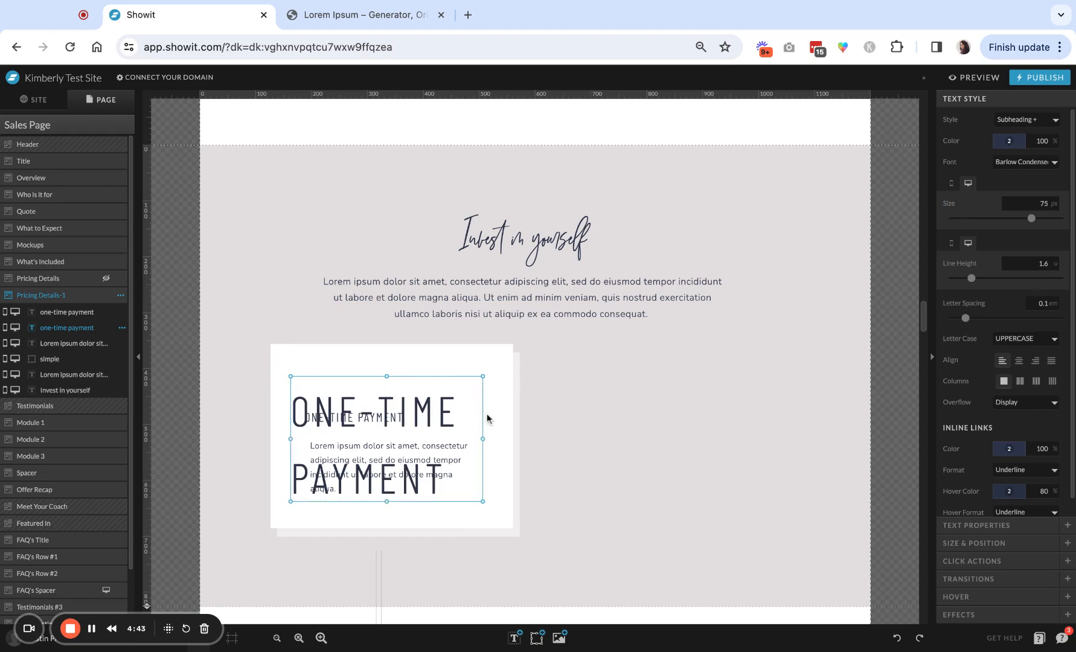
pyautogui.moveTo(1030, 278); pyautogui.dragTo(954, 278)
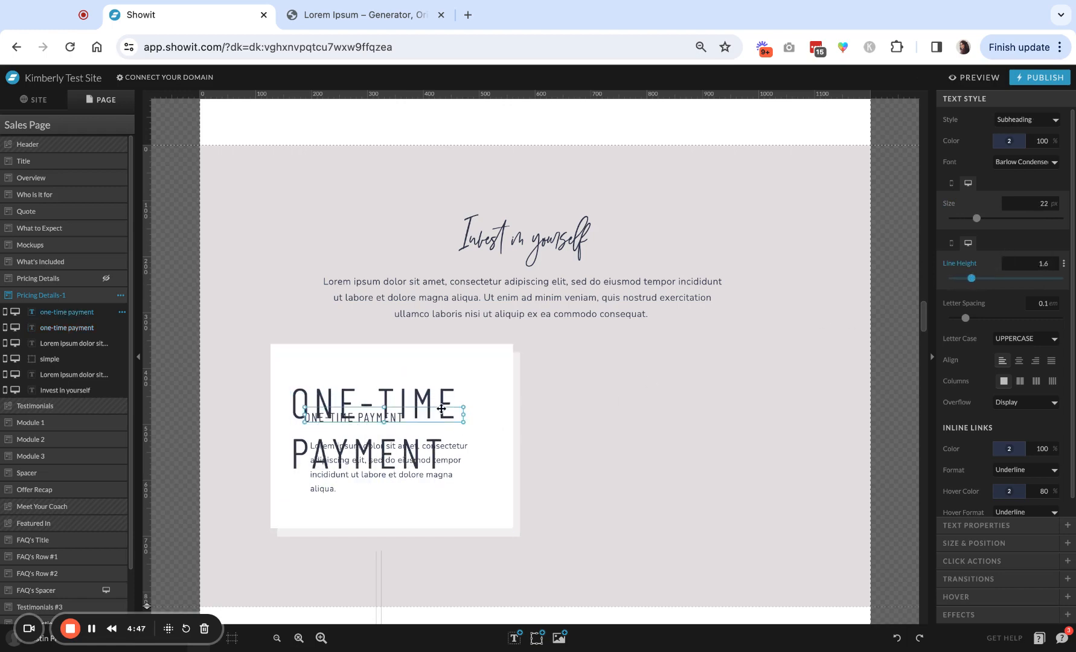
pyautogui.doubleClick(378, 404)
pyautogui.write('$')
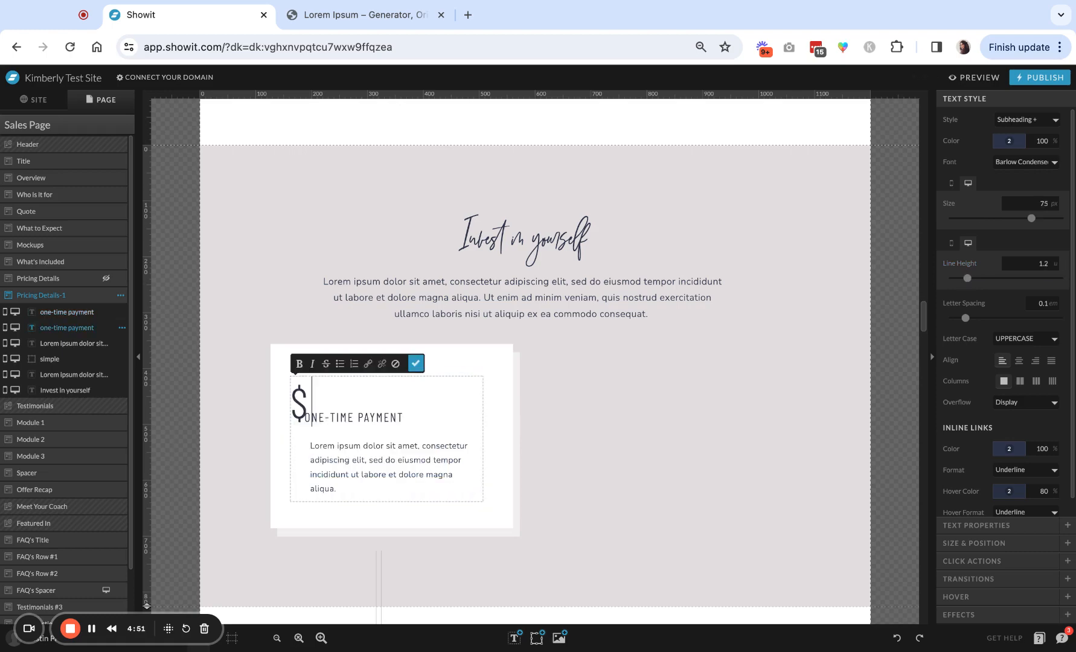
pyautogui.write('497')
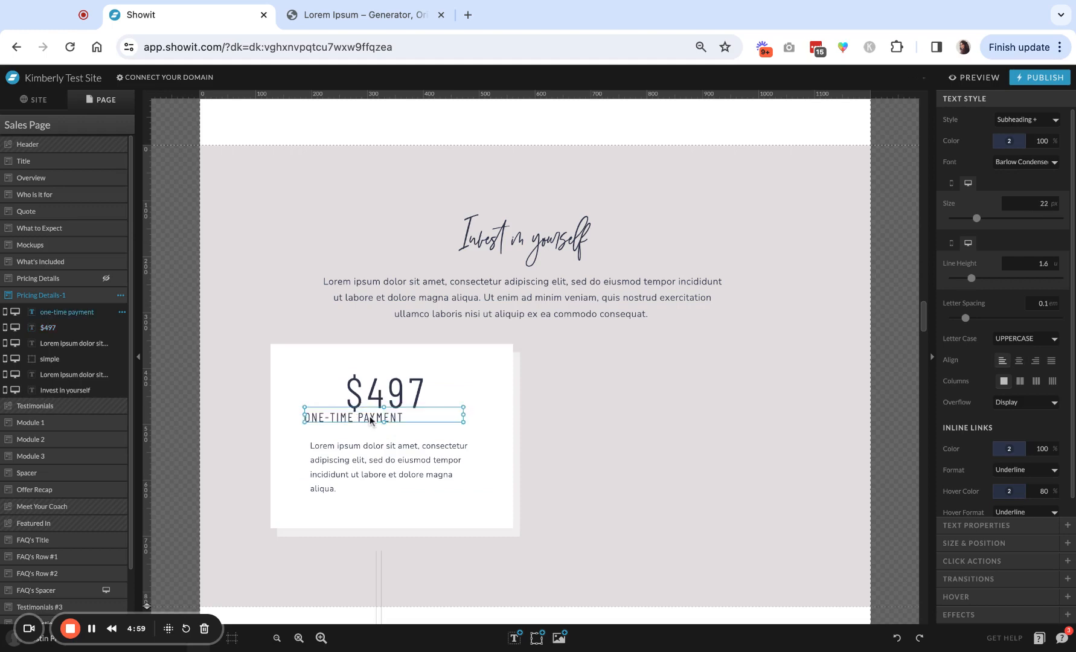
# Step: Centre the label and paragraph text and review the price and label size settings
pyautogui.click(1019, 360)
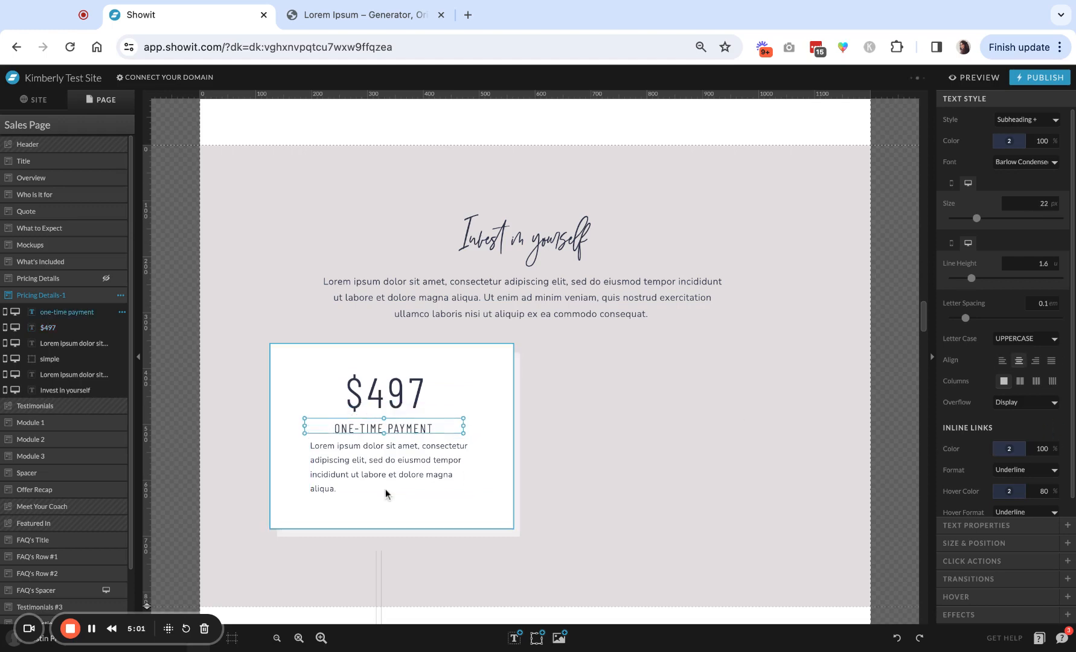
pyautogui.click(388, 467)
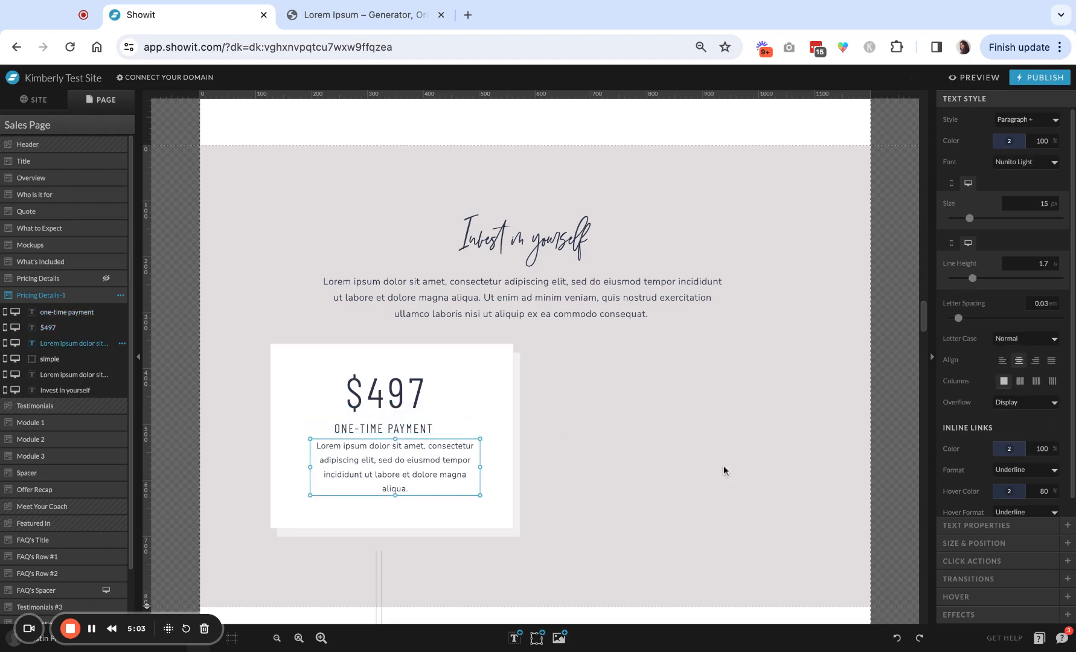
pyautogui.moveTo(480, 469)
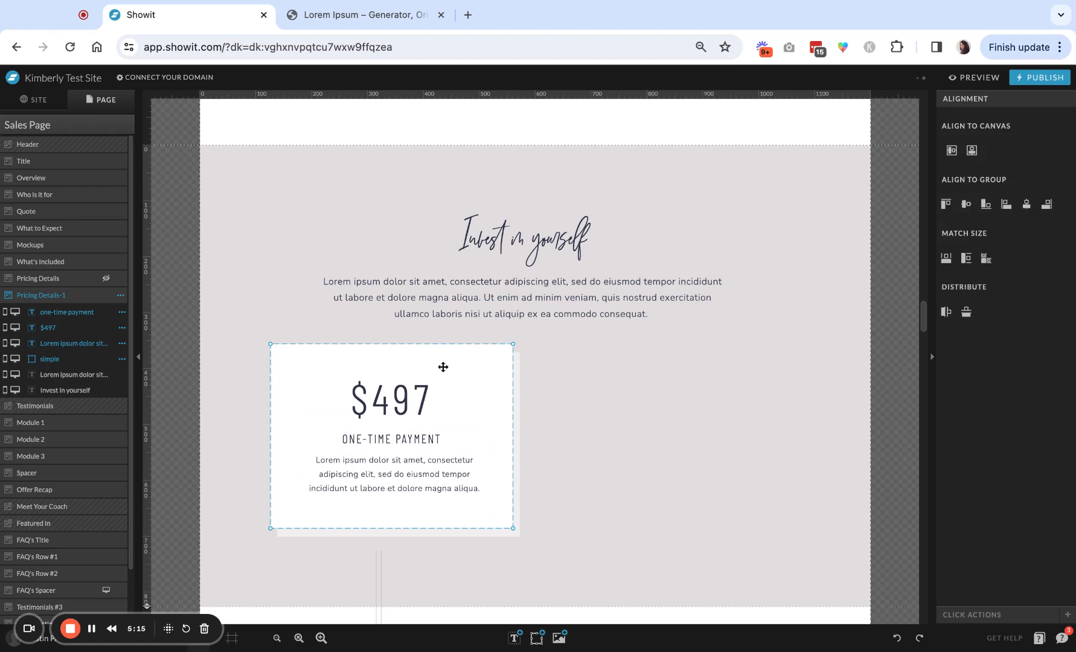
pyautogui.moveTo(1047, 203)
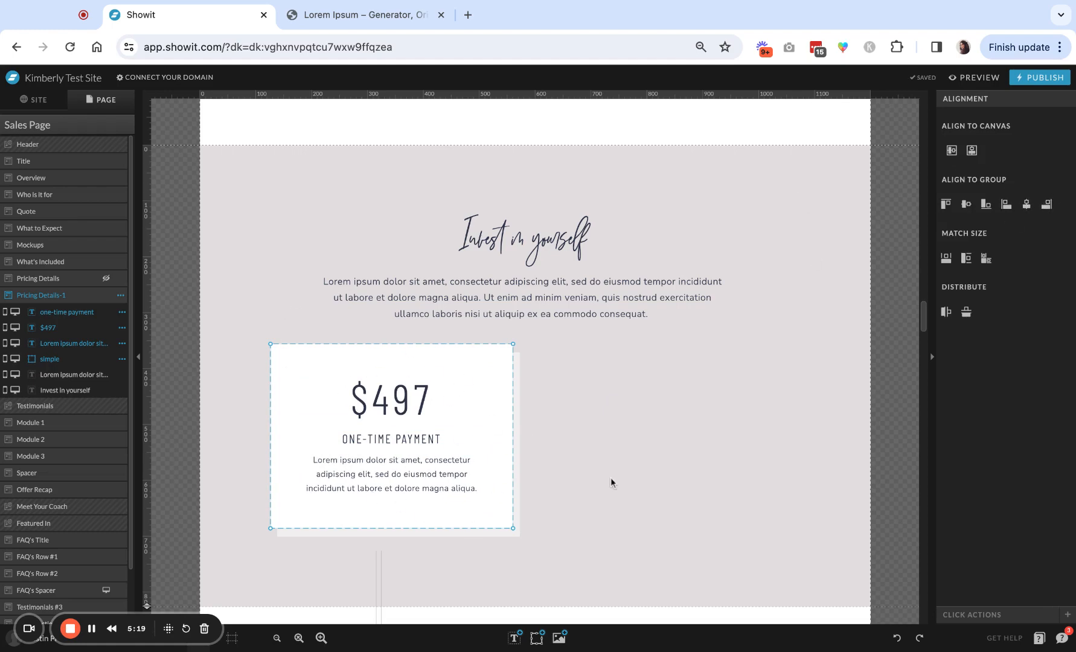
pyautogui.click(391, 398)
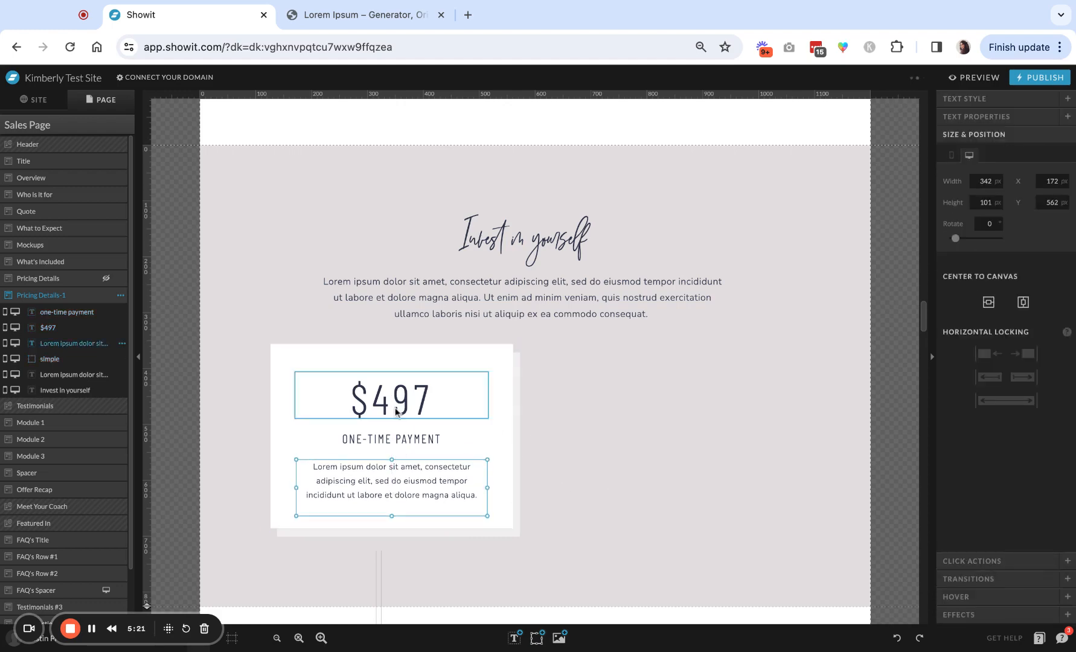
pyautogui.click(390, 395)
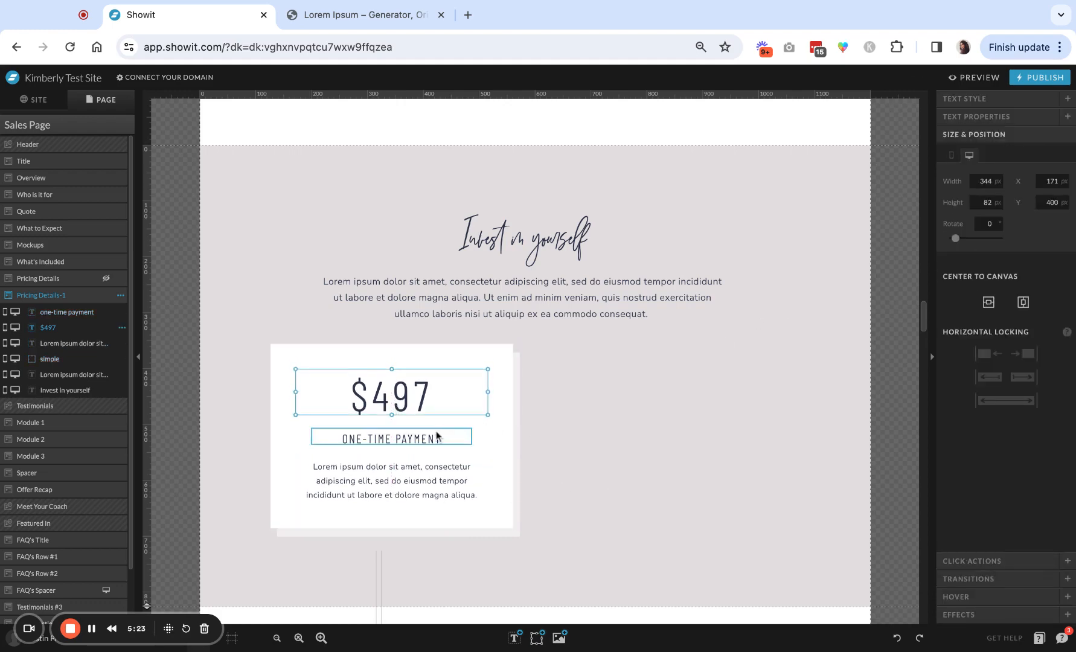
pyautogui.click(390, 438)
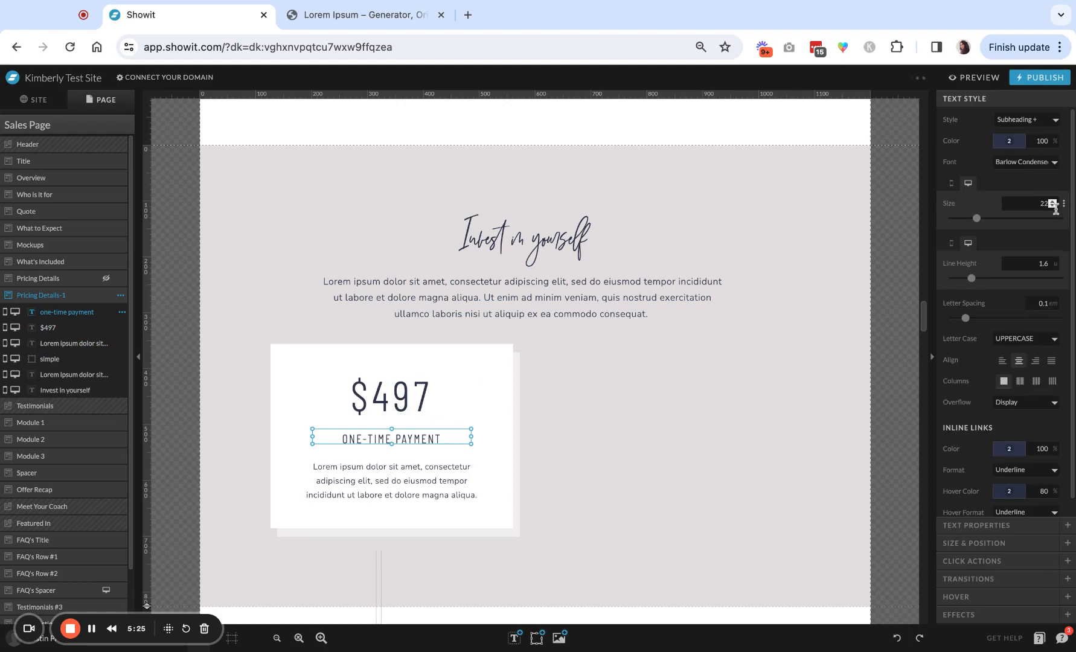
pyautogui.click(1039, 203)
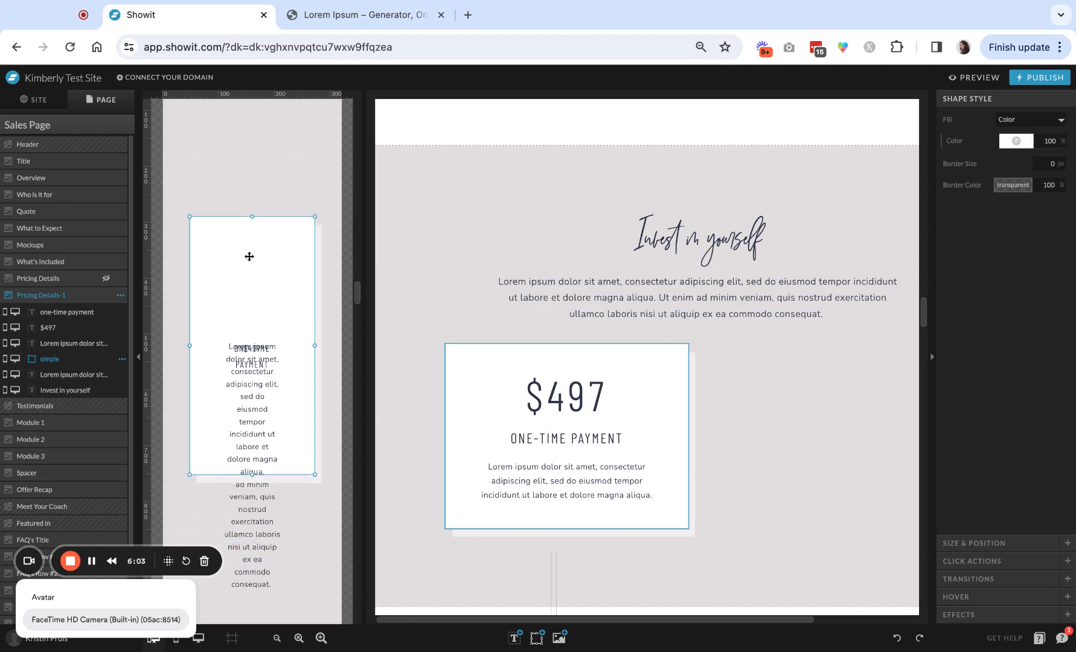
# Step: On mobile, stack $497 above the ONE-TIME PAYMENT label near the top of the box
pyautogui.click(565, 438)
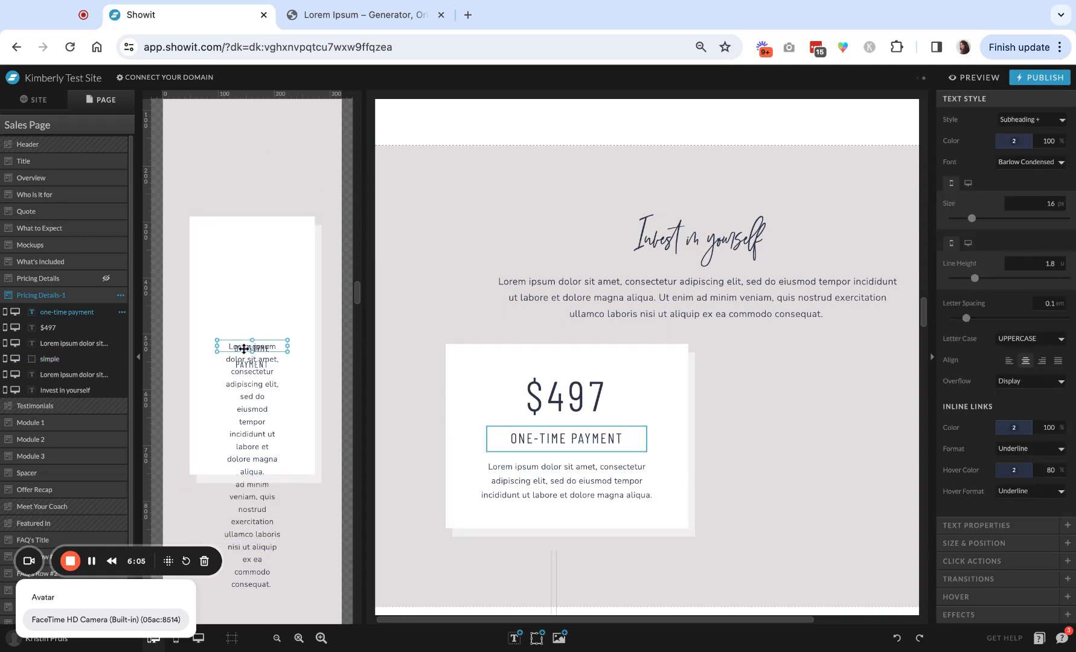
pyautogui.moveTo(252, 346); pyautogui.dragTo(252, 300)
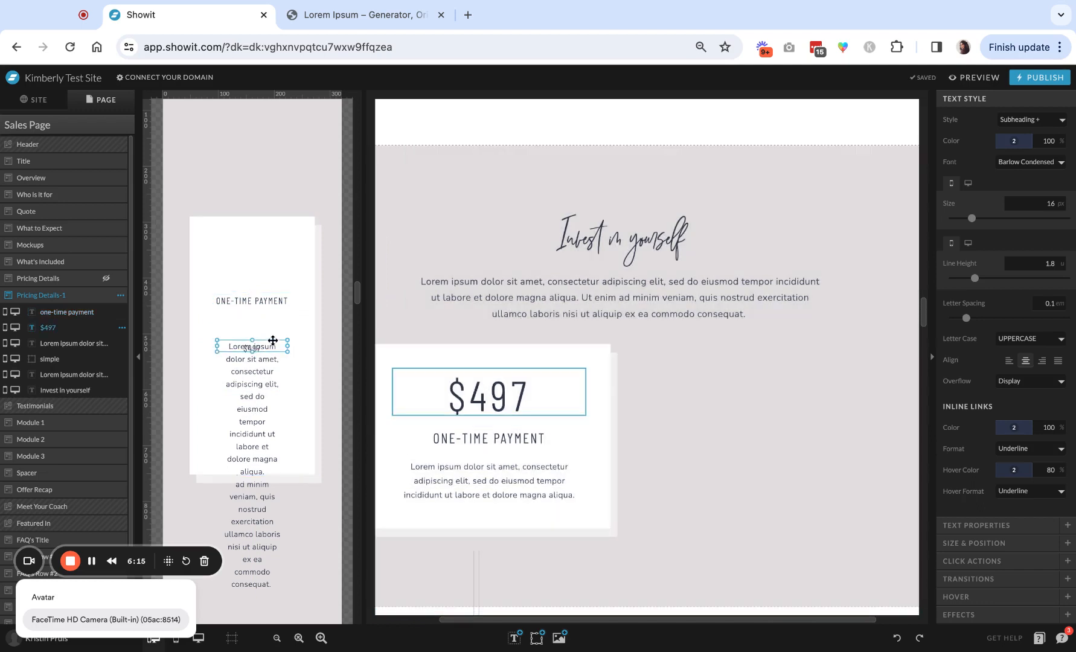
pyautogui.moveTo(252, 345); pyautogui.dragTo(252, 385)
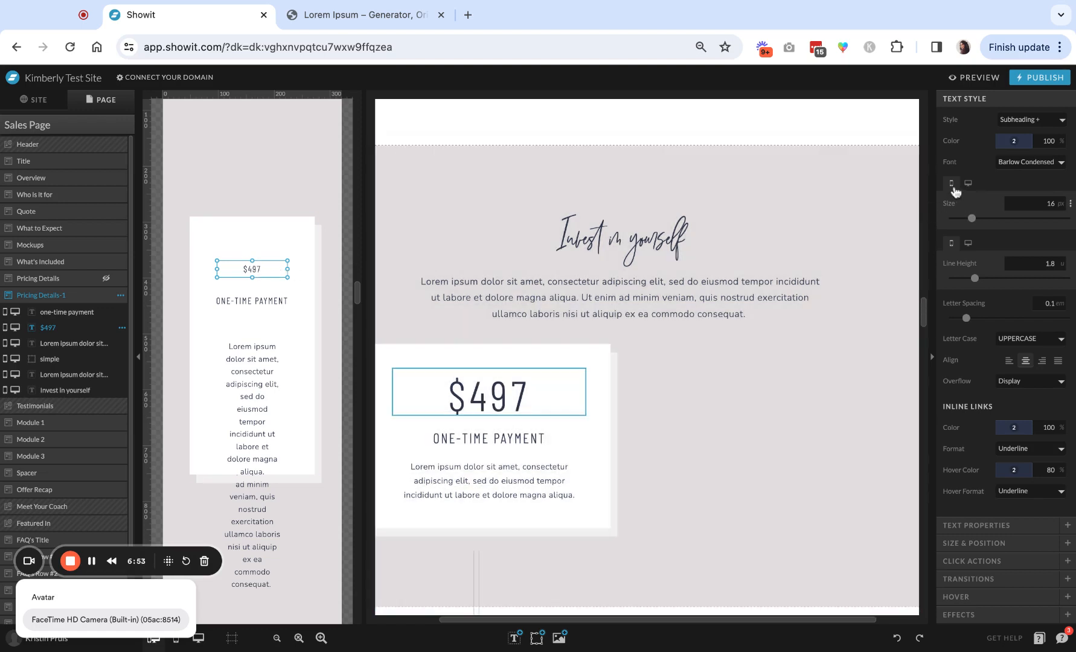
pyautogui.moveTo(972, 220)
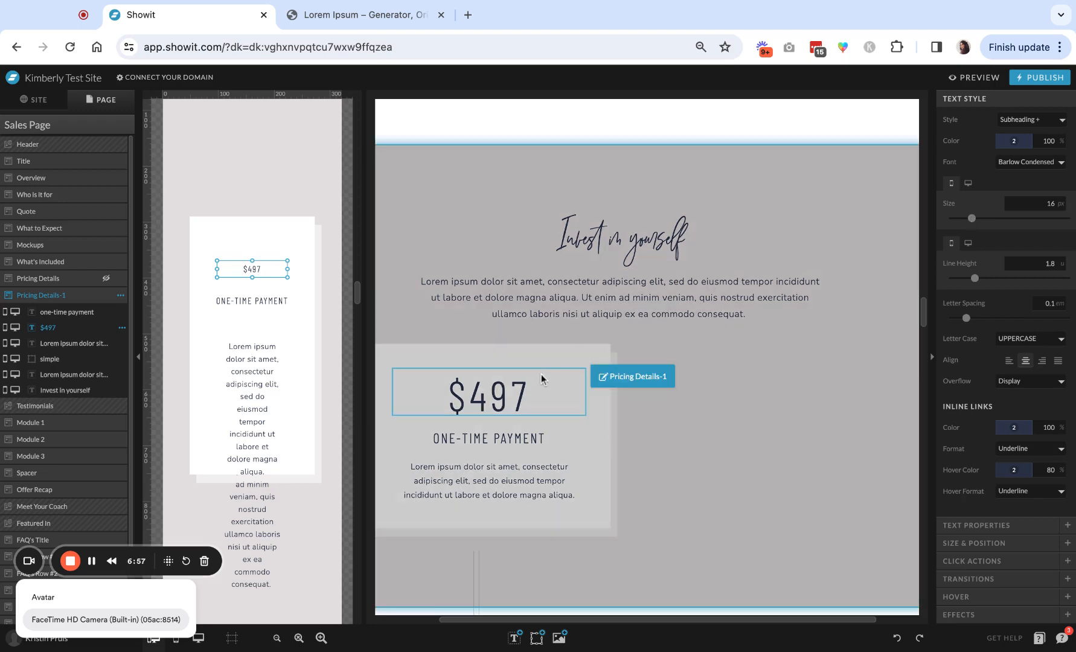
pyautogui.moveTo(866, 329)
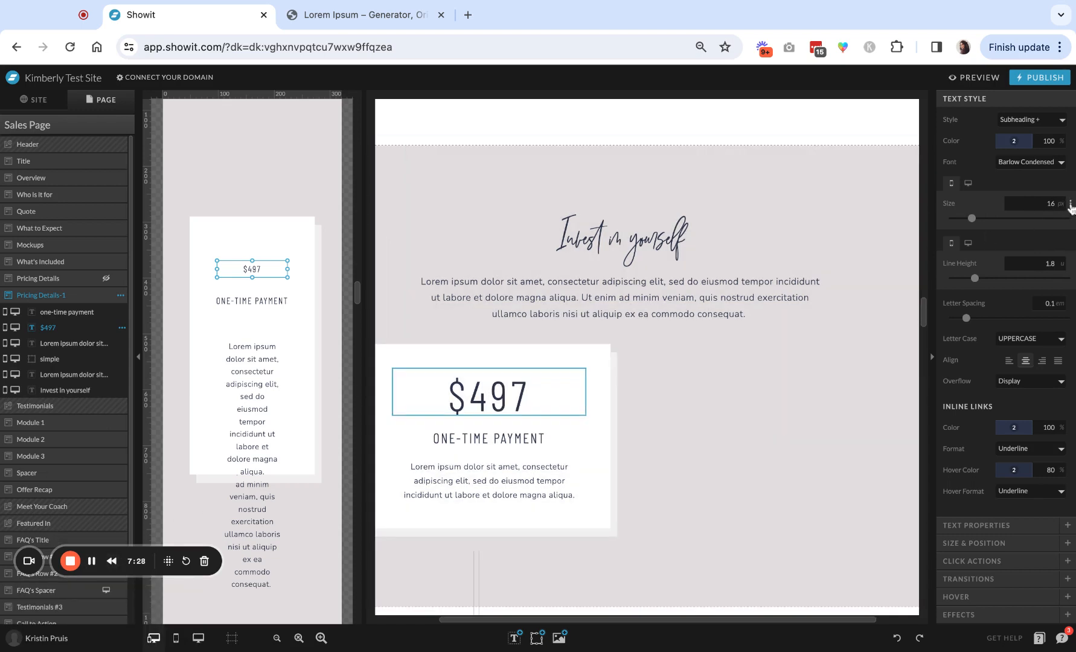
pyautogui.moveTo(1065, 207)
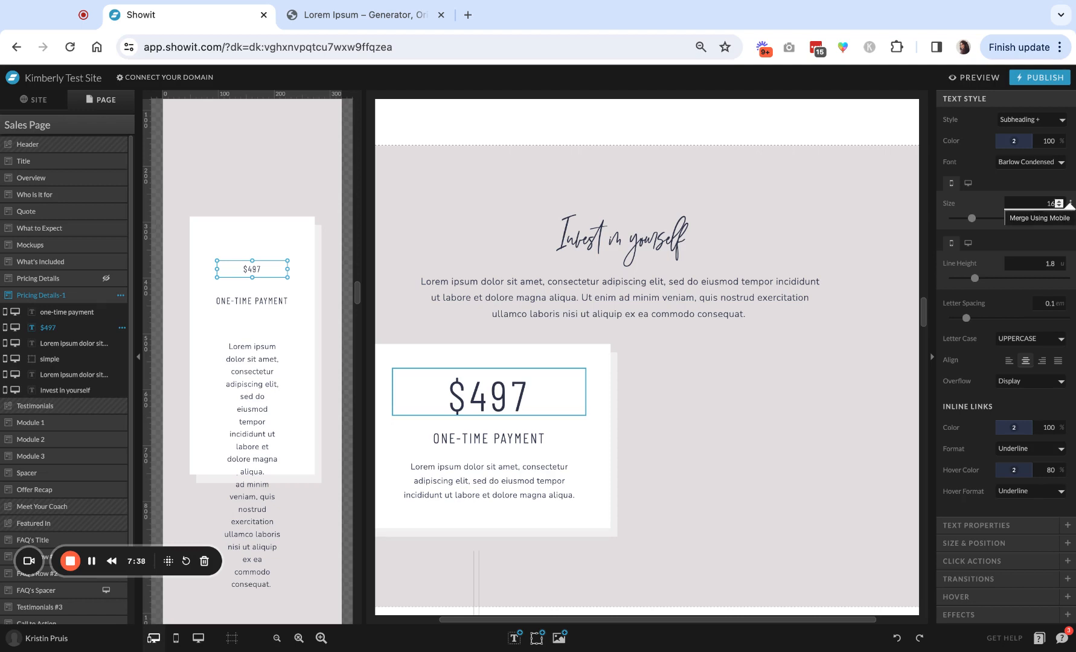
pyautogui.moveTo(967, 184)
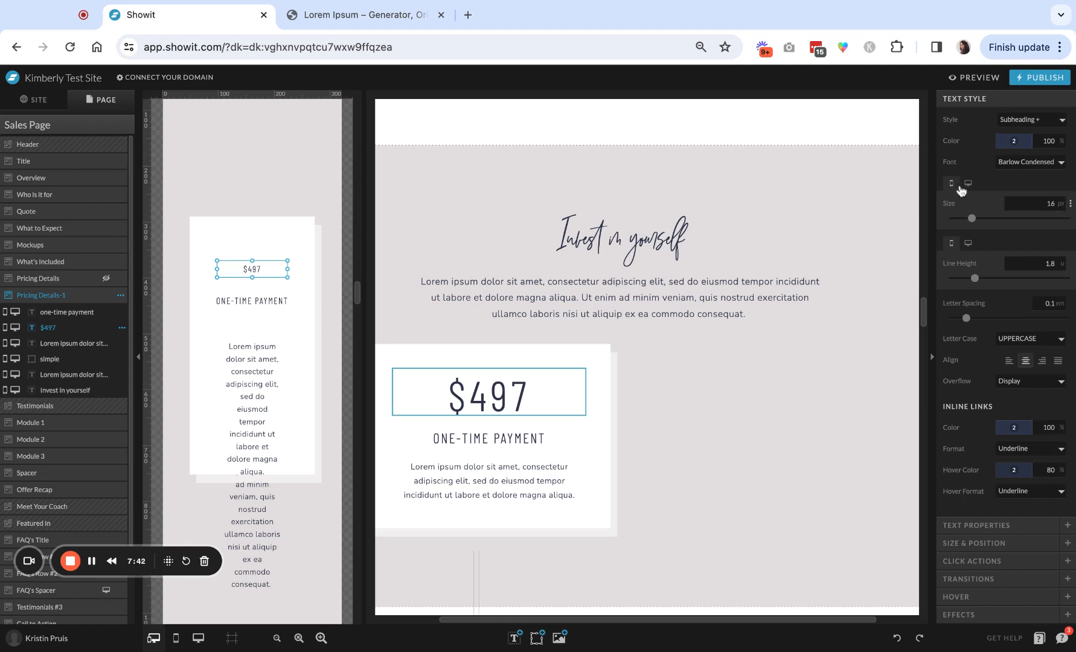
pyautogui.moveTo(969, 221)
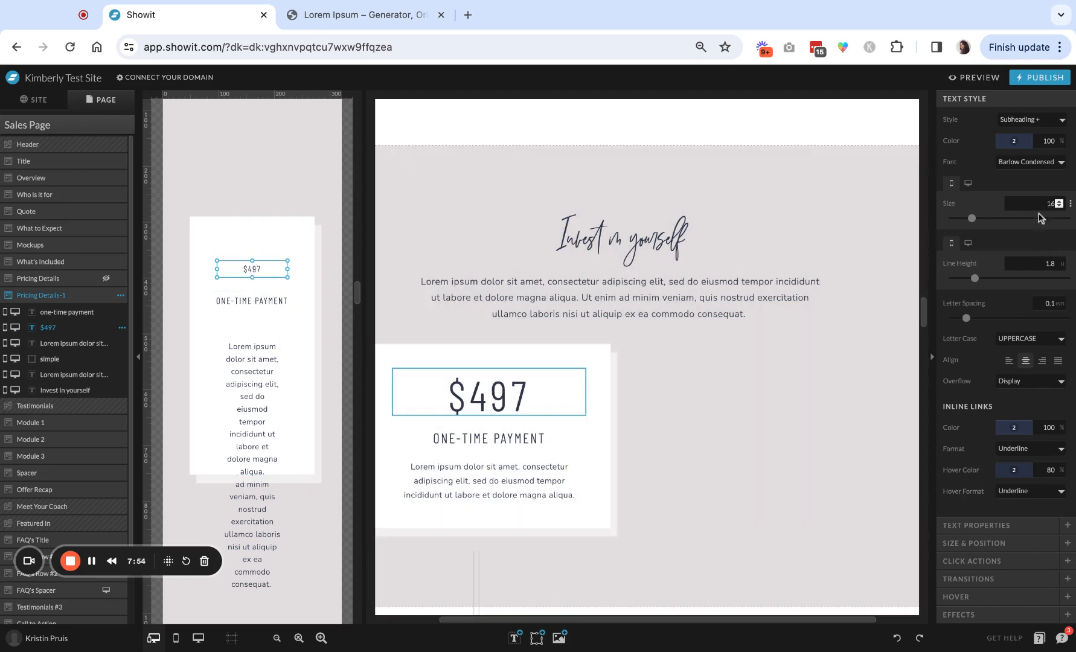
# Step: Enlarge the mobile $497 price to 54 px with line height 1
pyautogui.moveTo(972, 218); pyautogui.dragTo(981, 219)
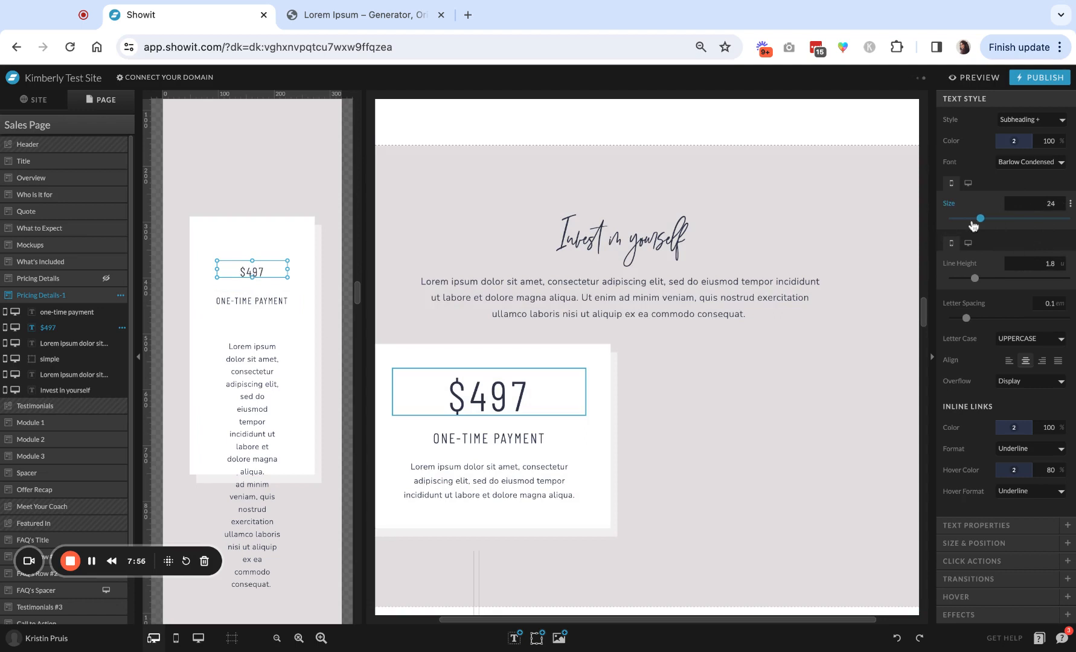
pyautogui.moveTo(979, 218); pyautogui.dragTo(990, 219)
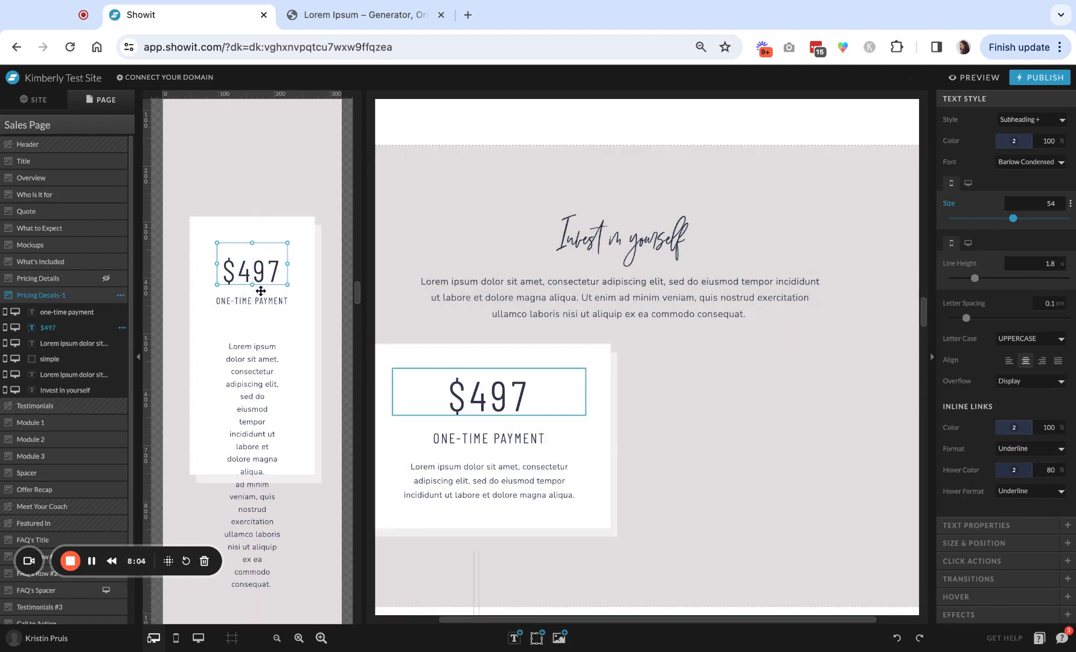
pyautogui.moveTo(971, 277); pyautogui.dragTo(976, 278)
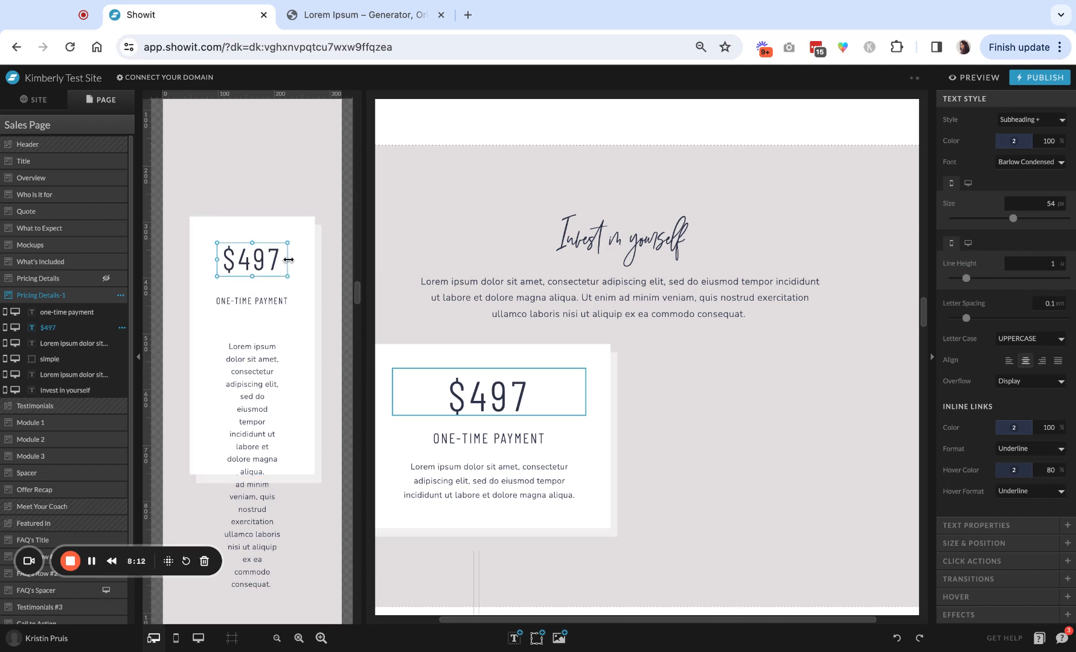
pyautogui.click(253, 301)
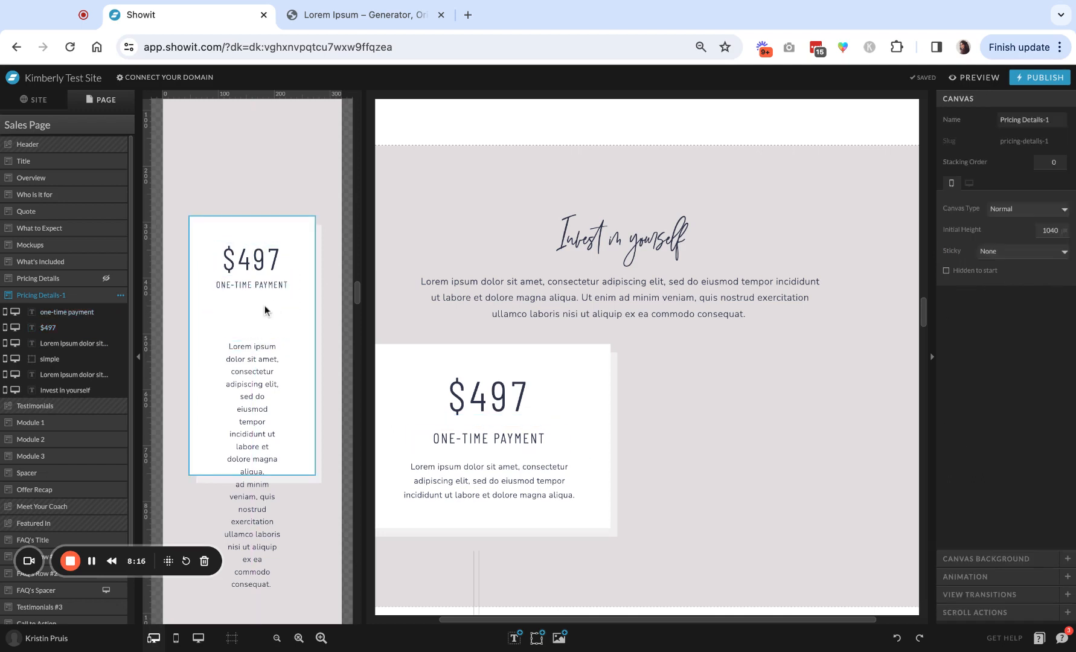
pyautogui.click(486, 488)
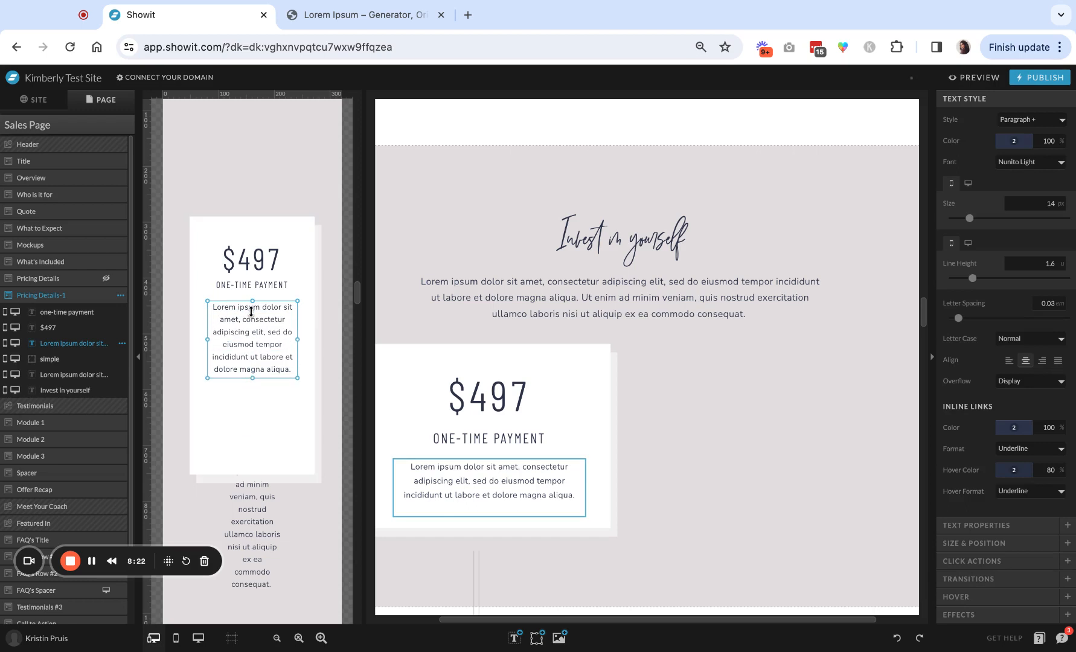
pyautogui.click(596, 330)
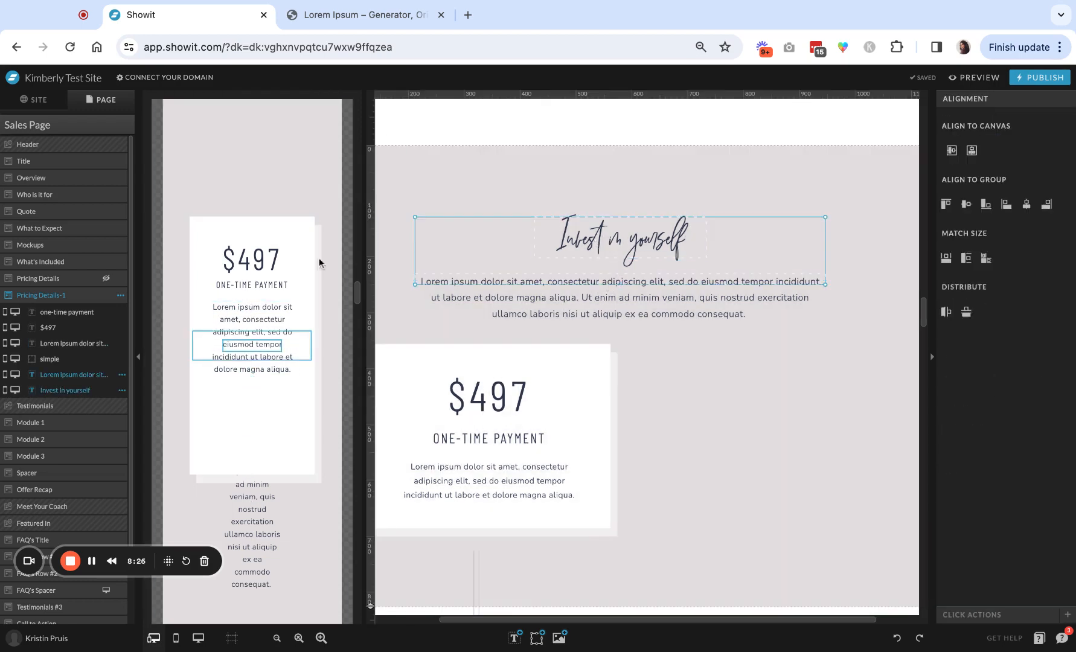
pyautogui.moveTo(600, 215)
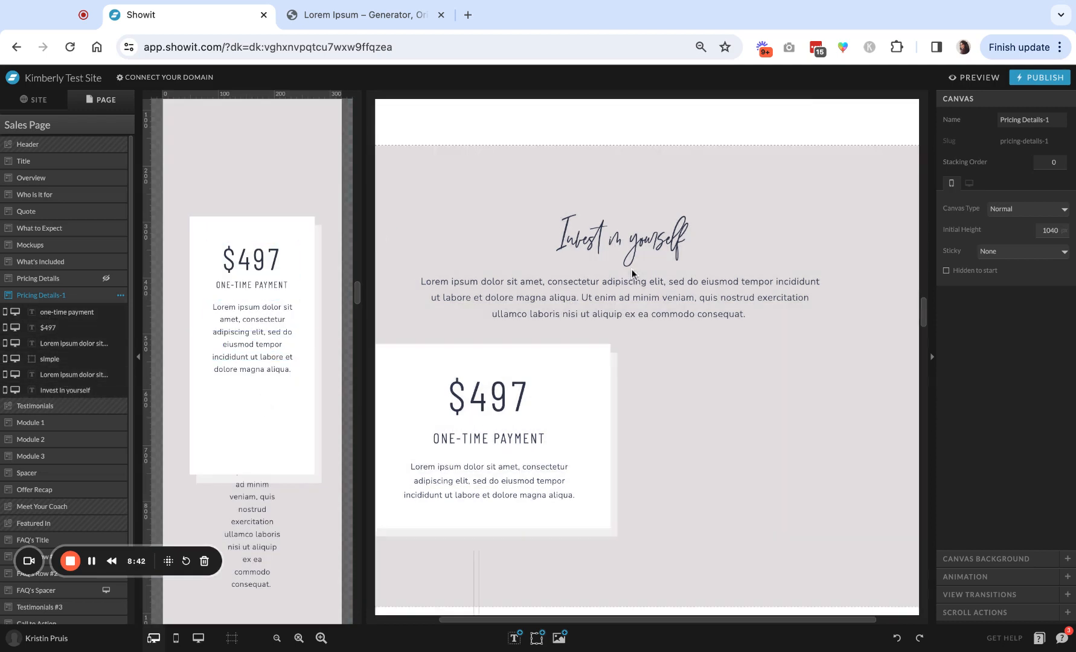
# Step: On mobile, keep heading and intro paragraph on top and move the pricing card below them
pyautogui.click(619, 238)
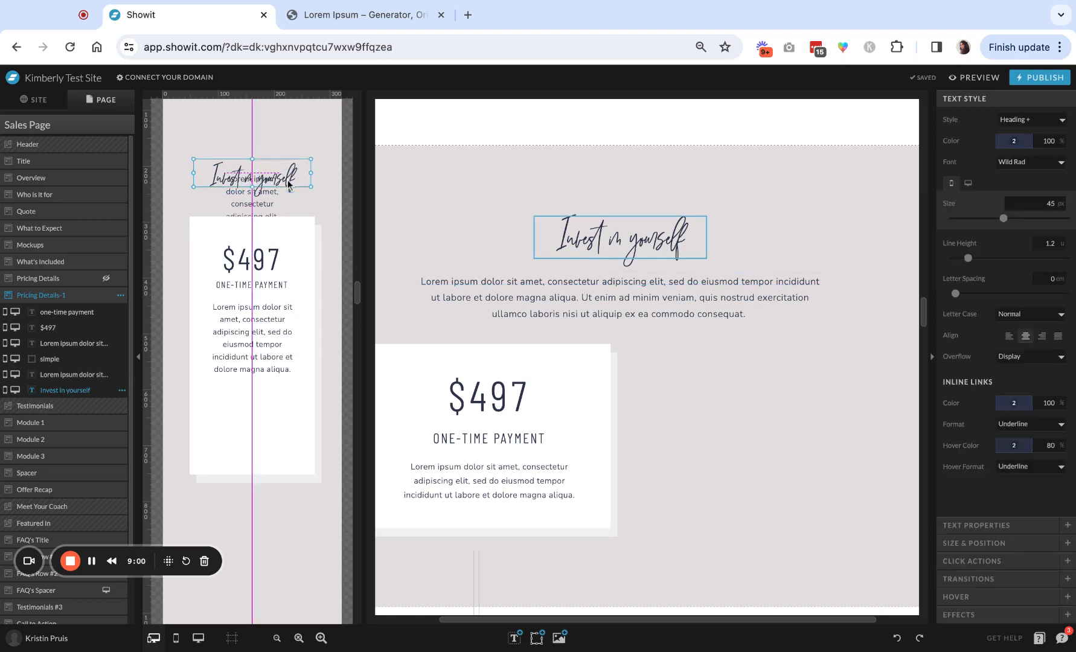
pyautogui.click(618, 280)
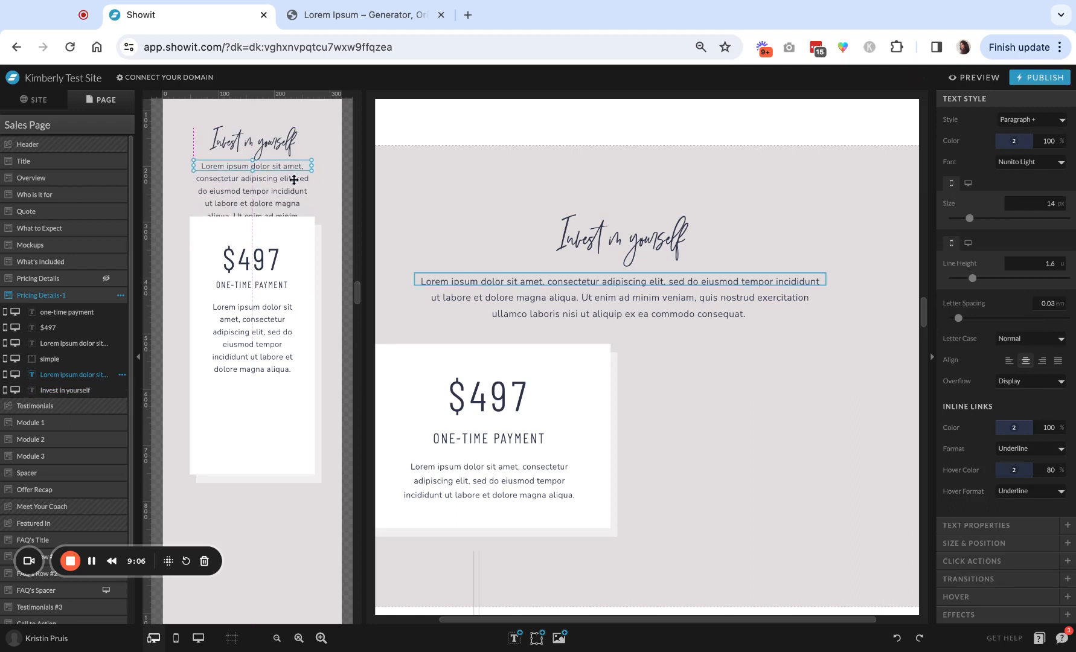
pyautogui.click(252, 285)
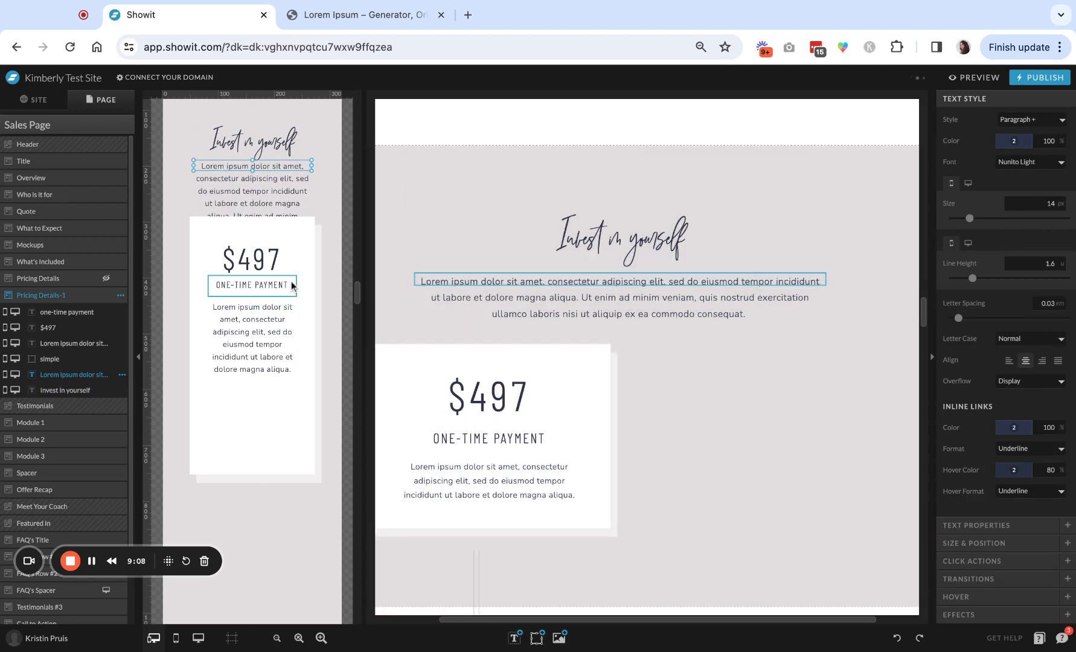
pyautogui.click(48, 359)
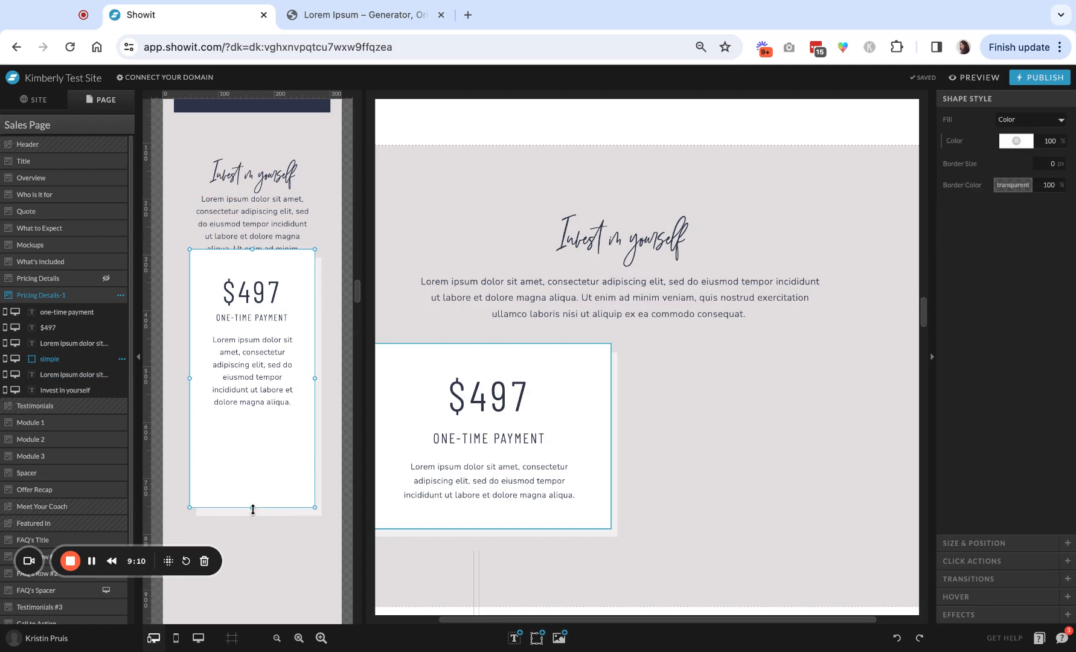
pyautogui.moveTo(253, 510); pyautogui.dragTo(252, 436)
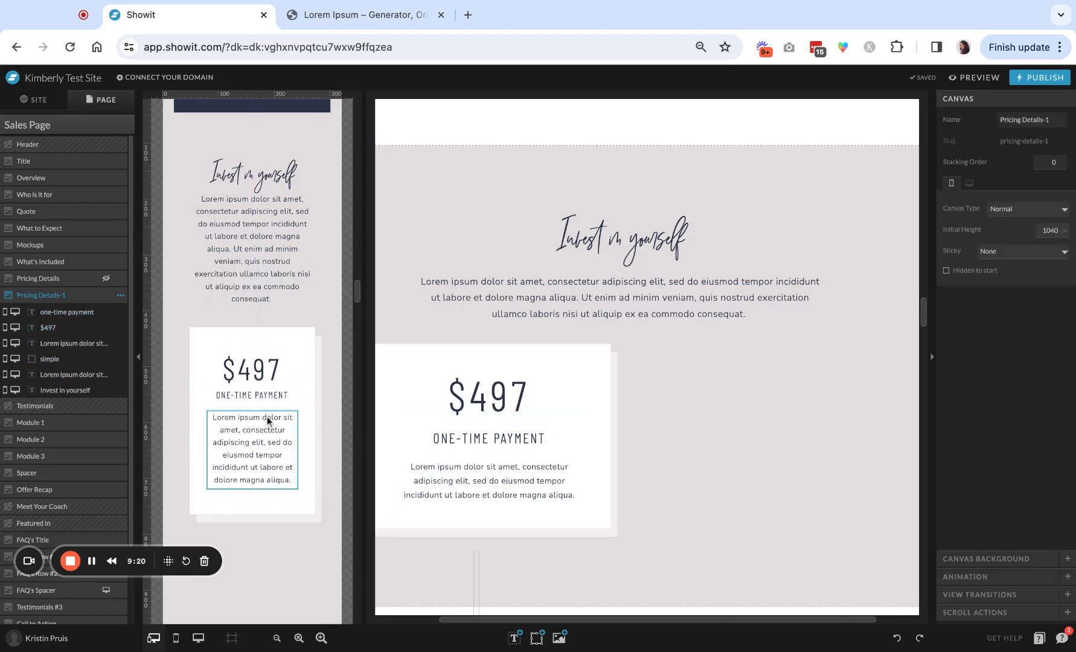
pyautogui.click(621, 281)
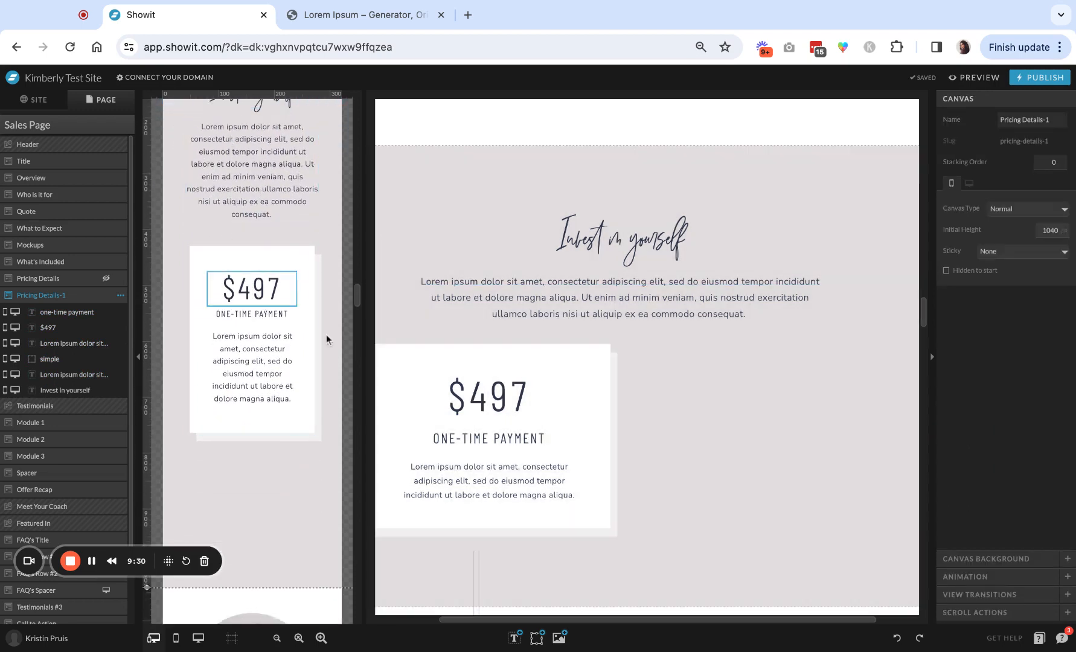
# Step: Duplicate the $497 card with its texts, placing the copy right on desktop and below on mobile
pyautogui.click(253, 367)
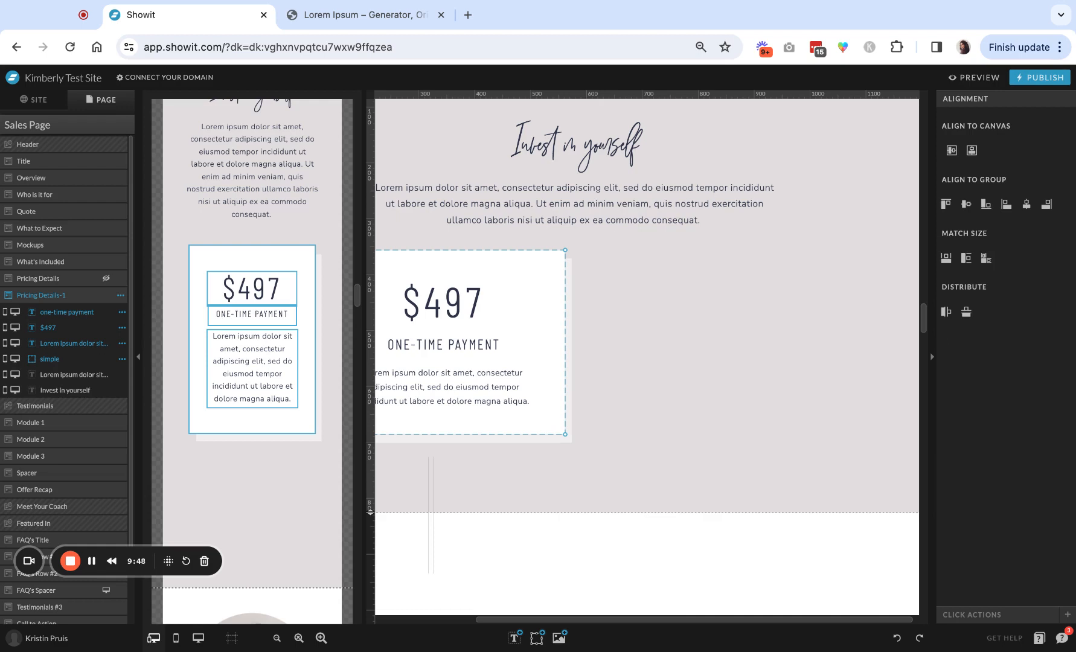
pyautogui.moveTo(625, 411)
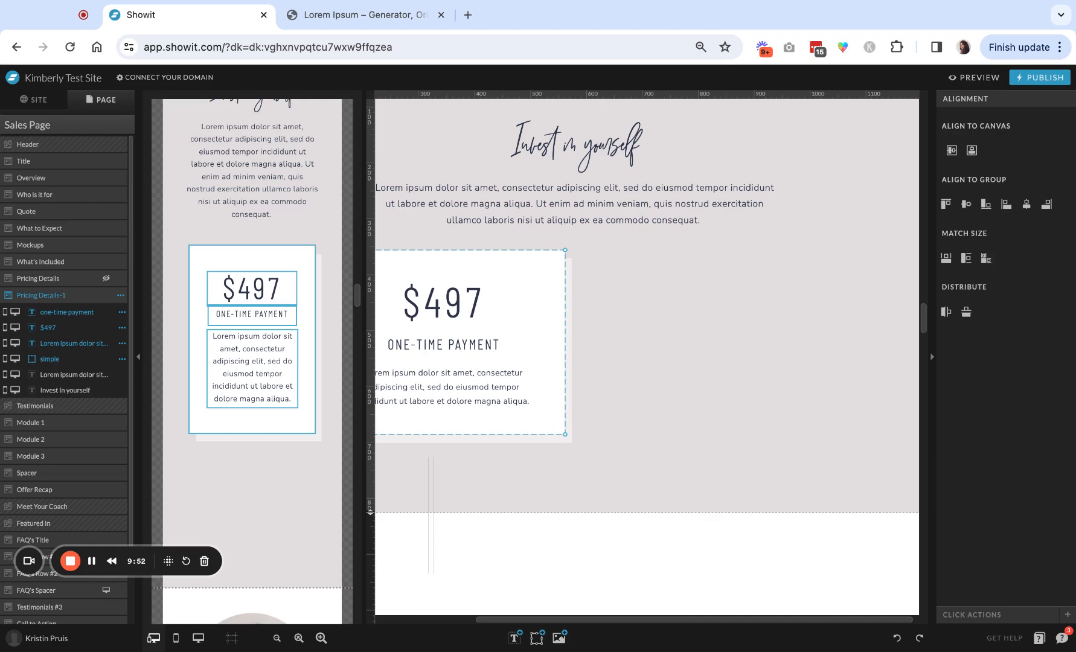
pyautogui.moveTo(612, 381)
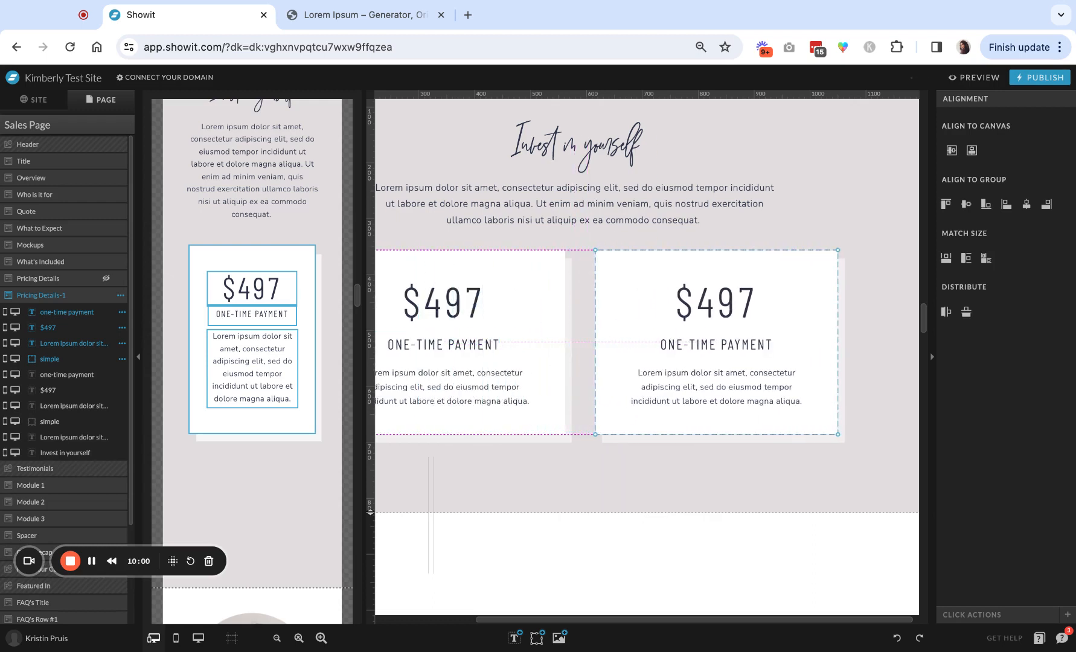
pyautogui.click(76, 343)
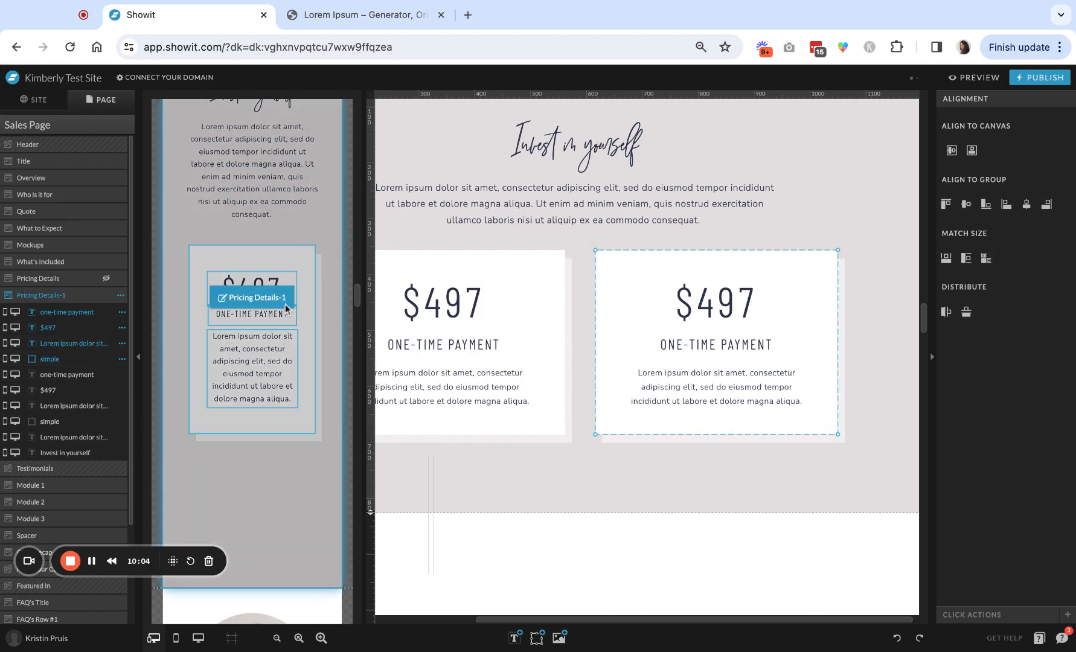
pyautogui.moveTo(477, 345)
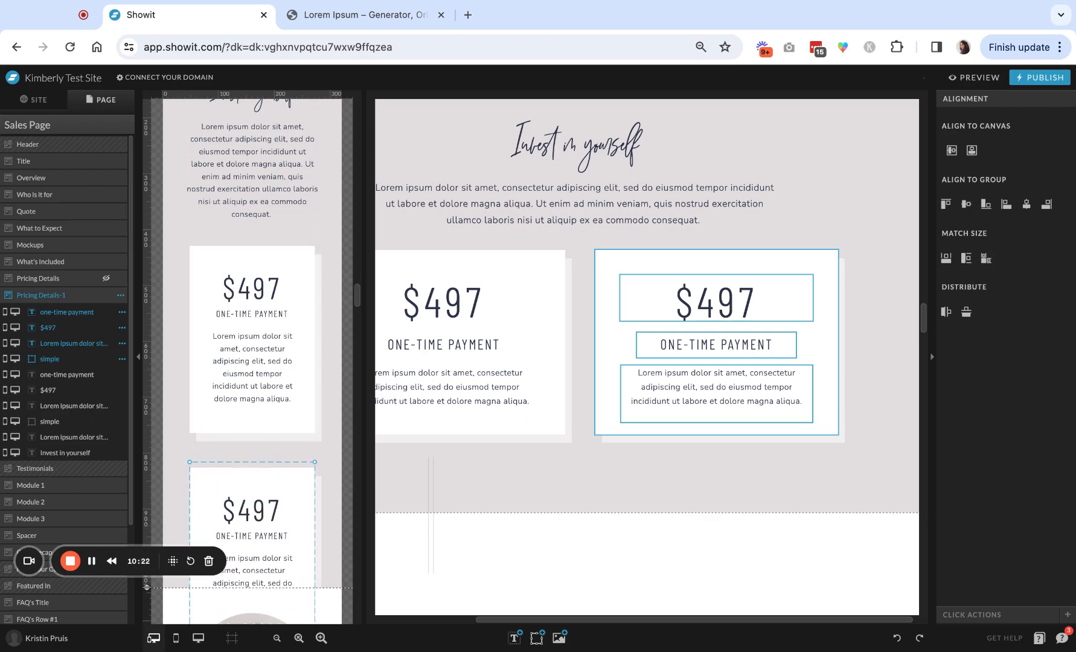
pyautogui.scroll(-3)
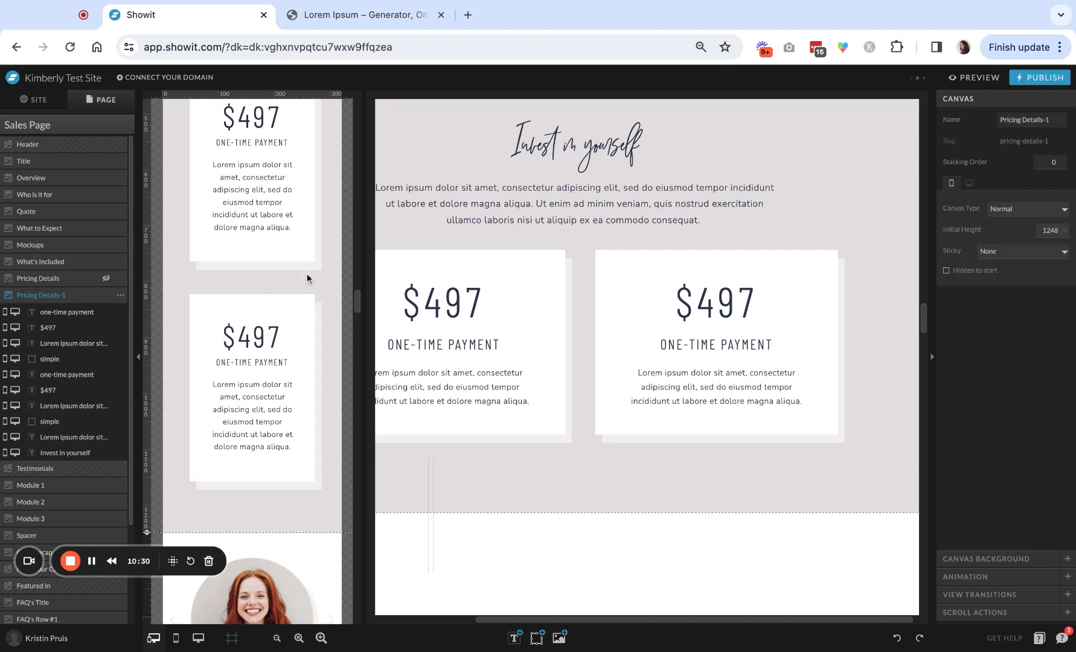
# Step: Change the second card's price to $275 and its label from ONE-TIME PAYMENT to TWO PAYMENTS
pyautogui.click(716, 302)
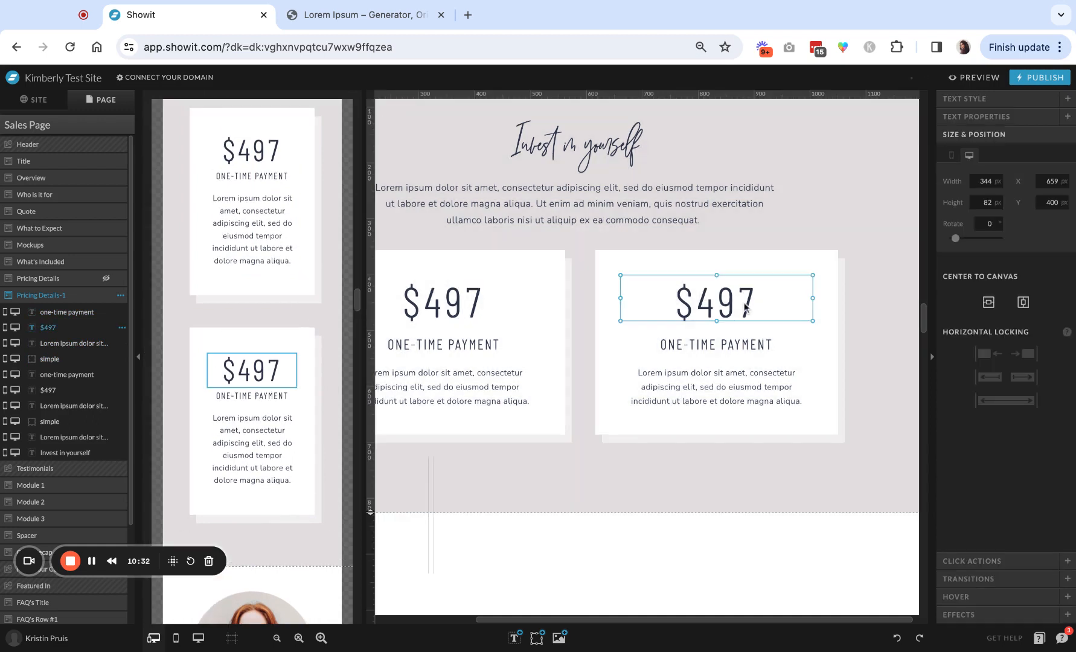
pyautogui.doubleClick(724, 302)
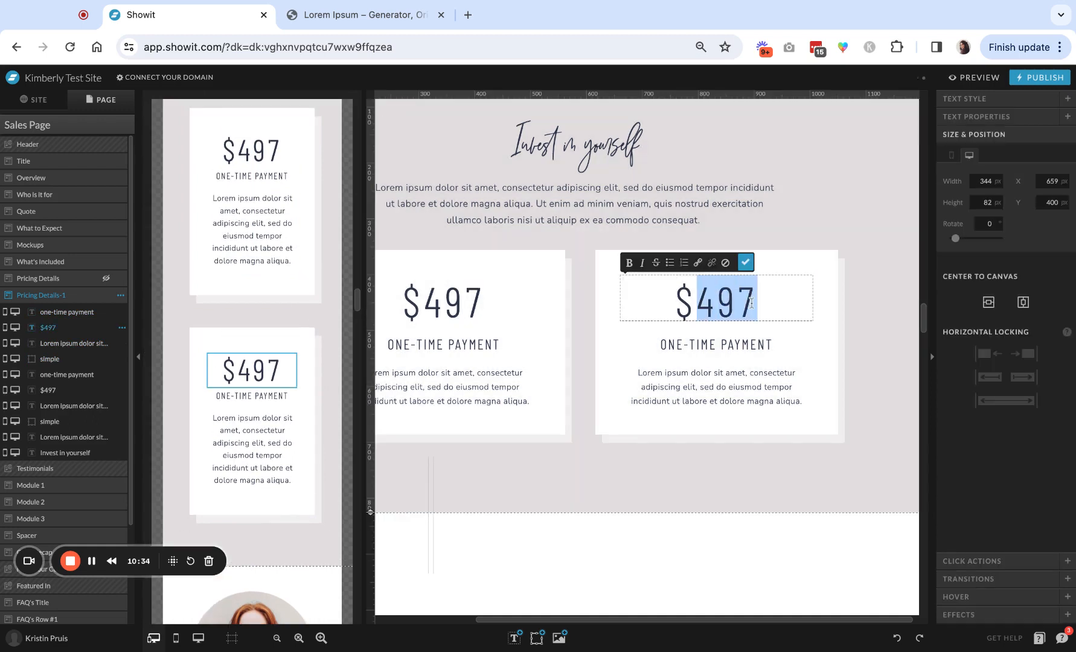
pyautogui.write('275')
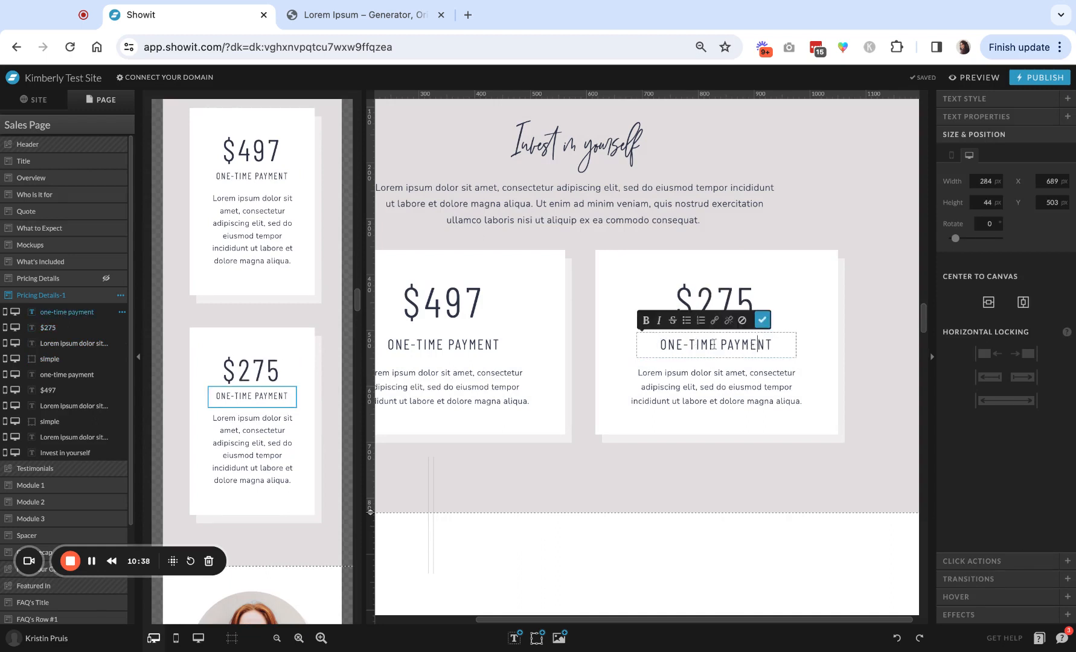
pyautogui.doubleClick(678, 344)
pyautogui.write('TW')
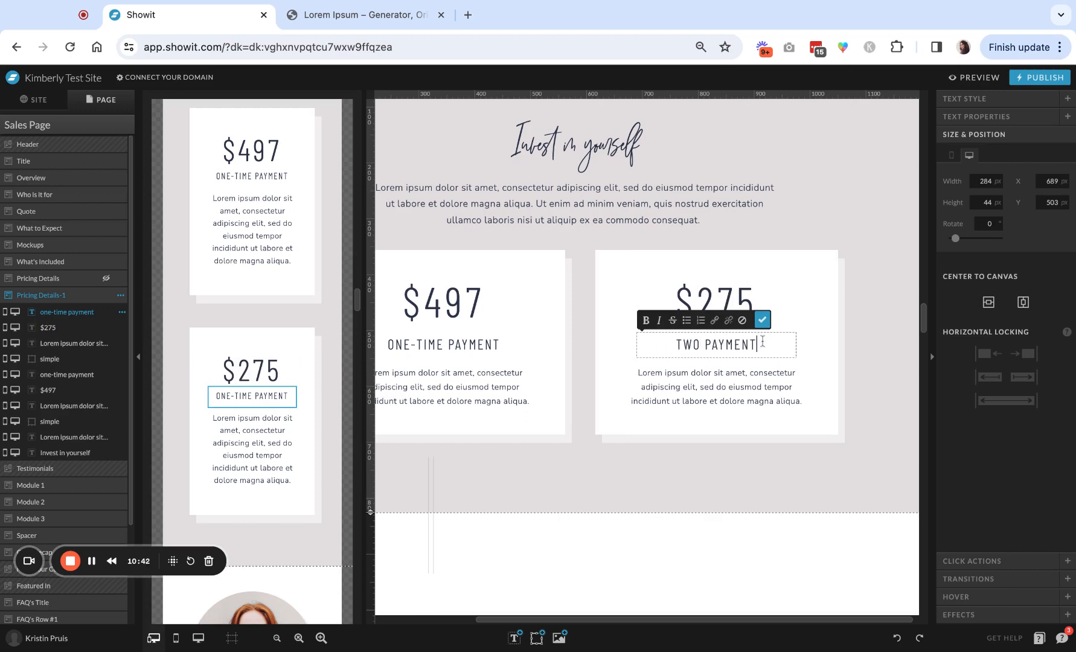
pyautogui.click(760, 320)
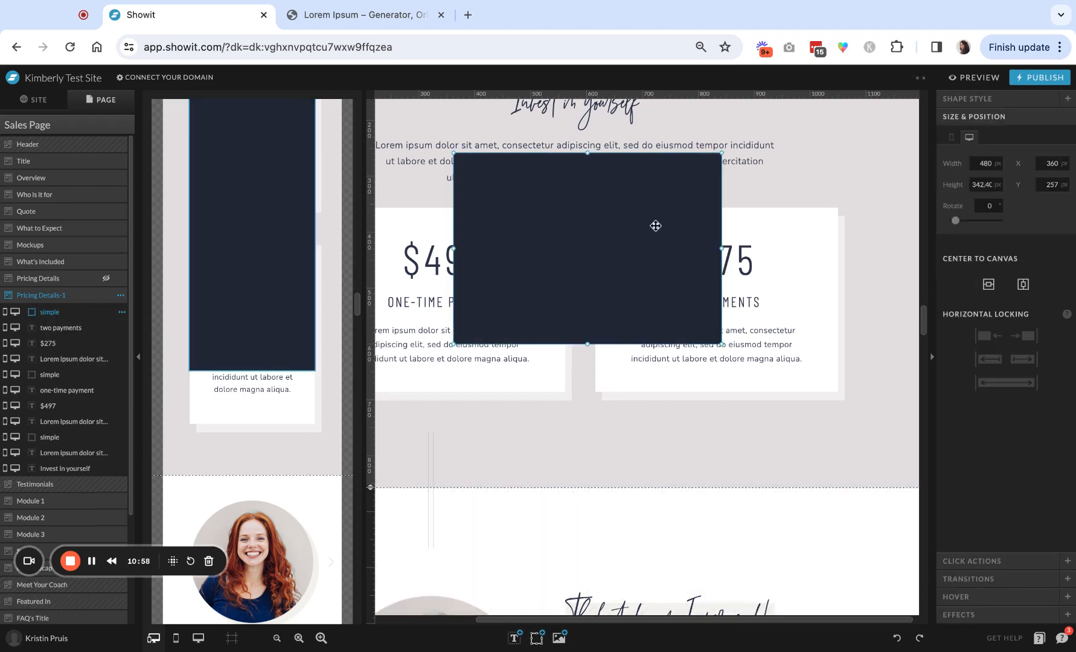
# Step: Shape a grey rectangle into a button under the cards and centre ENROLL NOW text on it
pyautogui.moveTo(587, 344); pyautogui.dragTo(587, 269)
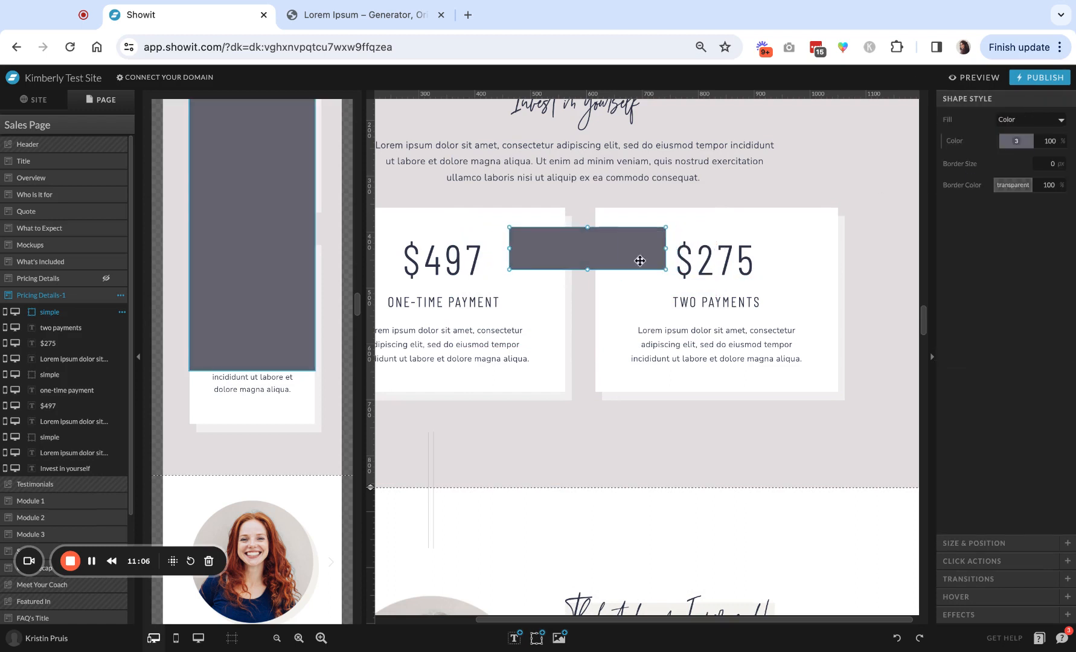
pyautogui.moveTo(587, 249); pyautogui.dragTo(586, 433)
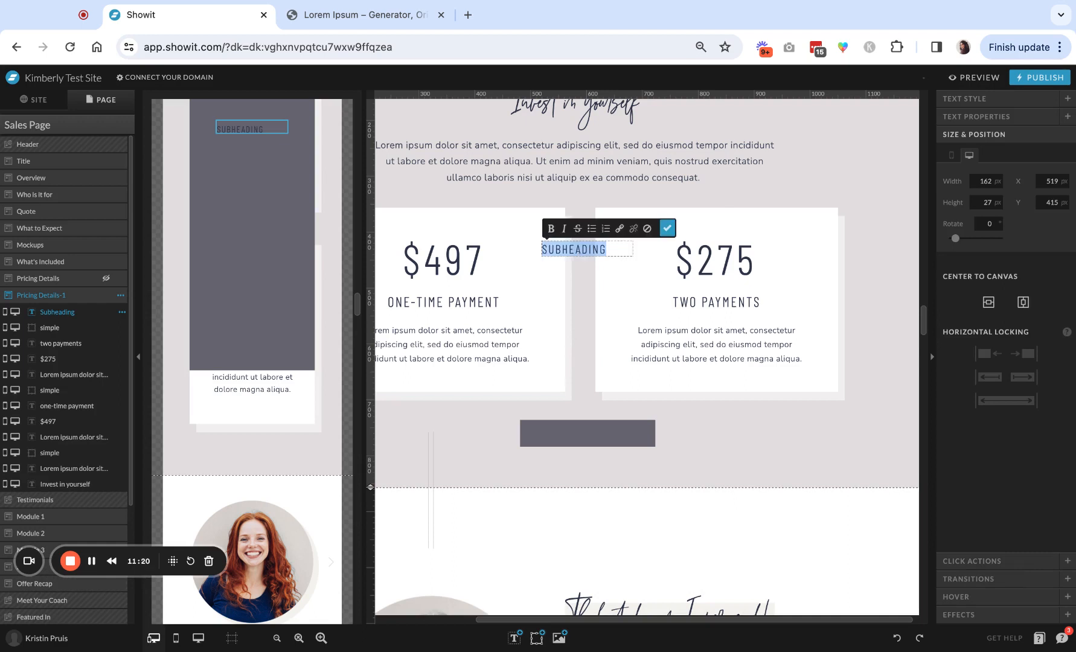
pyautogui.write('ENROLL NOW')
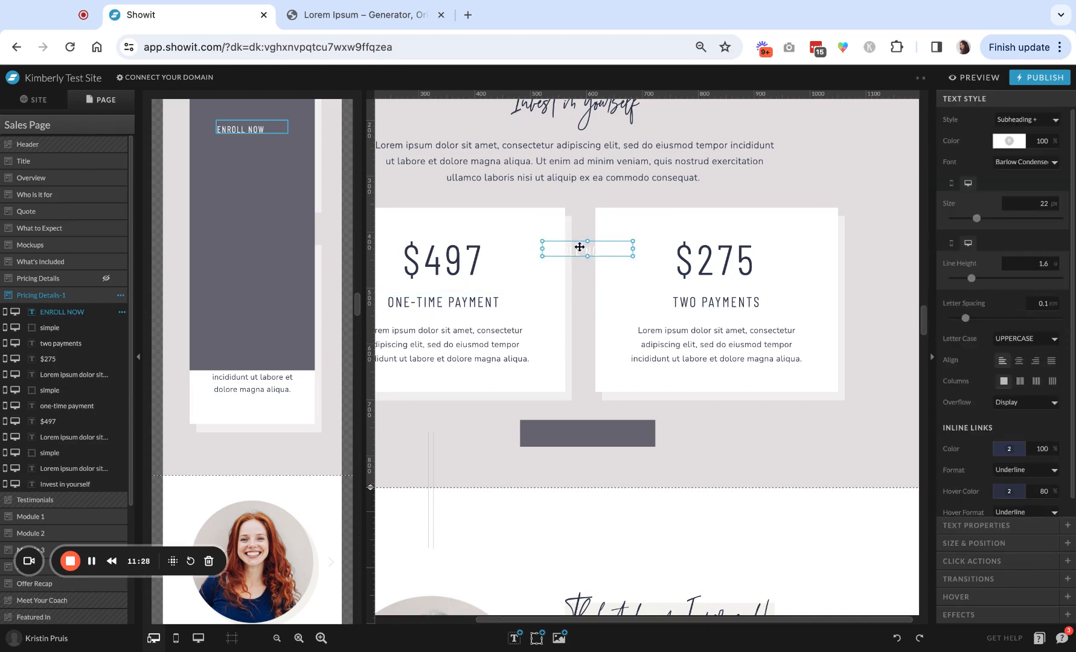
pyautogui.moveTo(586, 247); pyautogui.dragTo(586, 434)
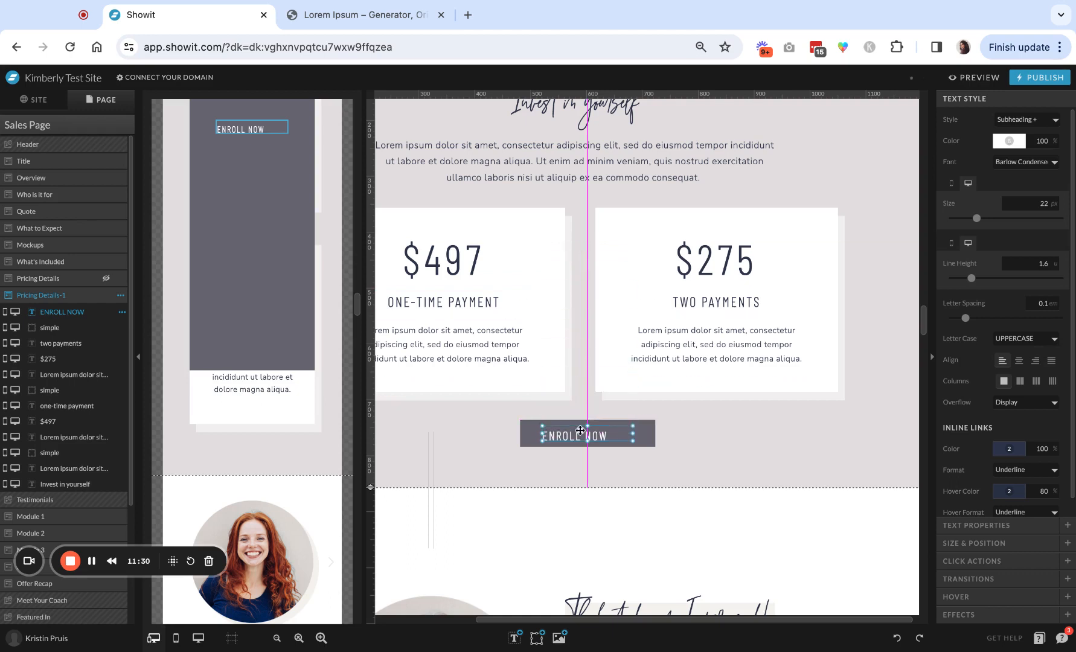
pyautogui.click(1019, 360)
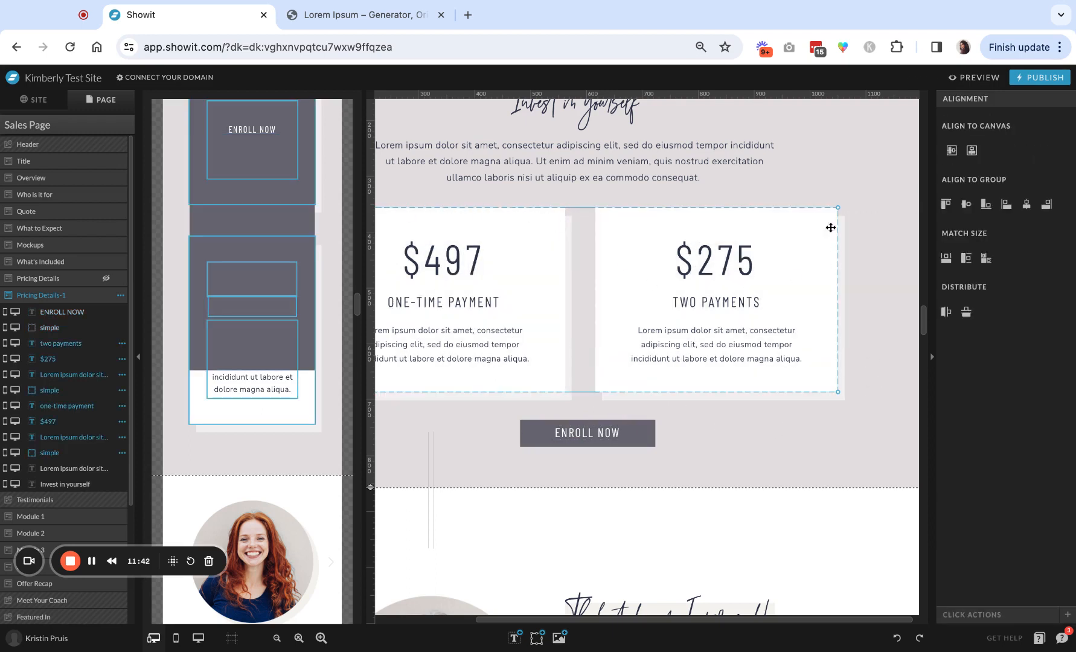
pyautogui.moveTo(803, 322)
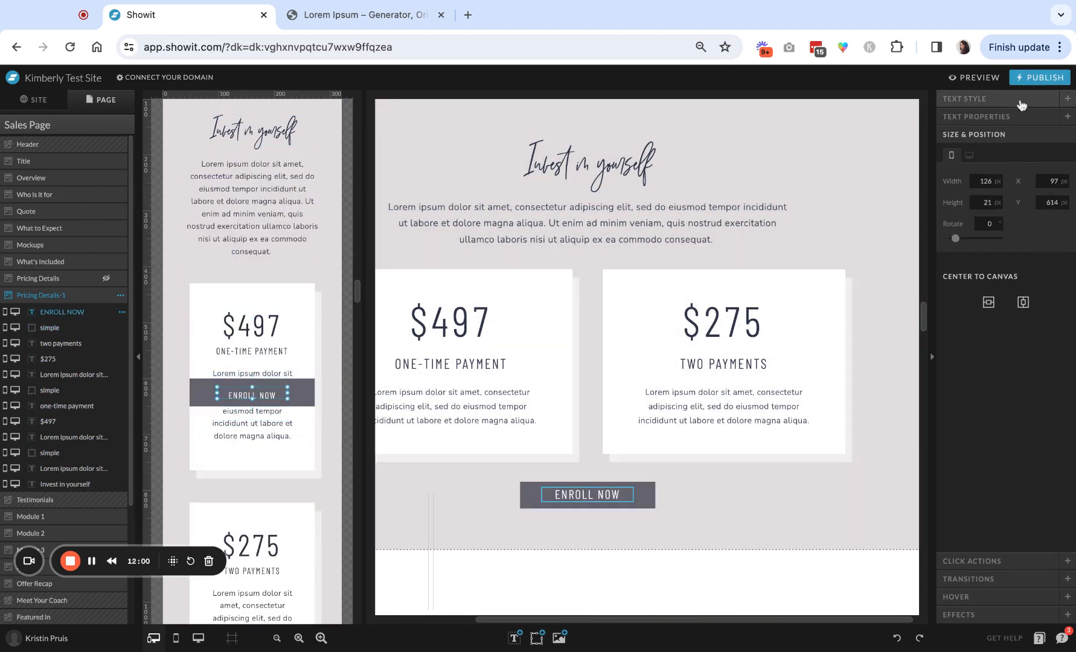
# Step: Adjust the ENROLL NOW text line height and move the mobile button below the $275 card, wider
pyautogui.click(964, 98)
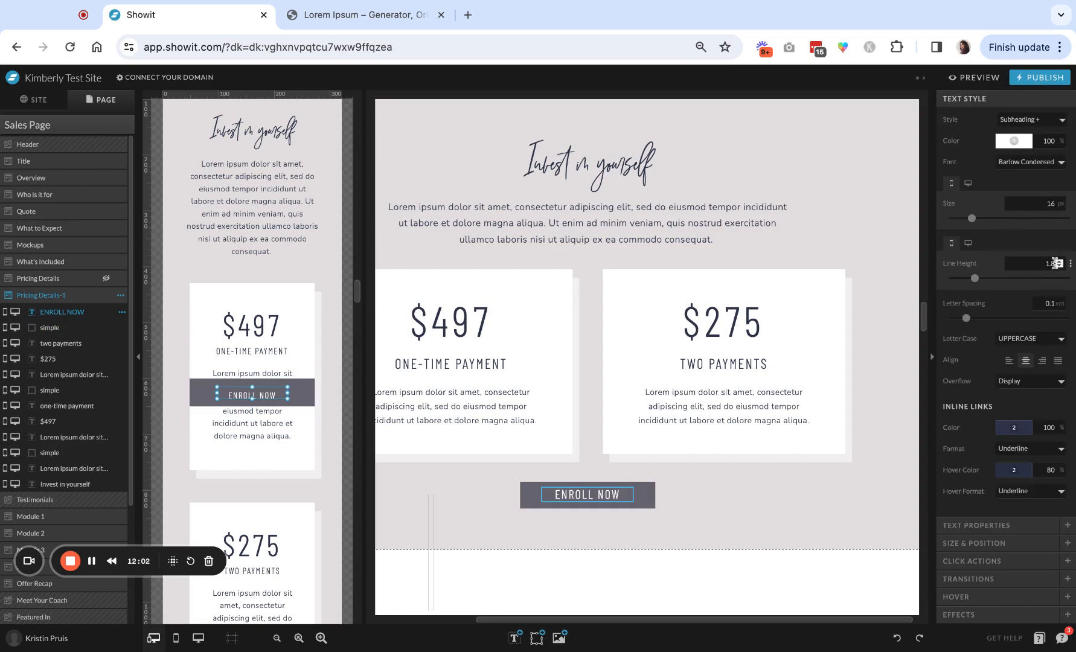
pyautogui.click(1056, 263)
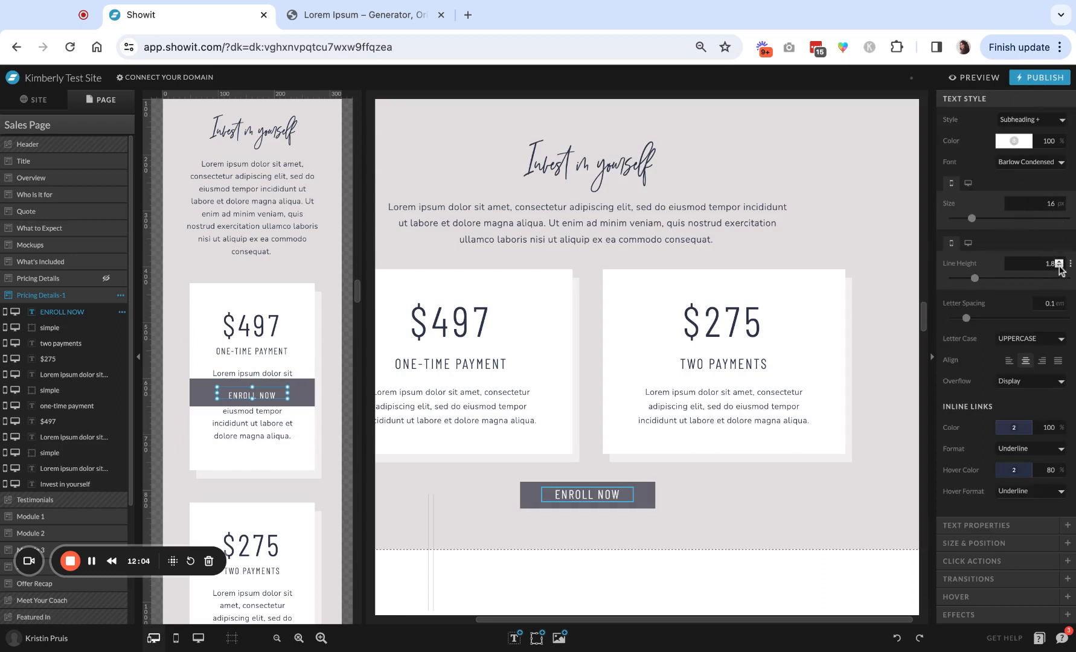
pyautogui.click(1057, 267)
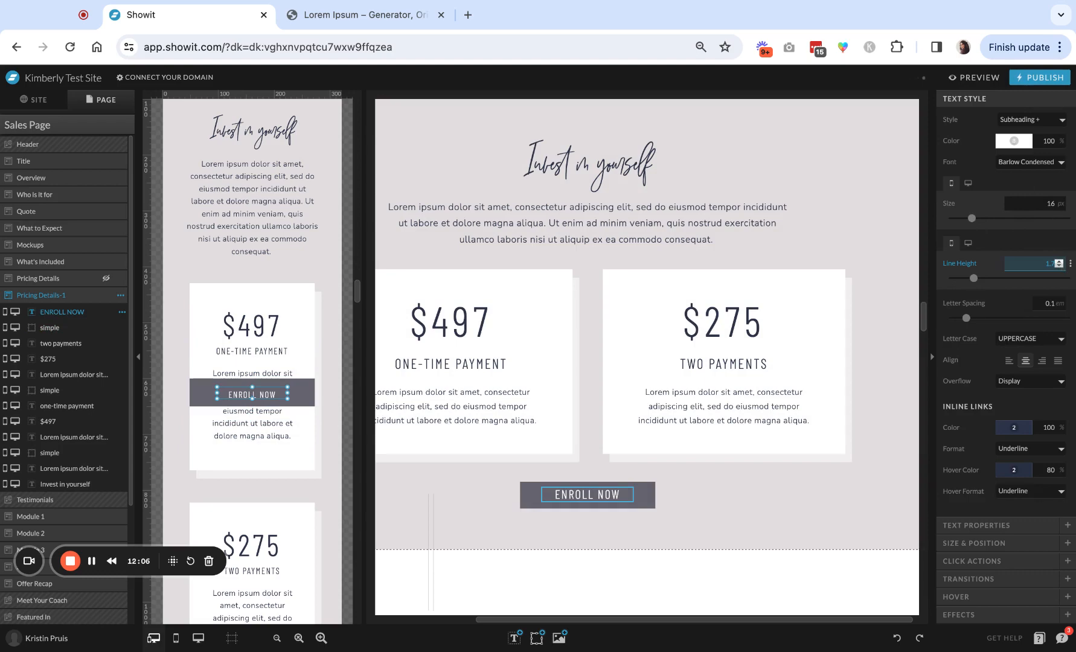
pyautogui.moveTo(344, 389)
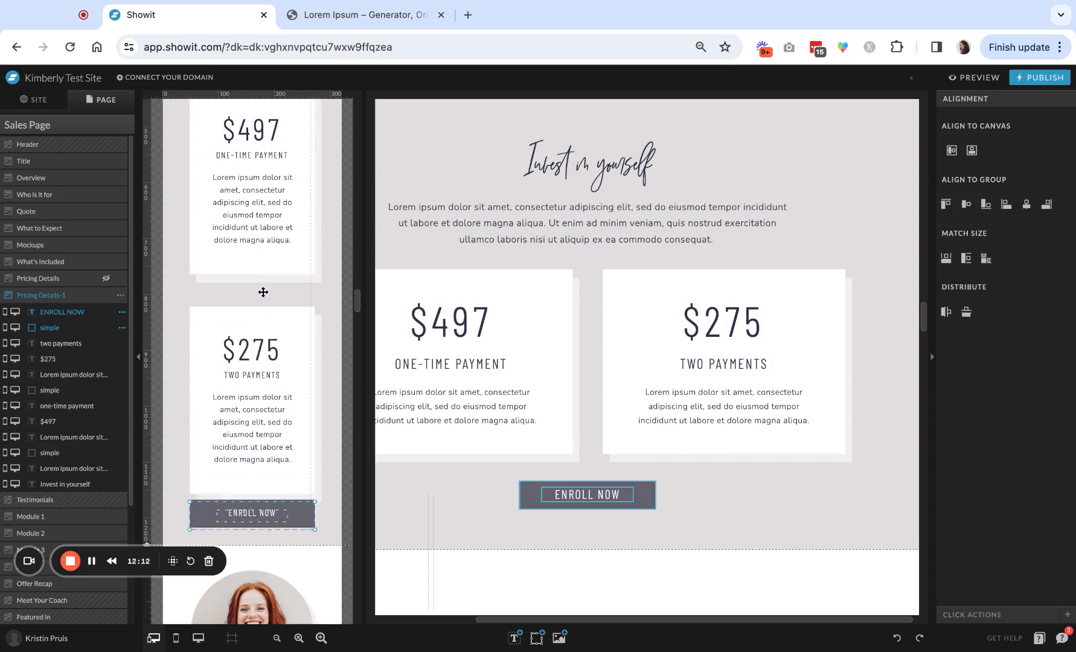
pyautogui.scroll(-3)
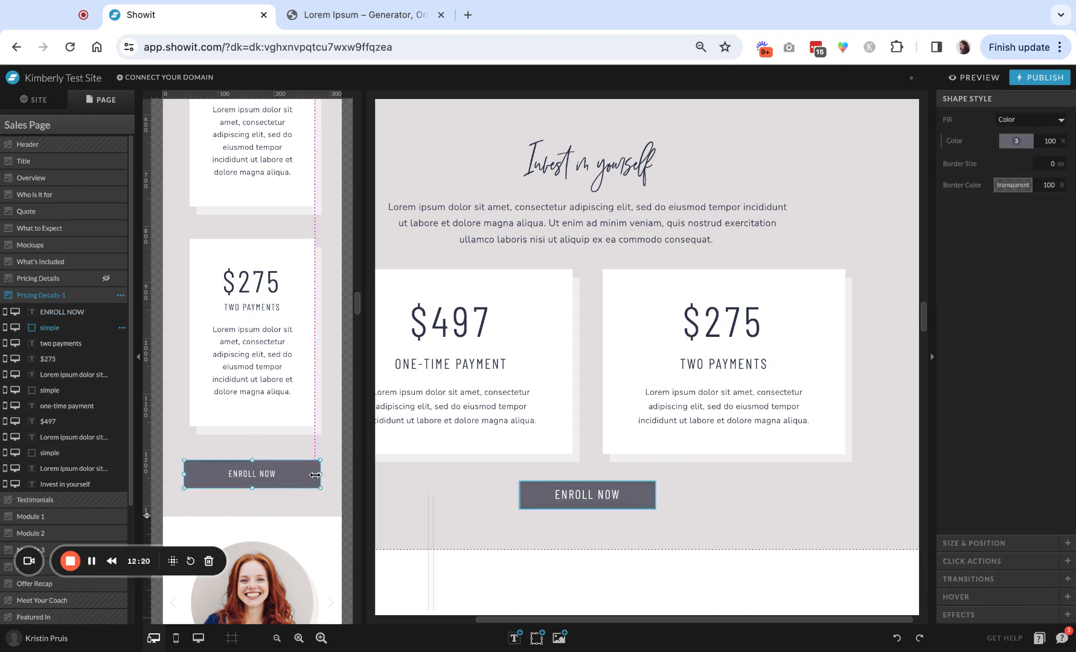
pyautogui.click(252, 473)
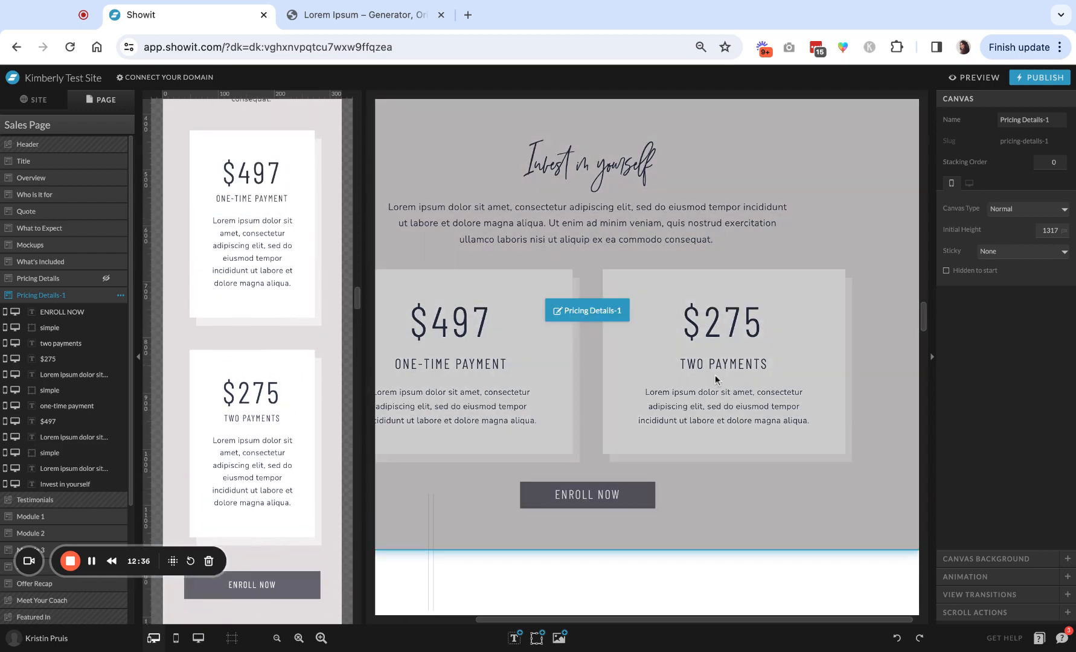
pyautogui.moveTo(757, 326)
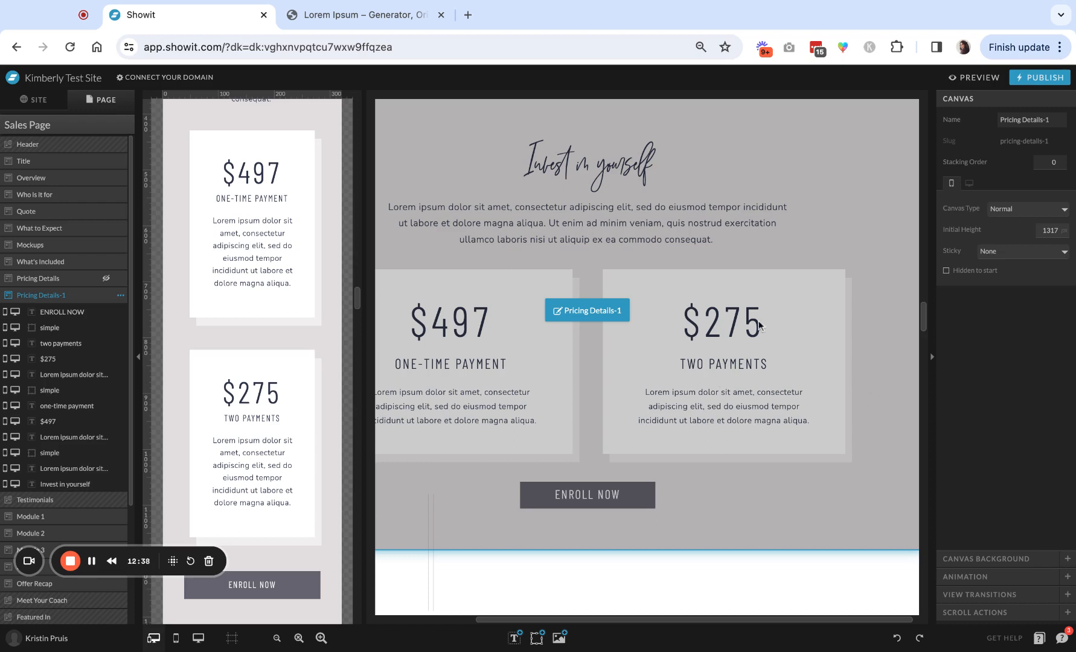
pyautogui.moveTo(572, 349)
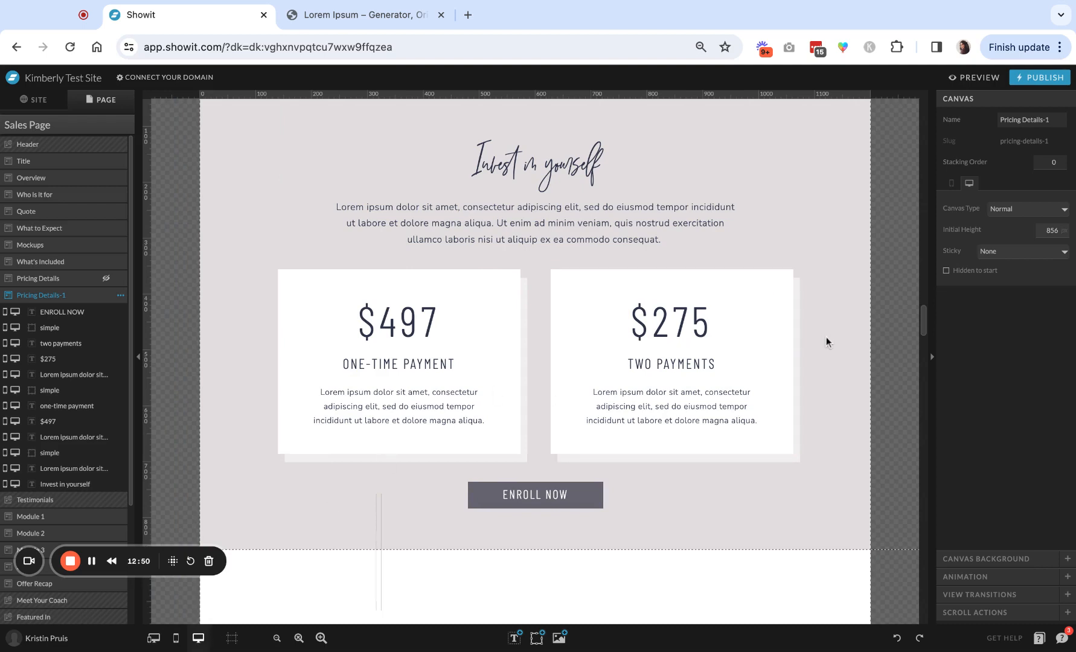
pyautogui.moveTo(822, 342)
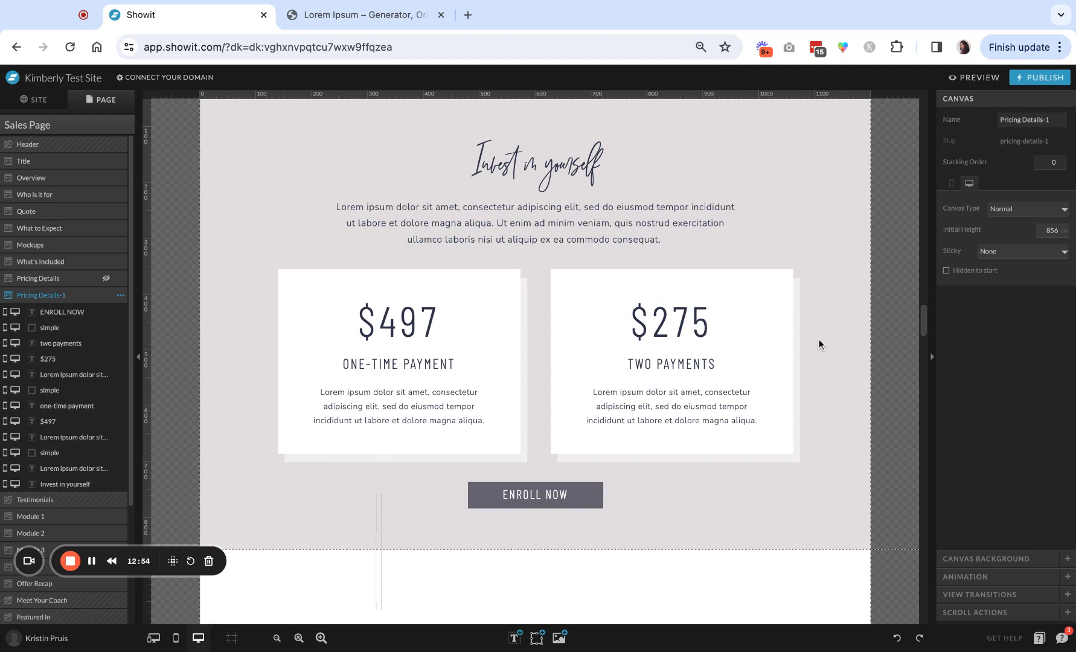
pyautogui.click(399, 322)
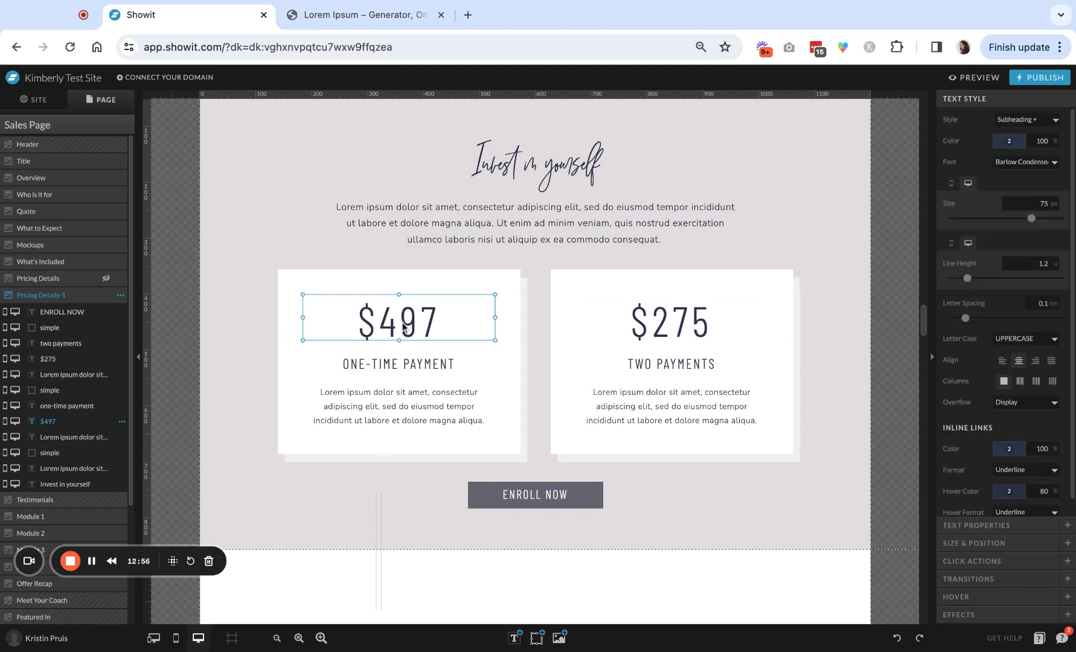
pyautogui.moveTo(887, 257)
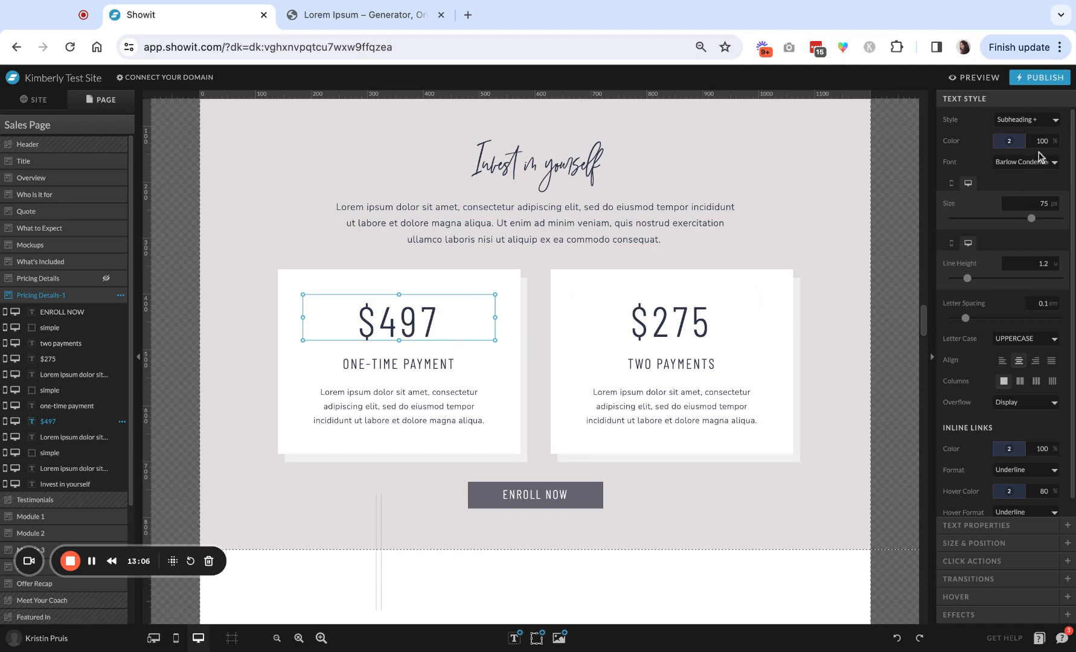
pyautogui.click(1022, 161)
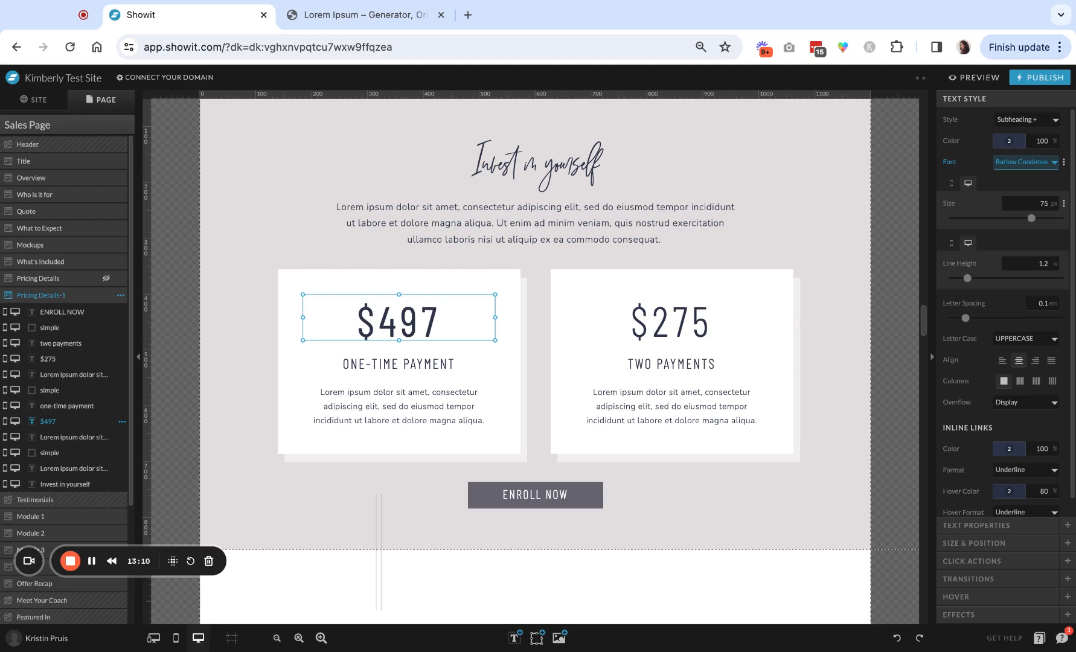
pyautogui.click(670, 321)
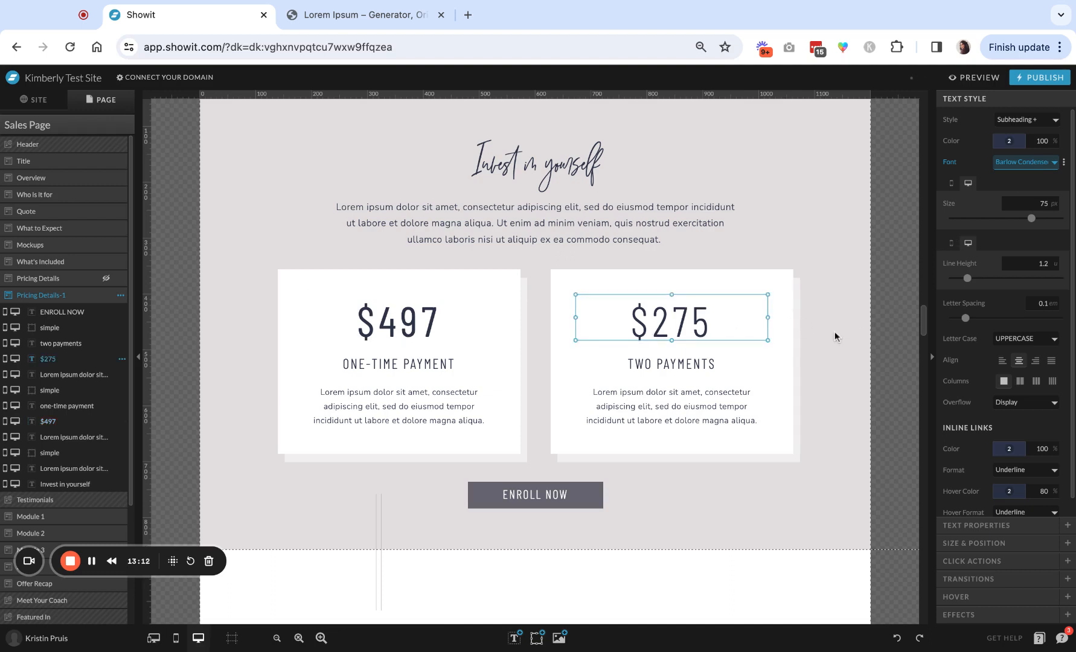
pyautogui.click(396, 321)
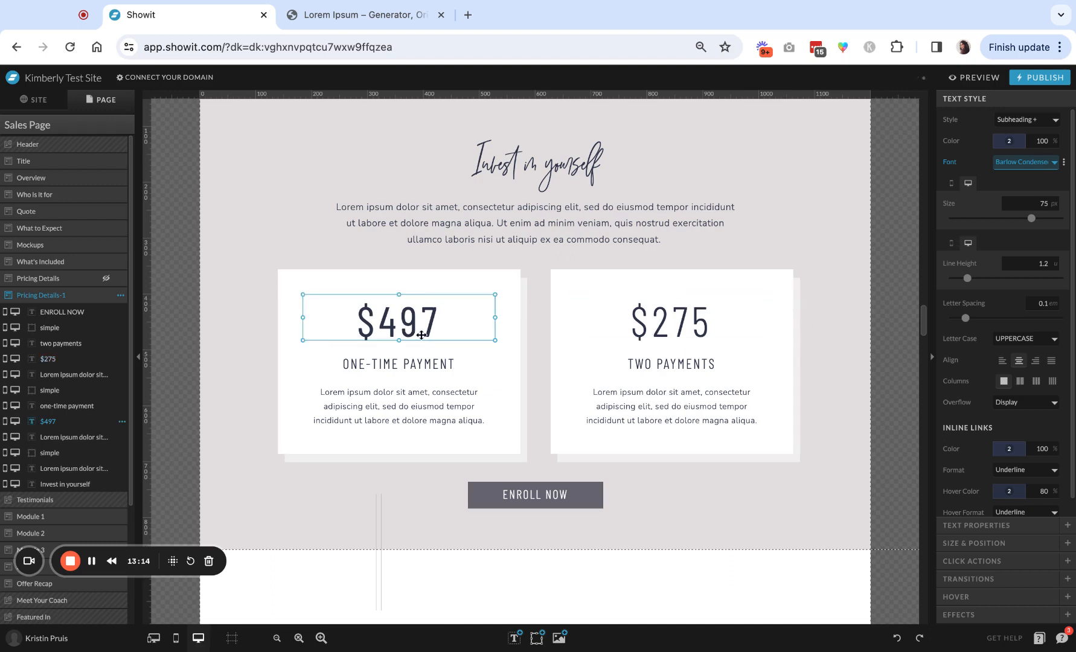
pyautogui.click(671, 320)
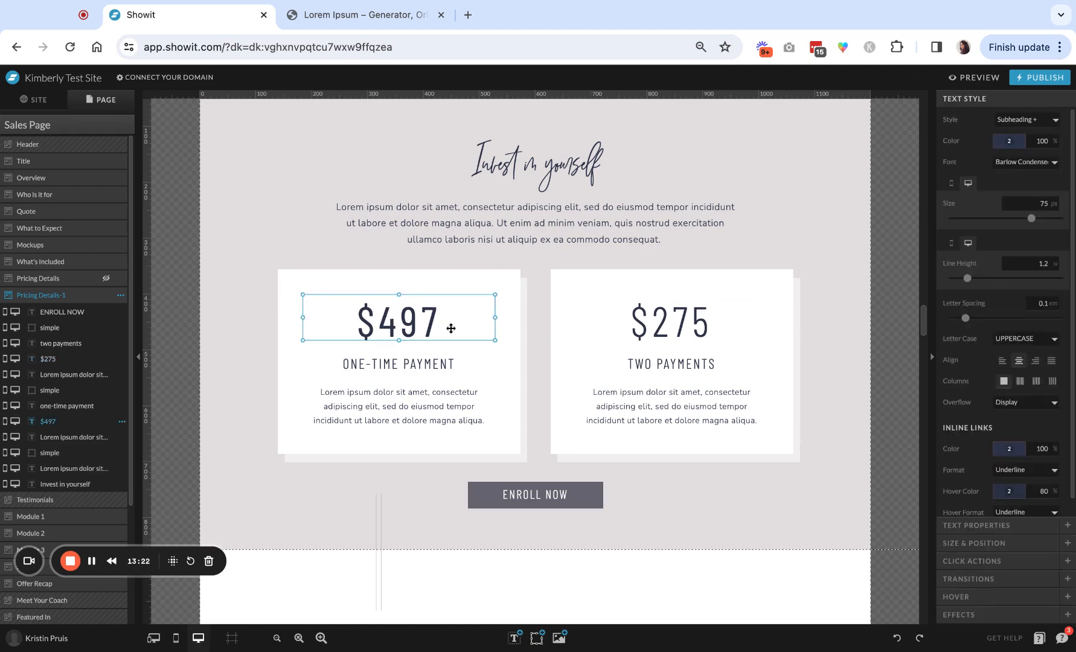
pyautogui.moveTo(494, 334)
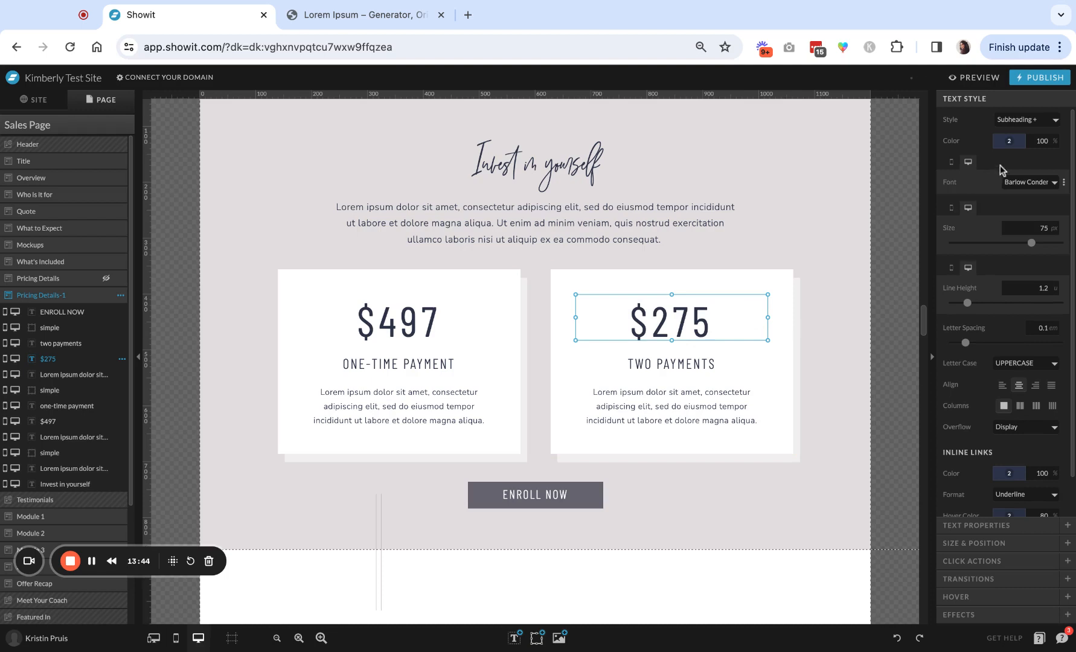
pyautogui.moveTo(1036, 186)
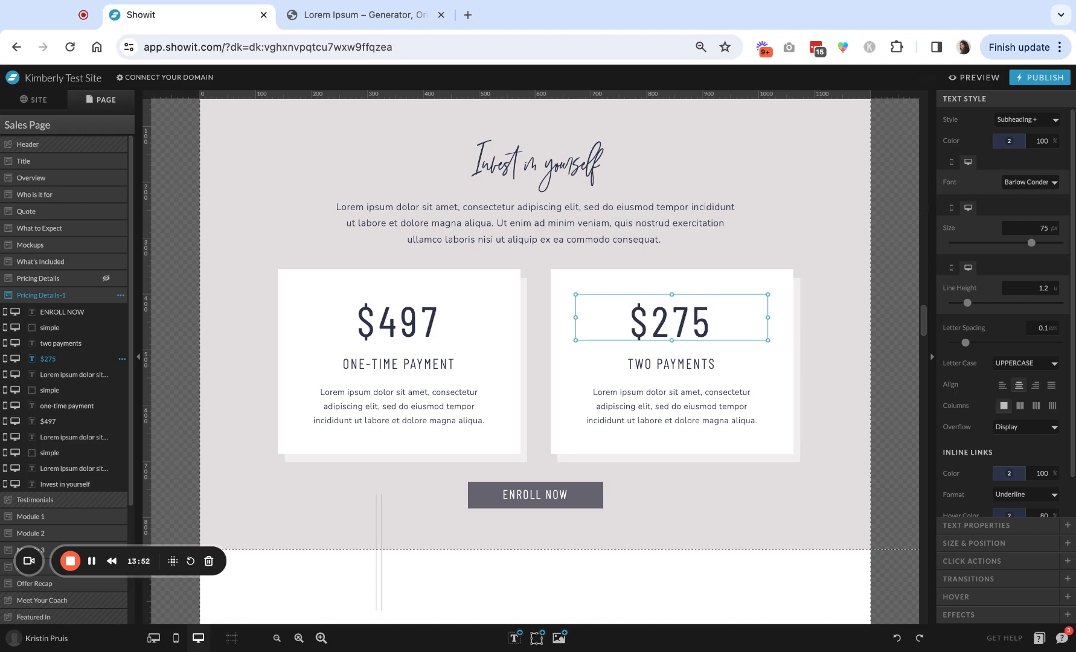
pyautogui.scroll(-3)
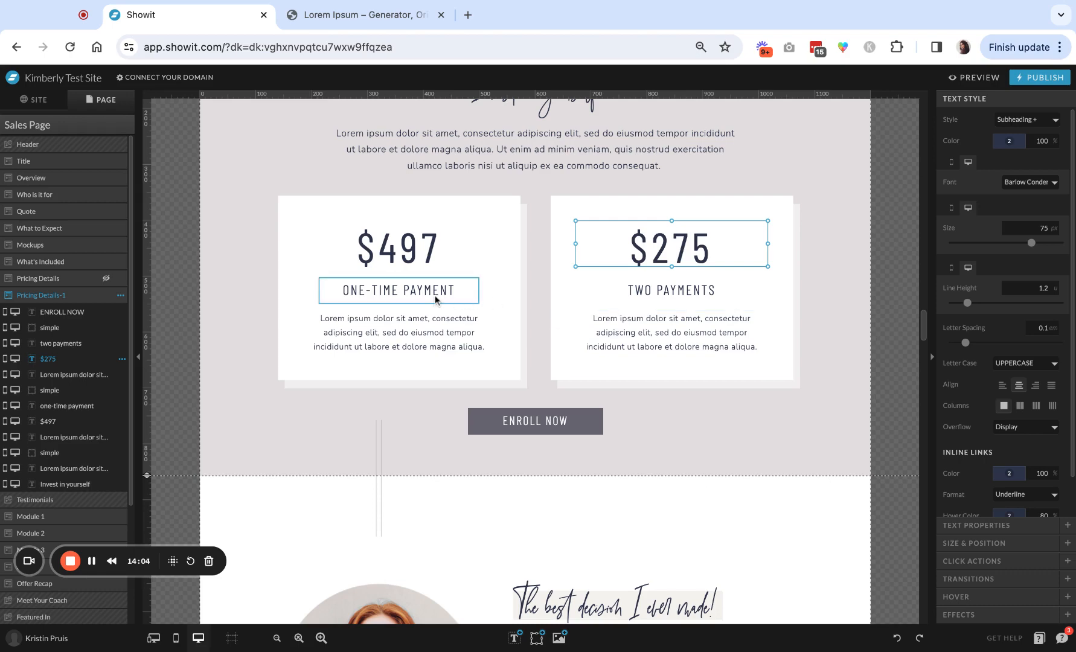
pyautogui.click(671, 290)
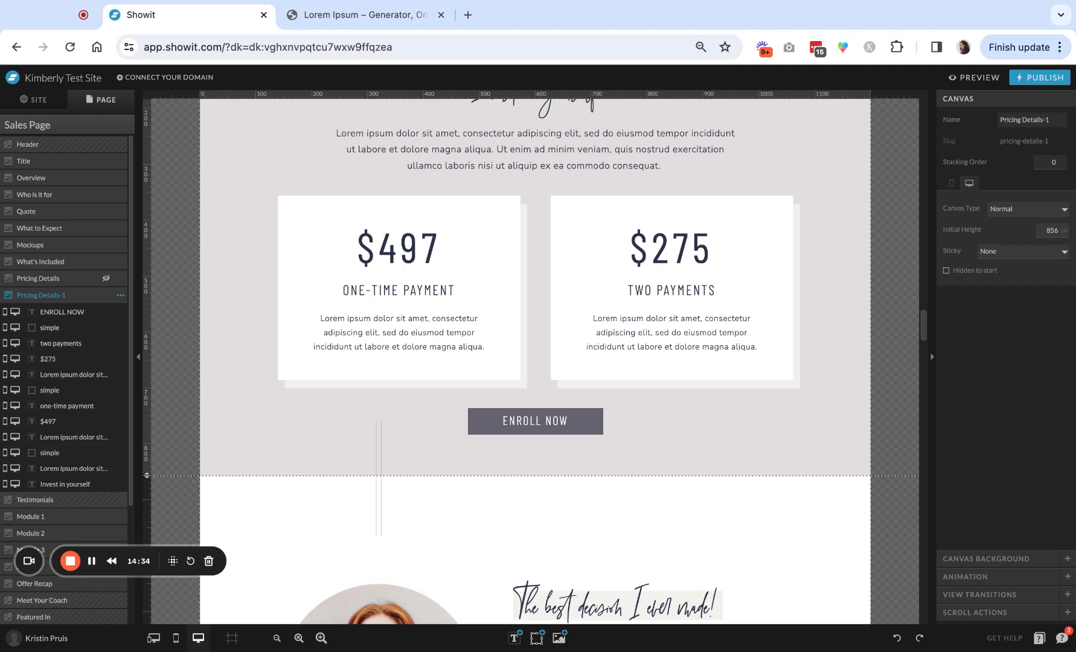
# Step: Show mobile and desktop layouts together and select the $497 price in both
pyautogui.click(670, 290)
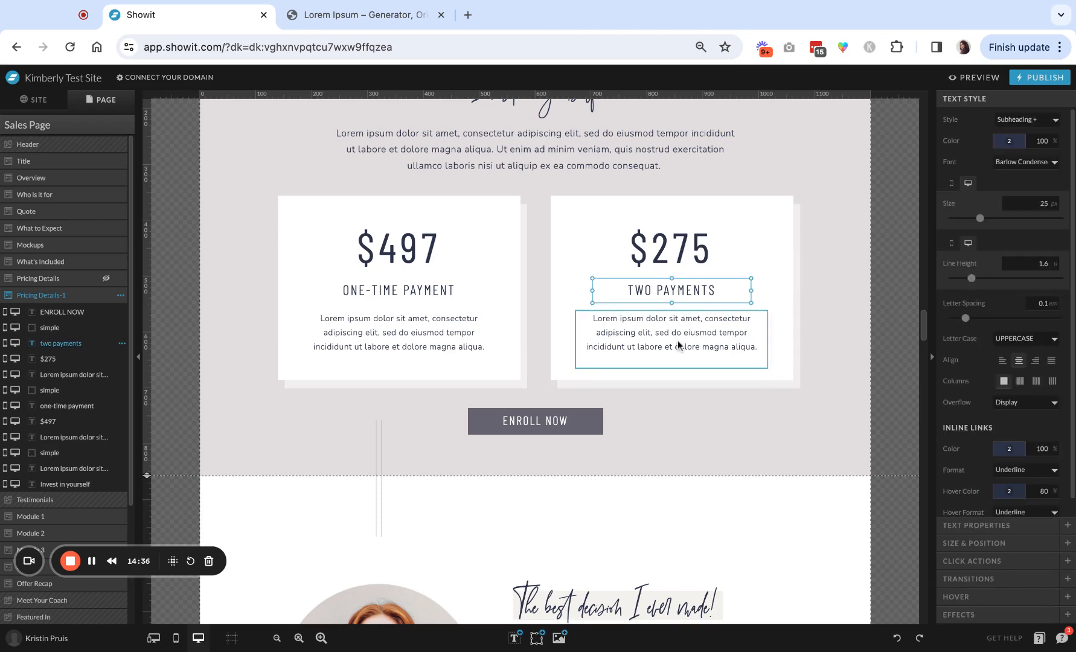
pyautogui.moveTo(649, 355)
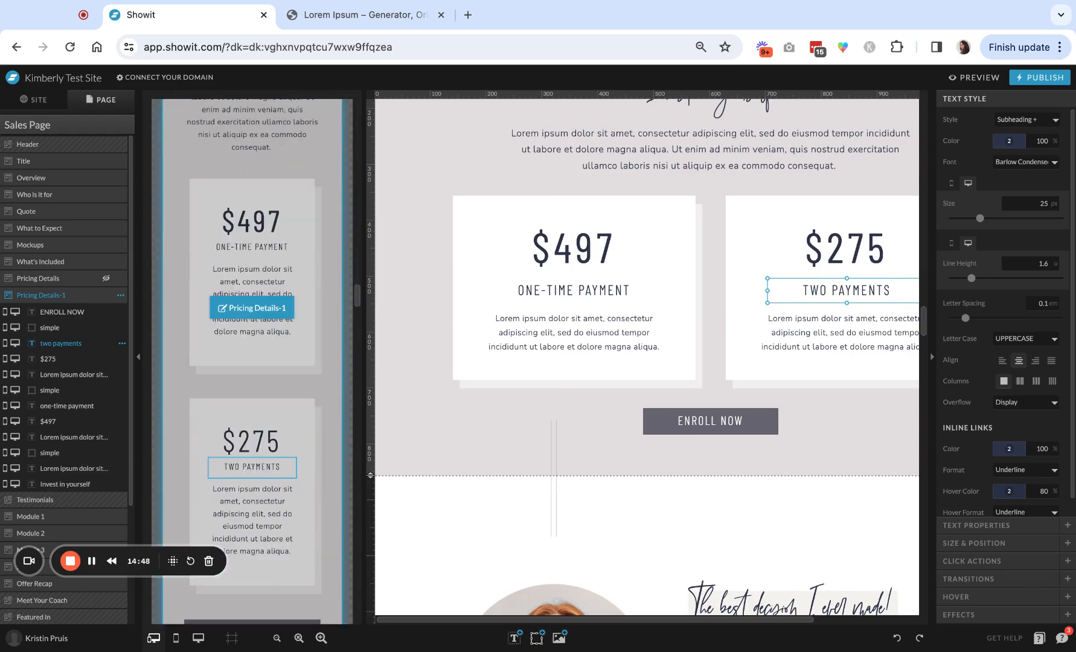
pyautogui.click(571, 247)
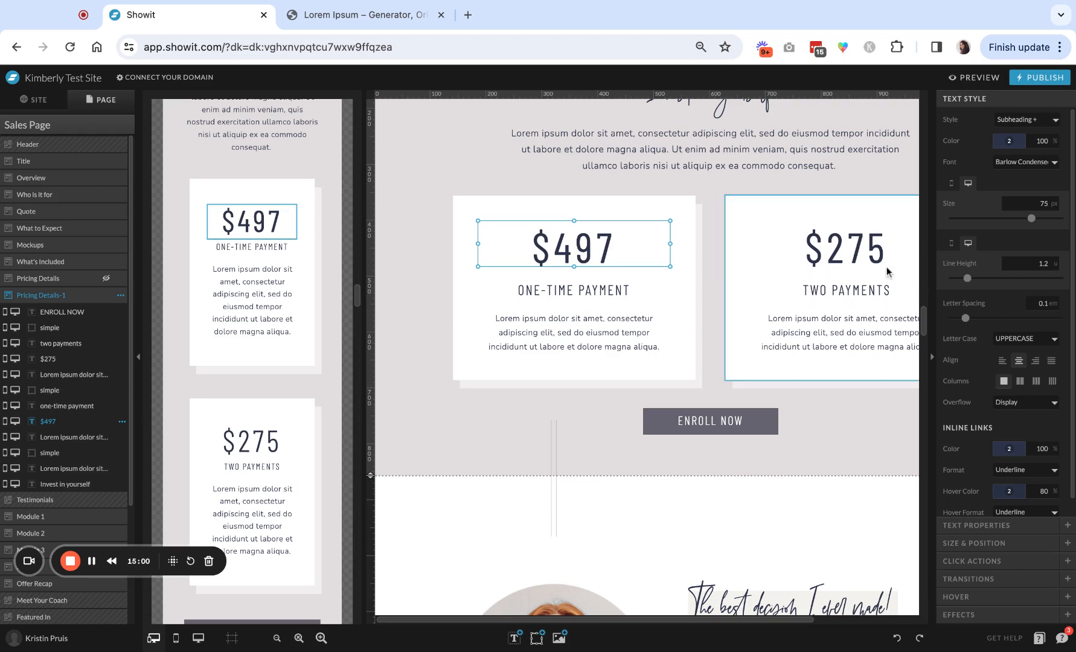
pyautogui.click(844, 249)
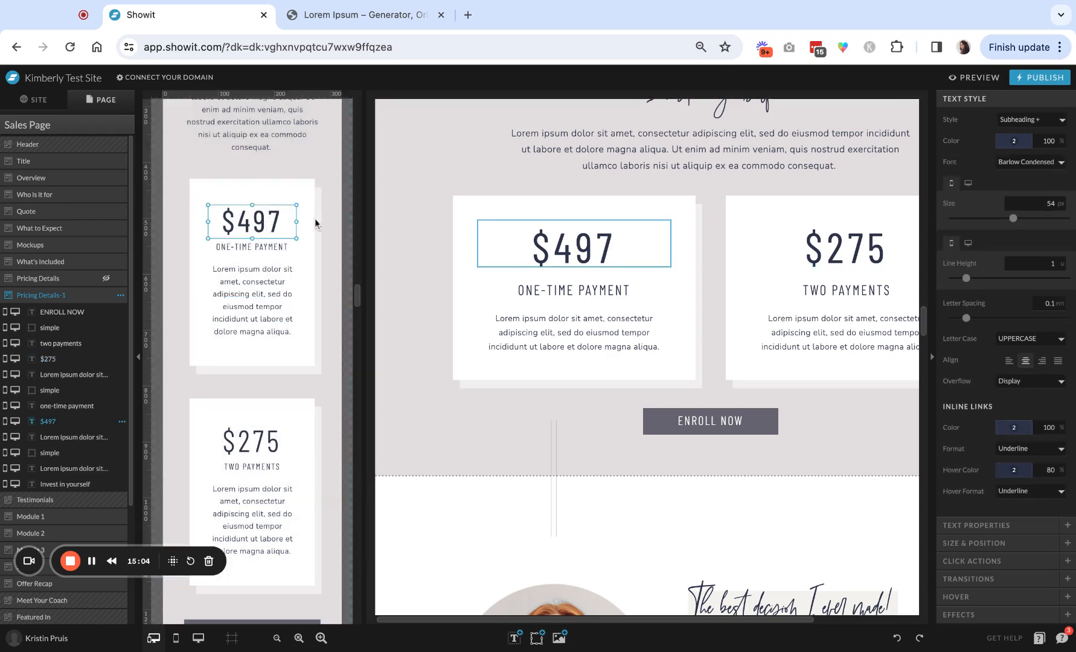
pyautogui.moveTo(273, 408)
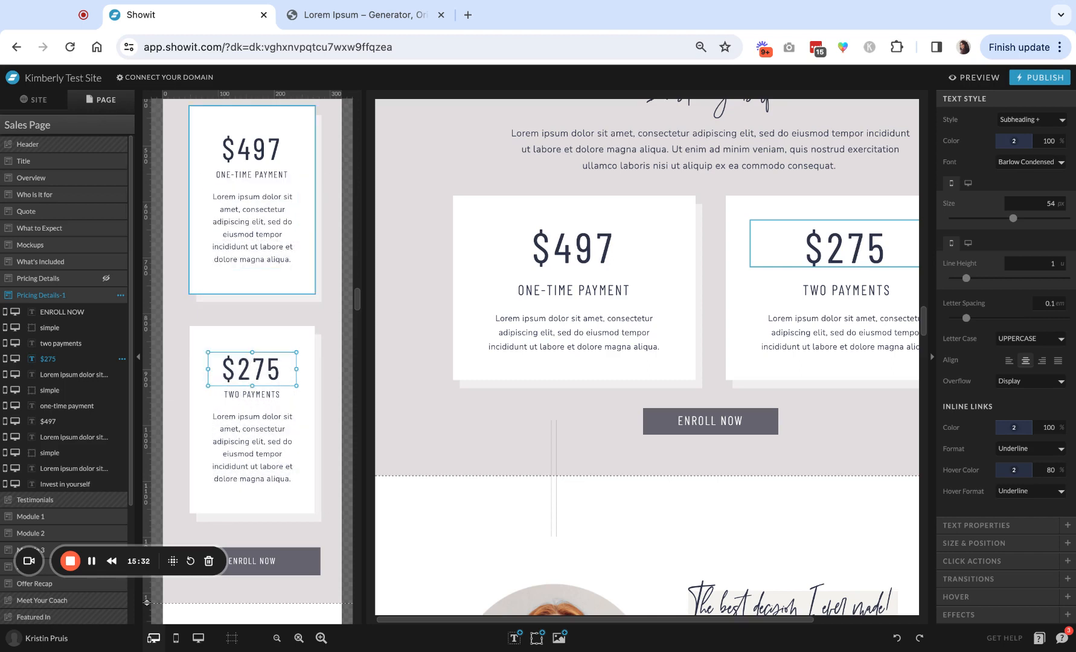
# Step: Select the mobile $275 price, TWO PAYMENTS label and paragraph together to show alignment options
pyautogui.click(299, 342)
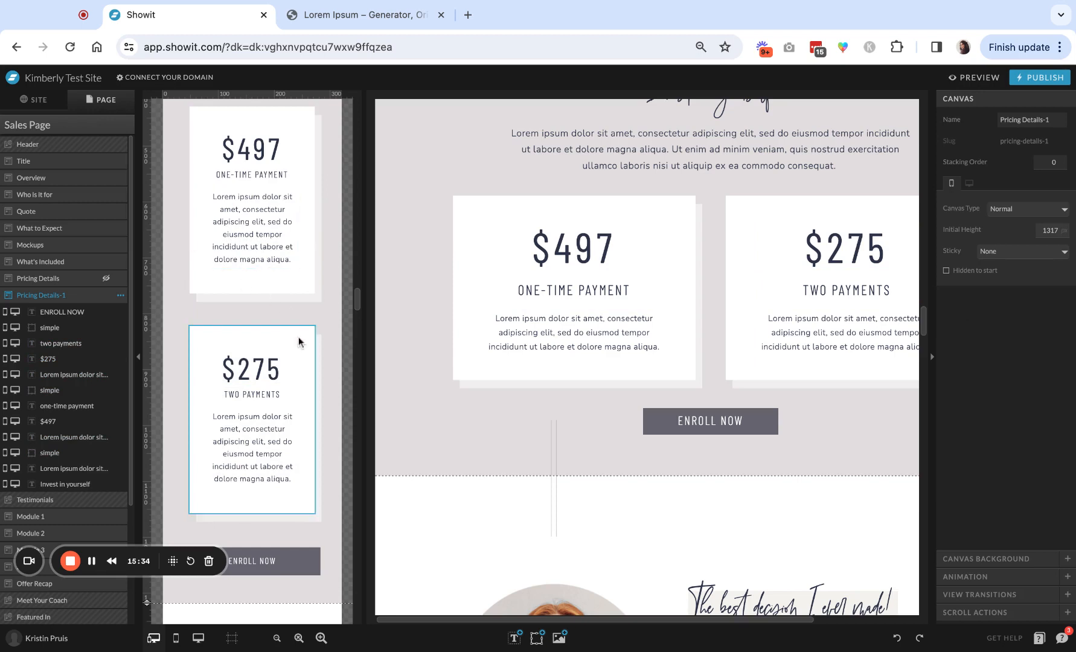
pyautogui.click(251, 368)
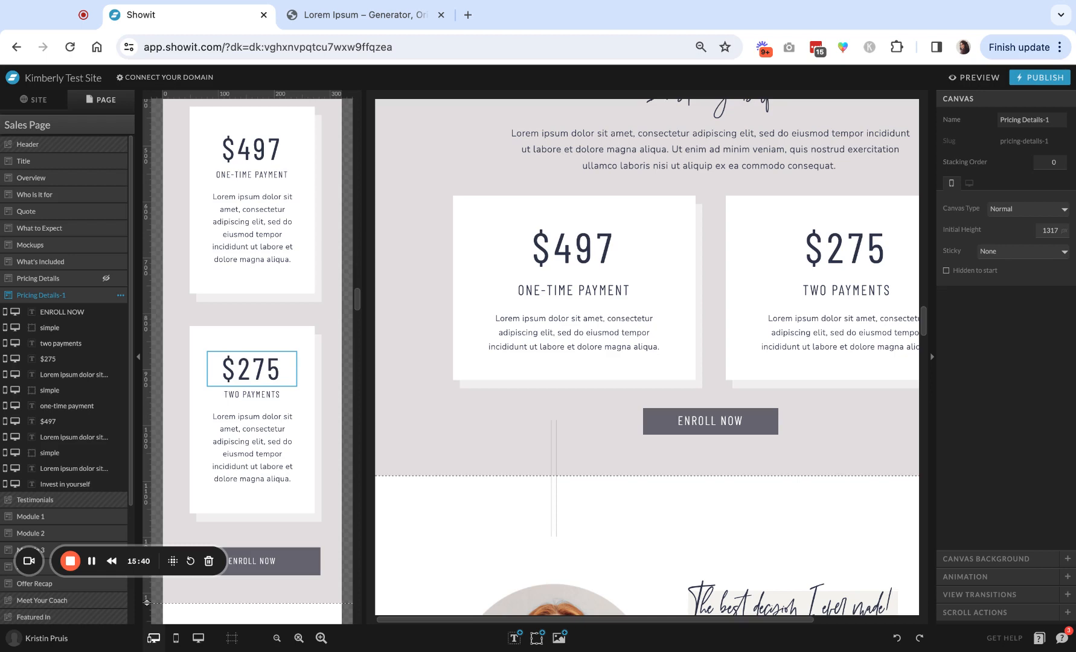
pyautogui.click(251, 368)
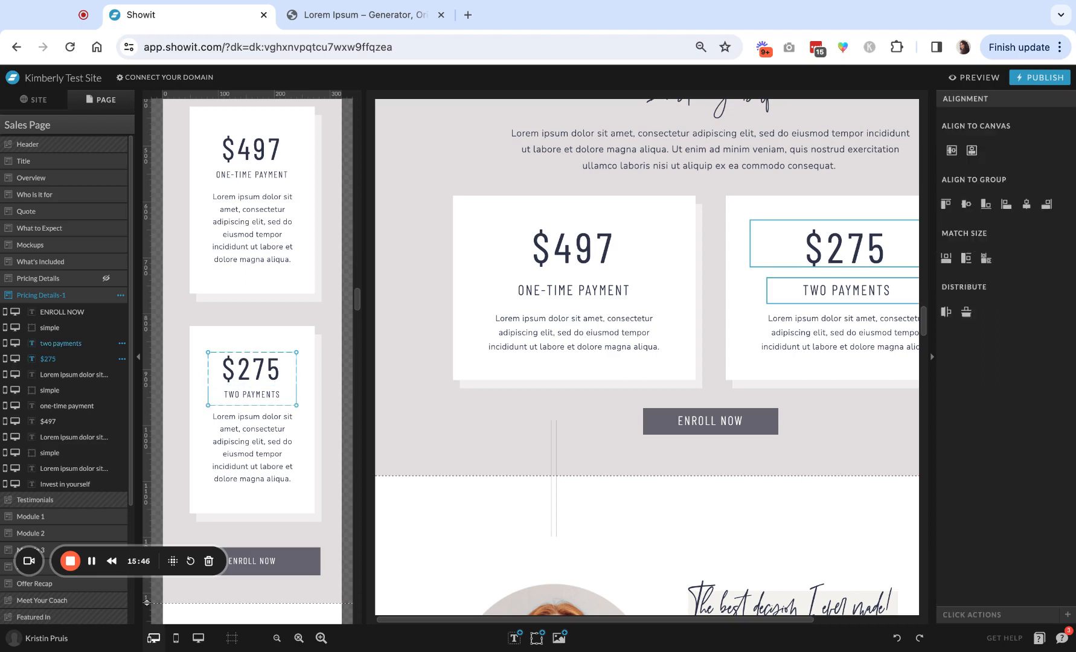
pyautogui.click(269, 448)
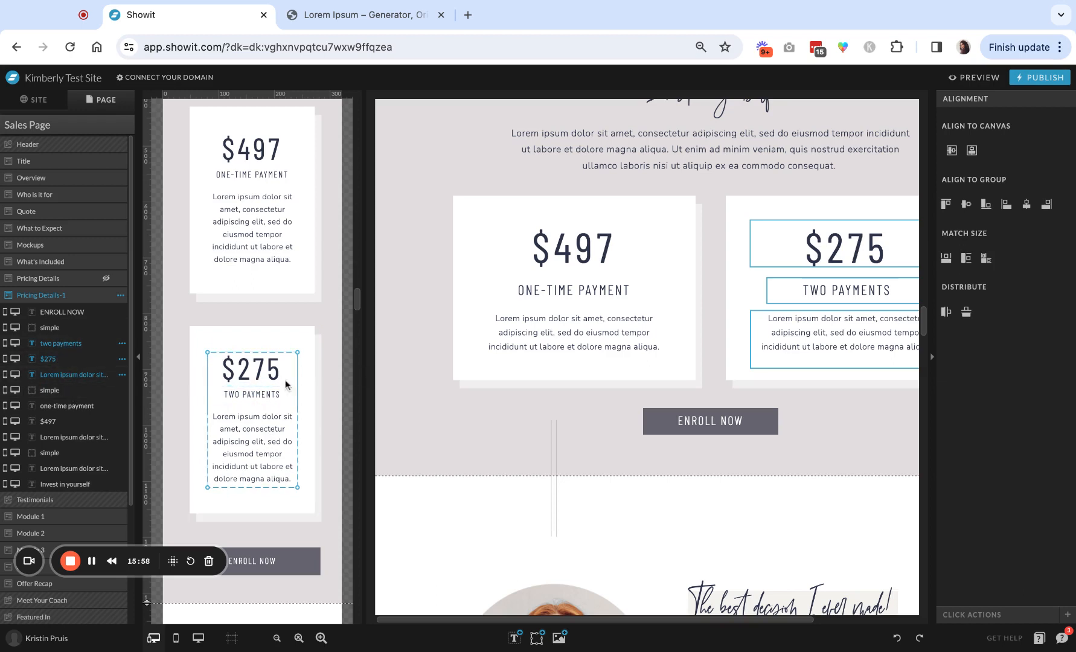
pyautogui.click(253, 395)
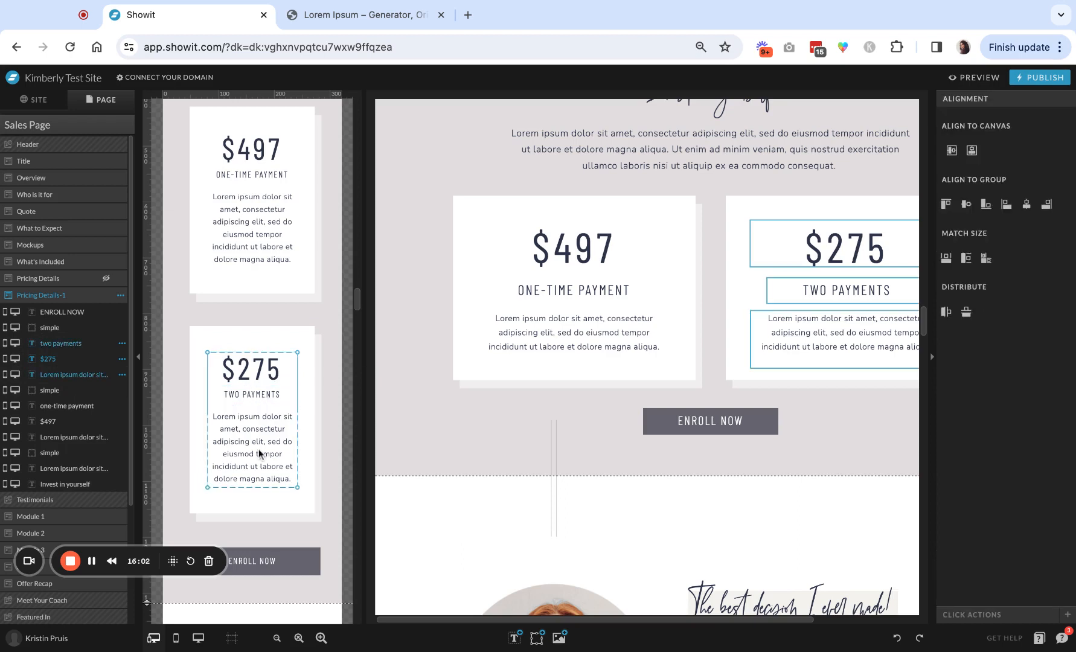
pyautogui.moveTo(356, 393)
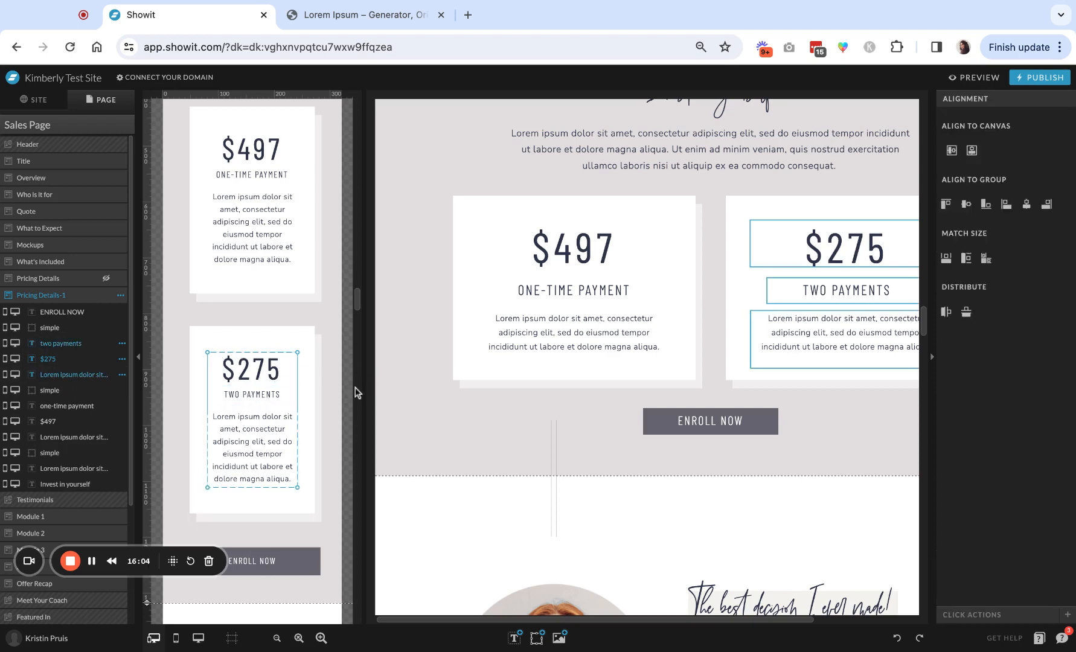
pyautogui.moveTo(330, 418)
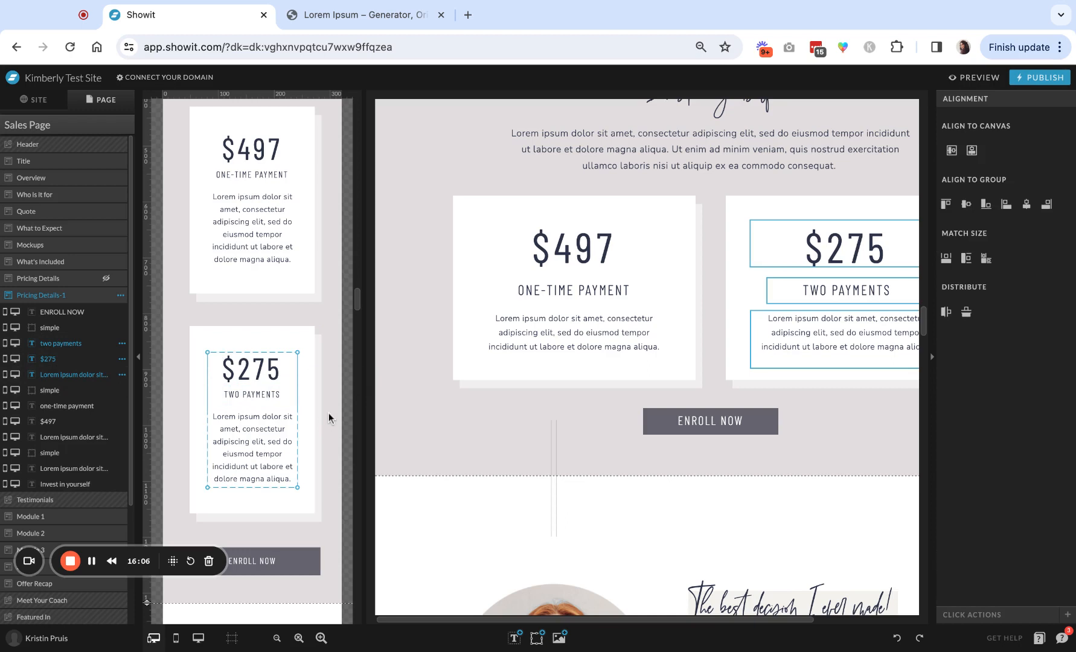